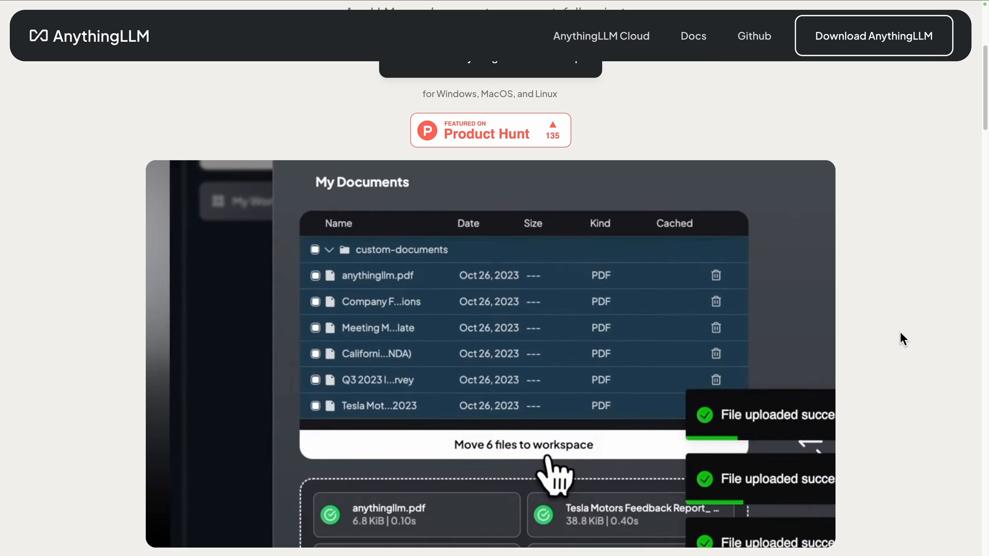
Browse the Elestio AnythingLLM deployment page and its options
{"action": "left_click", "coordinate": [523, 445]}
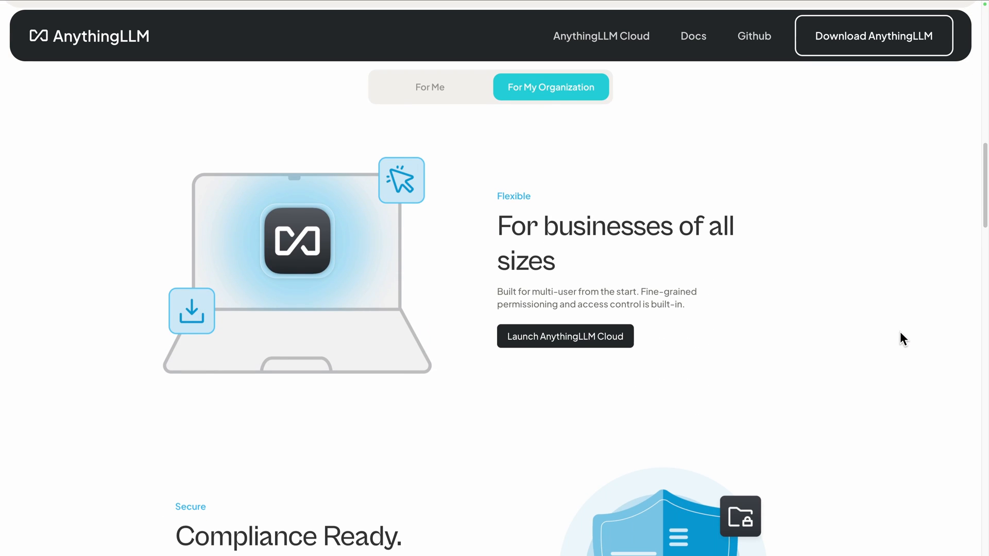
{"action": "scroll", "scroll_direction": "down", "scroll_amount": 3}
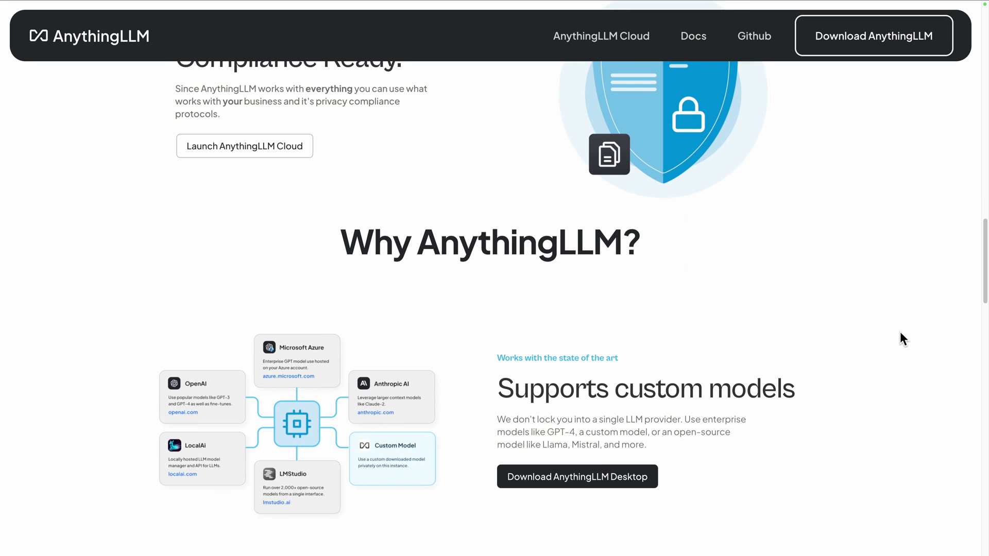
{"action": "scroll", "scroll_direction": "down", "scroll_amount": 3}
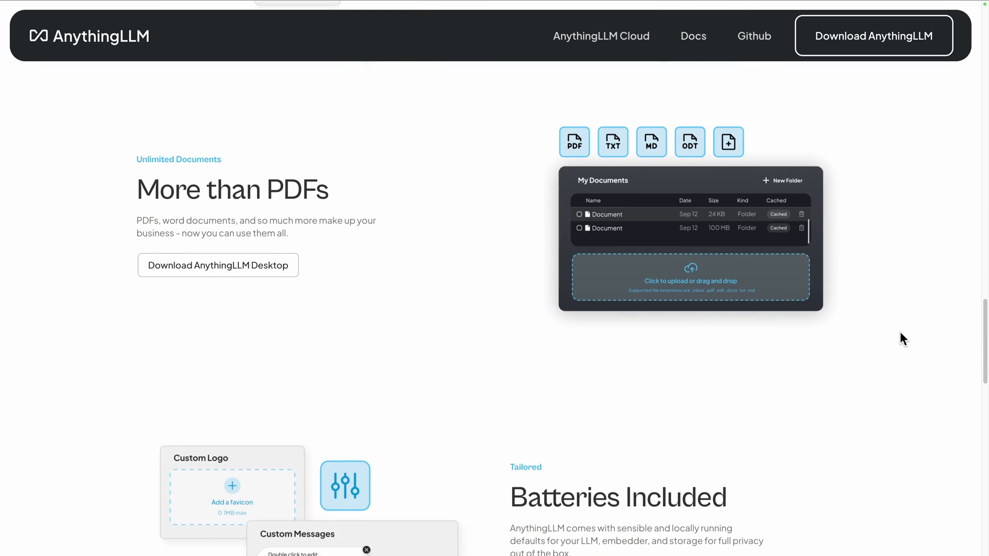
{"action": "scroll", "scroll_direction": "down", "scroll_amount": 3}
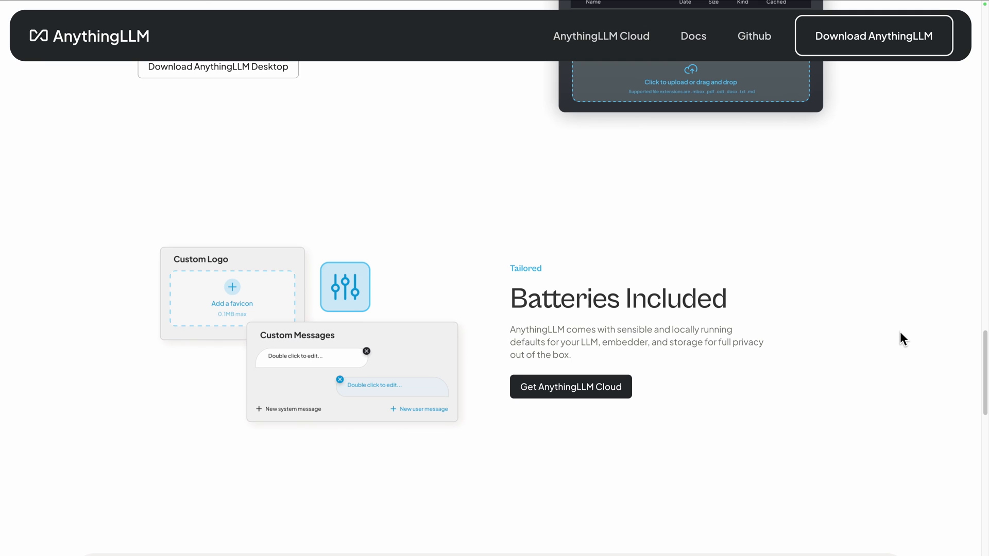
{"action": "scroll", "scroll_direction": "up", "scroll_amount": 3}
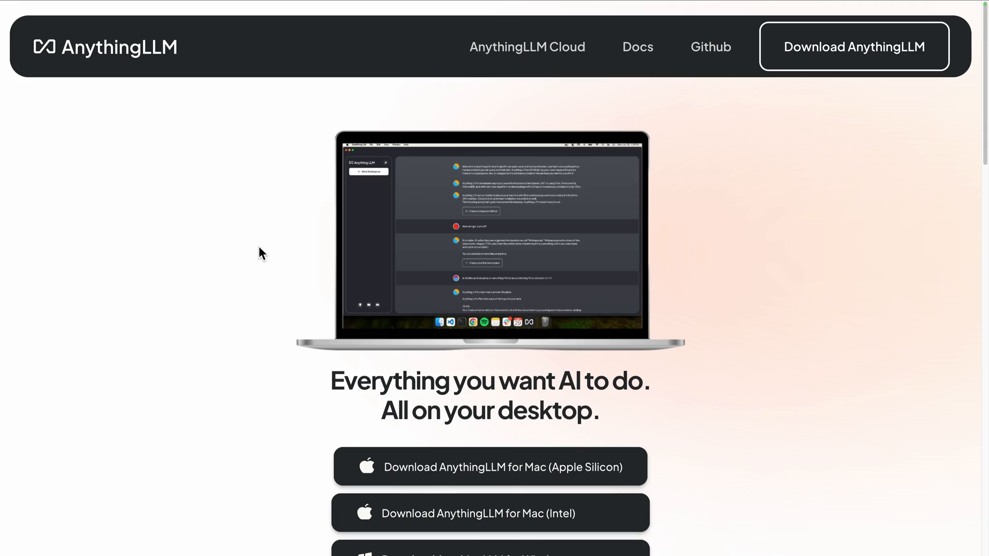
{"action": "scroll", "scroll_direction": "down", "scroll_amount": 3}
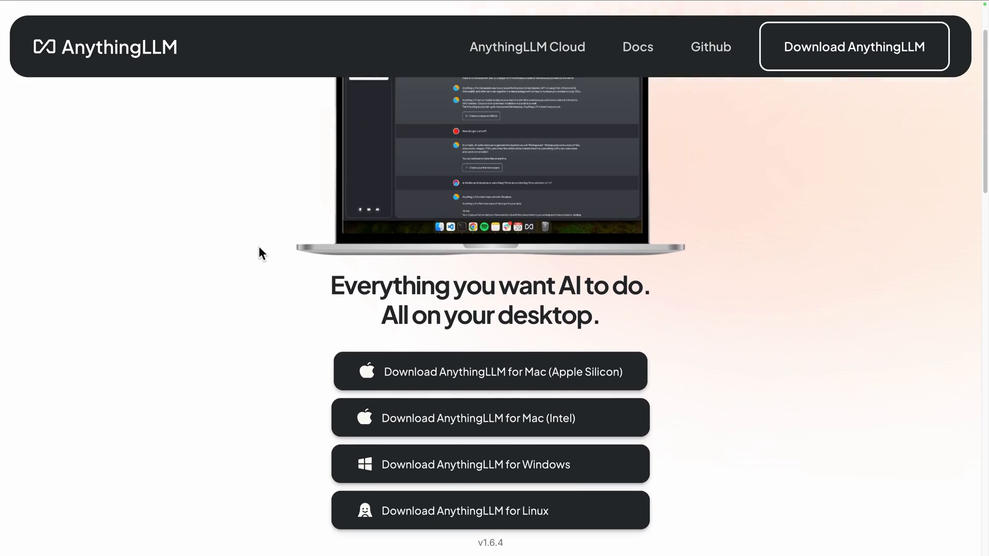
{"action": "scroll", "scroll_direction": "down", "scroll_amount": 3}
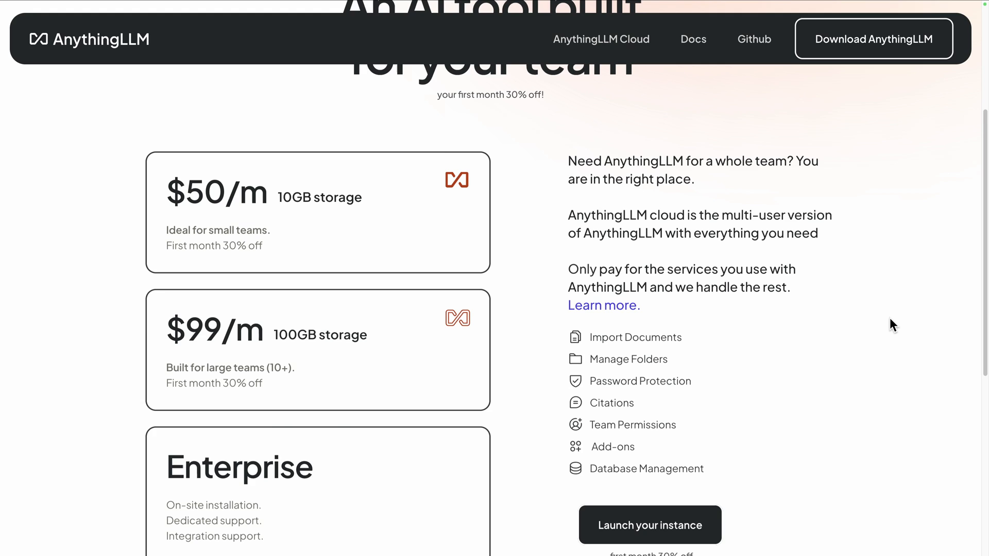
{"action": "left_click", "coordinate": [692, 39]}
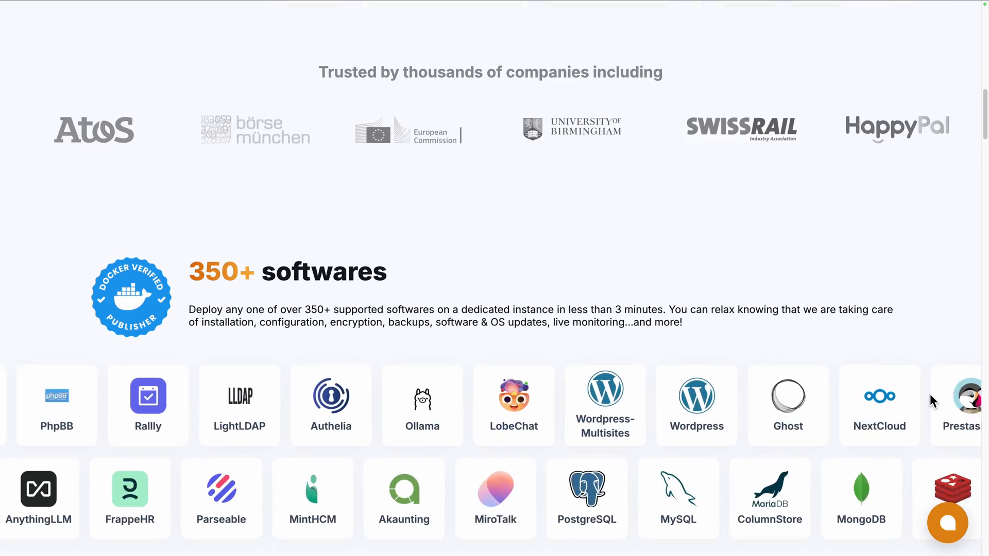
{"action": "scroll", "scroll_direction": "down", "scroll_amount": 3}
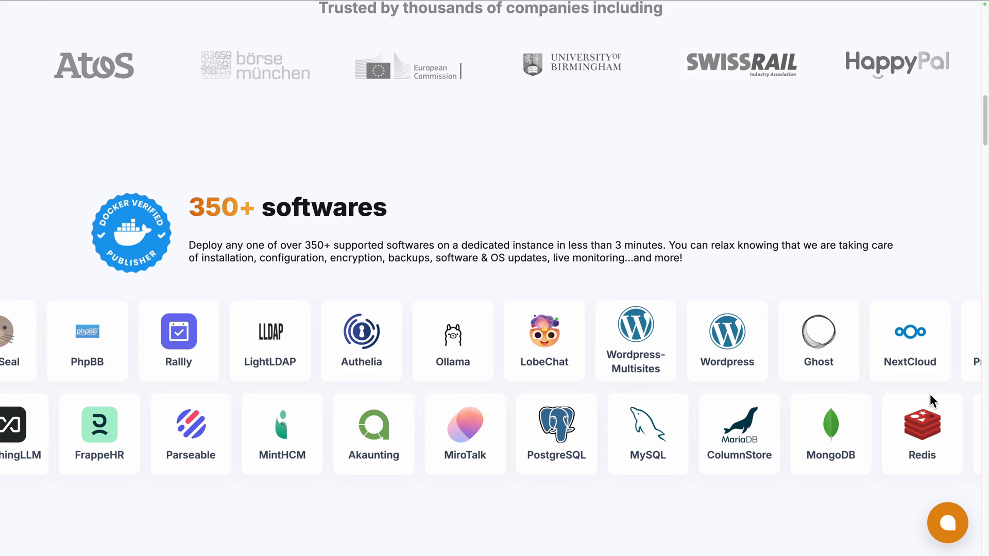
{"action": "scroll", "scroll_direction": "down", "scroll_amount": 3}
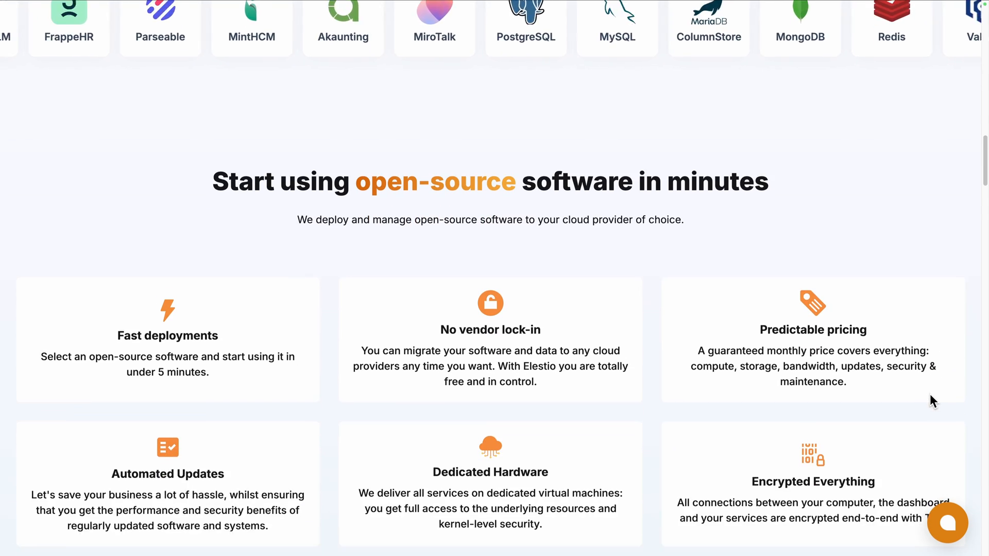
{"action": "scroll", "scroll_direction": "down", "scroll_amount": 3}
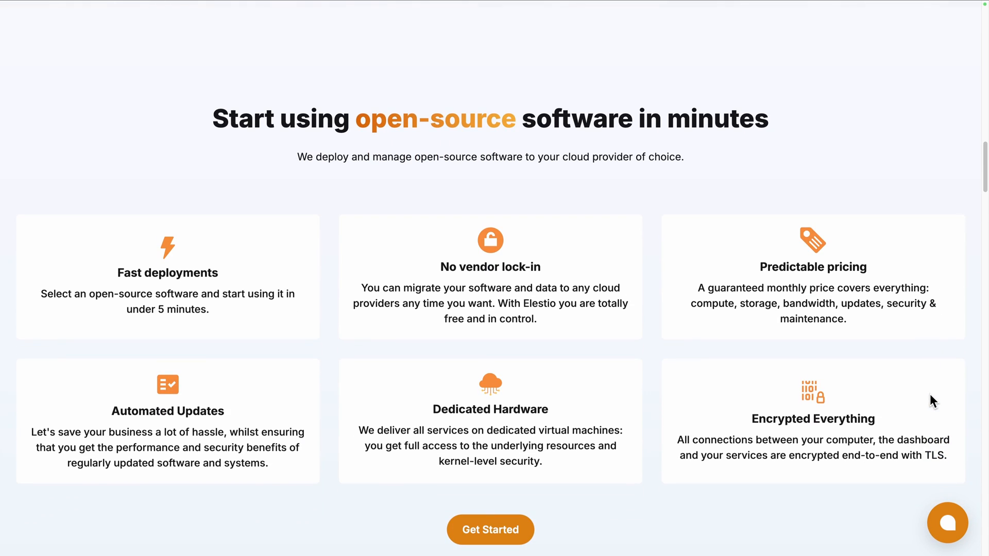
{"action": "scroll", "scroll_direction": "up", "scroll_amount": 3}
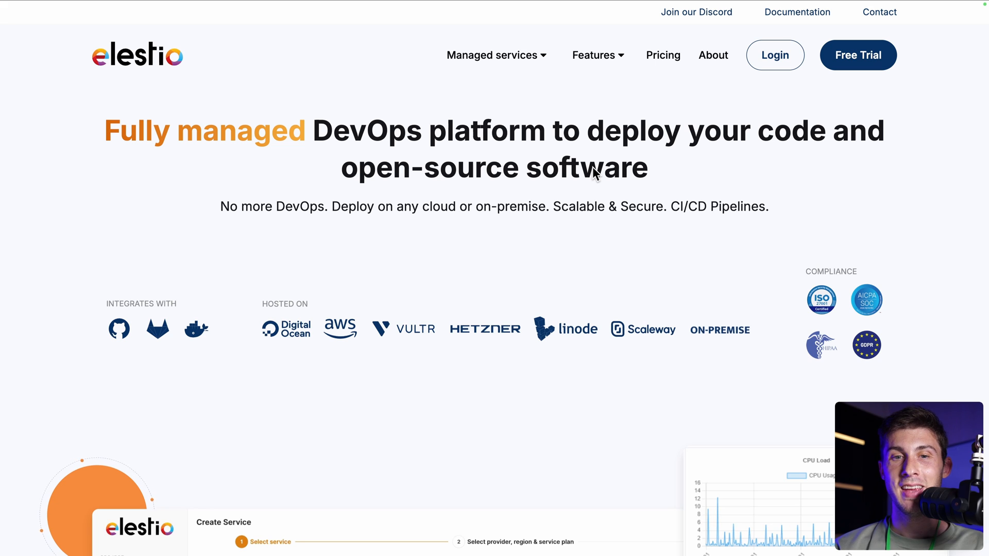
{"action": "mouse_move", "coordinate": [603, 154]}
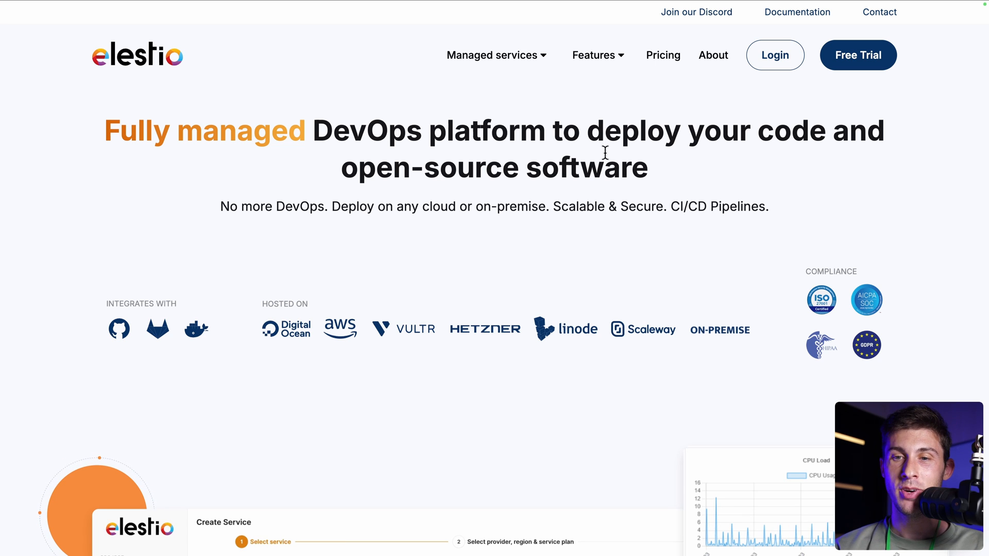
{"action": "mouse_move", "coordinate": [775, 55]}
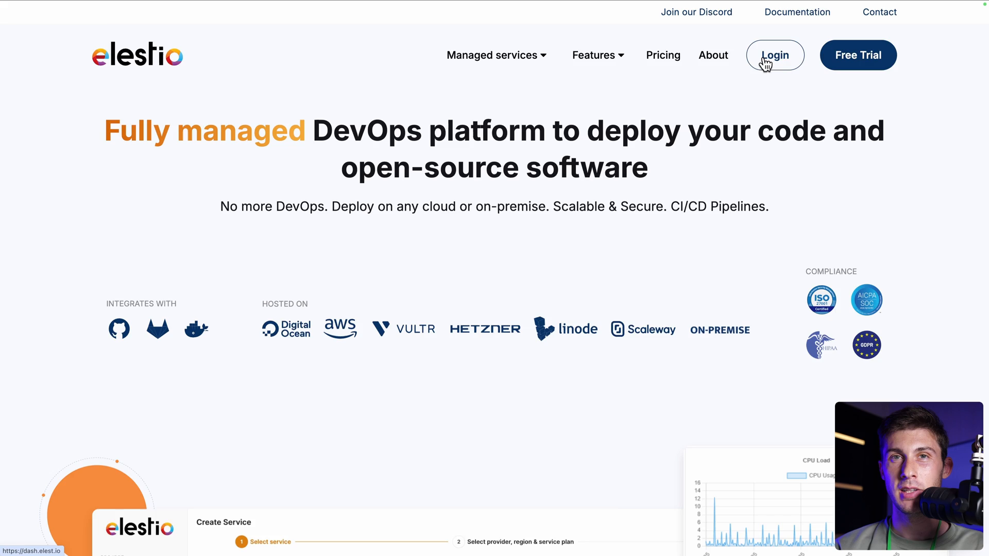
Sign in and create the Hetzner fsn1 SMALL-1C-2G service with Level 1 support
{"action": "left_click", "coordinate": [774, 55]}
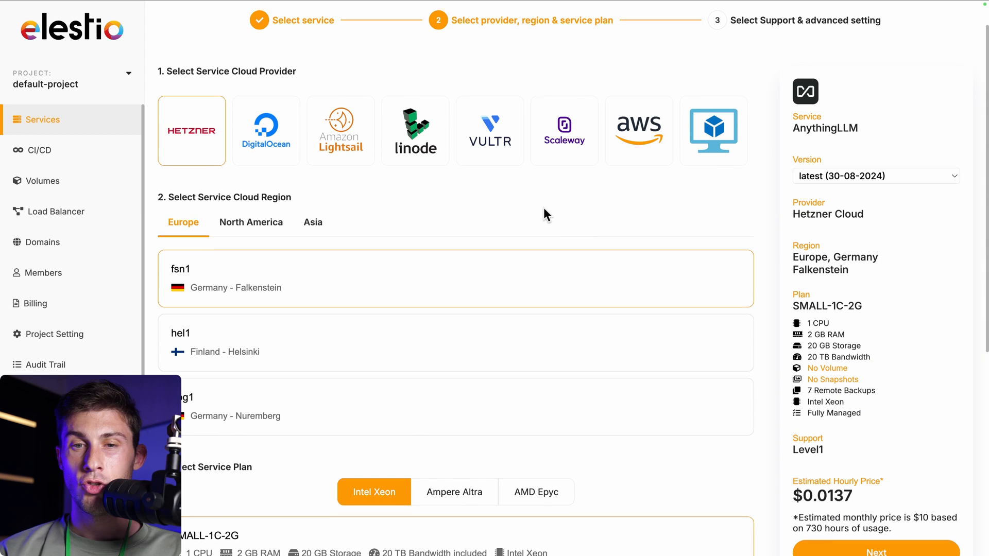
{"action": "scroll", "scroll_direction": "down", "scroll_amount": 3}
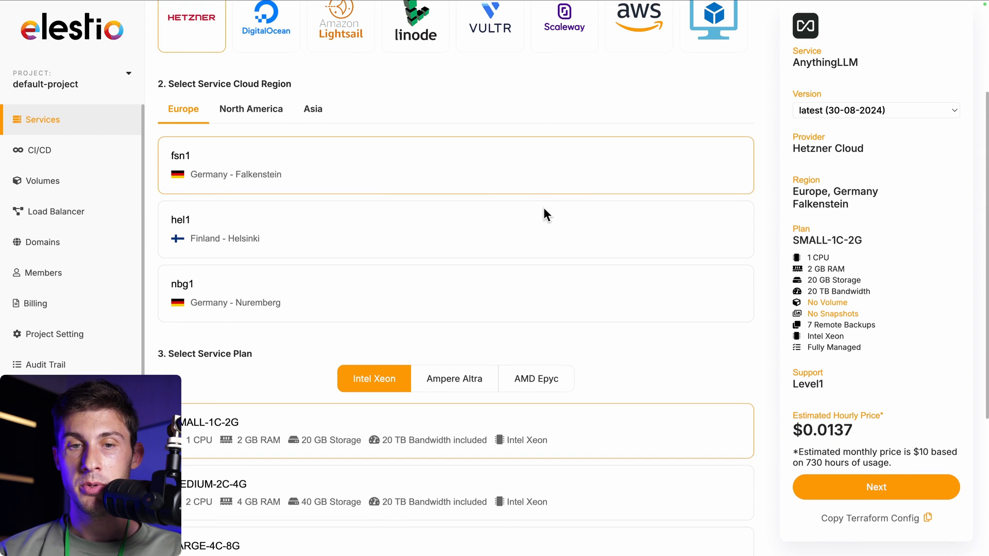
{"action": "scroll", "scroll_direction": "down", "scroll_amount": 3}
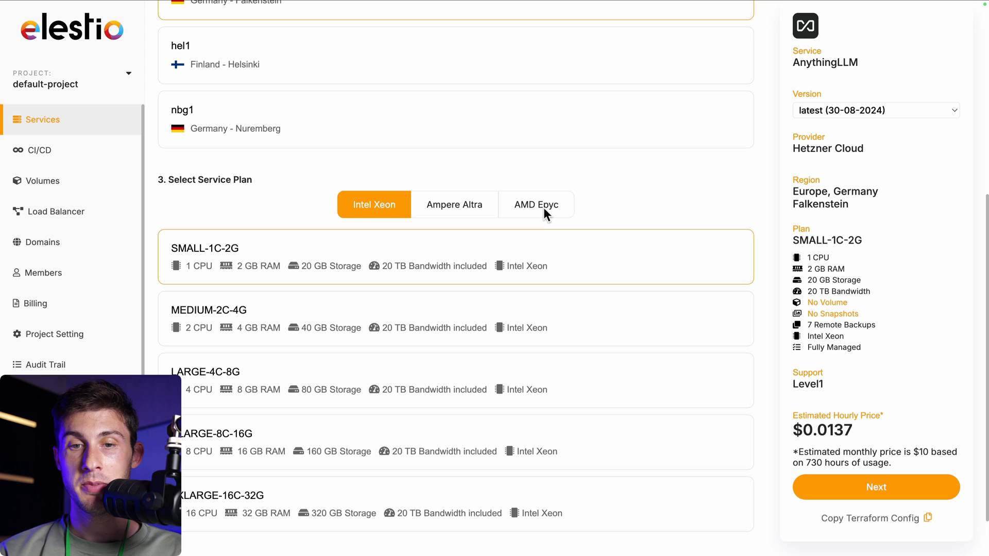
{"action": "mouse_move", "coordinate": [551, 214]}
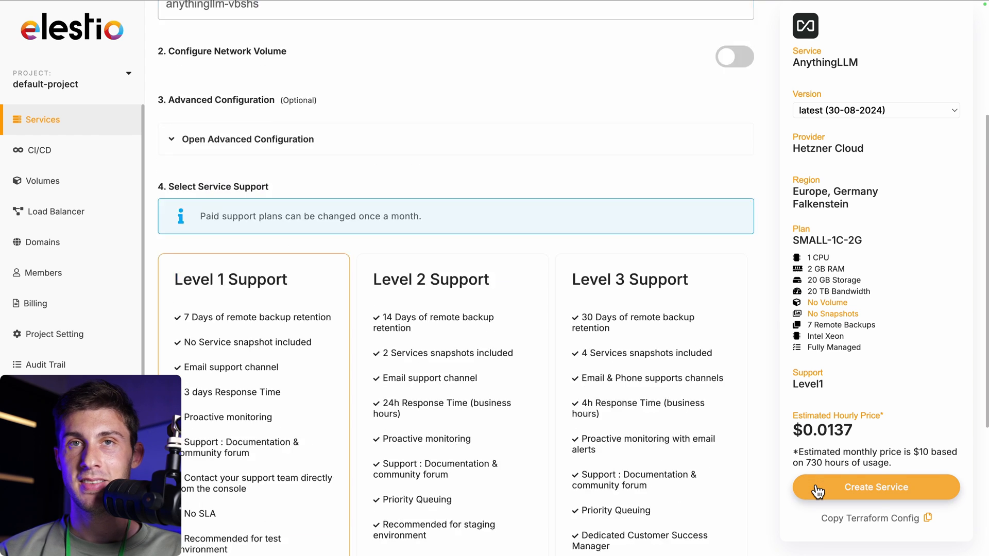
{"action": "scroll", "scroll_direction": "down", "scroll_amount": 3}
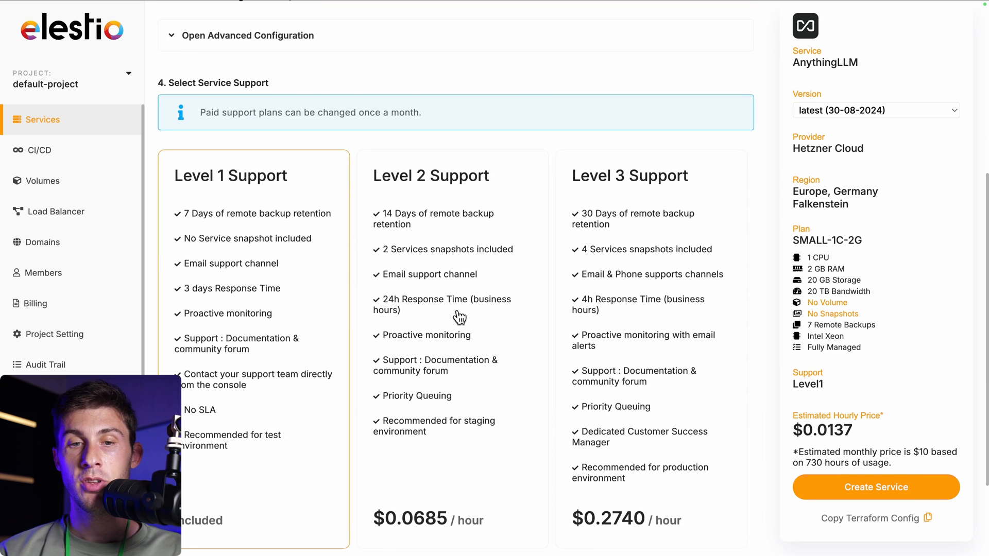
{"action": "scroll", "scroll_direction": "down", "scroll_amount": 3}
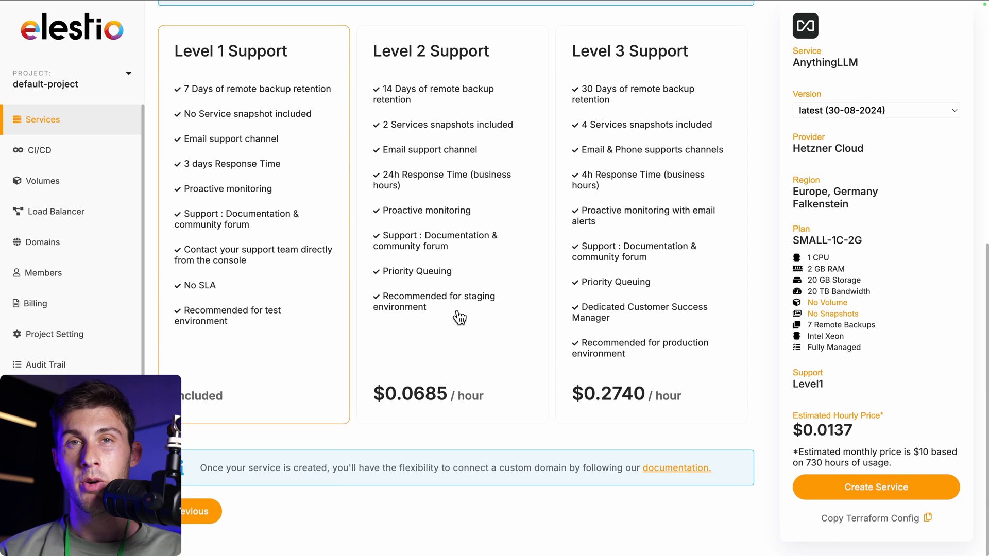
{"action": "left_click", "coordinate": [875, 486]}
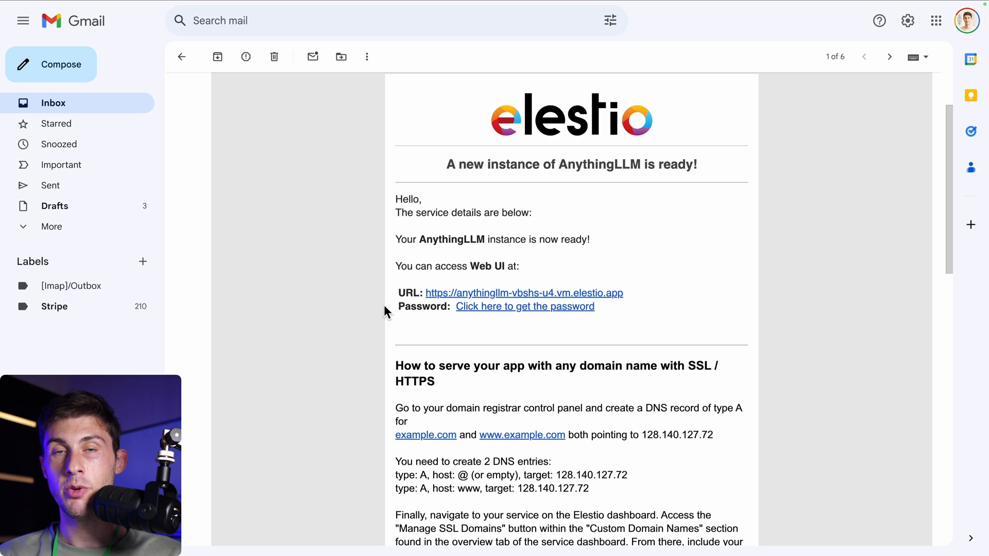
{"action": "mouse_move", "coordinate": [498, 310]}
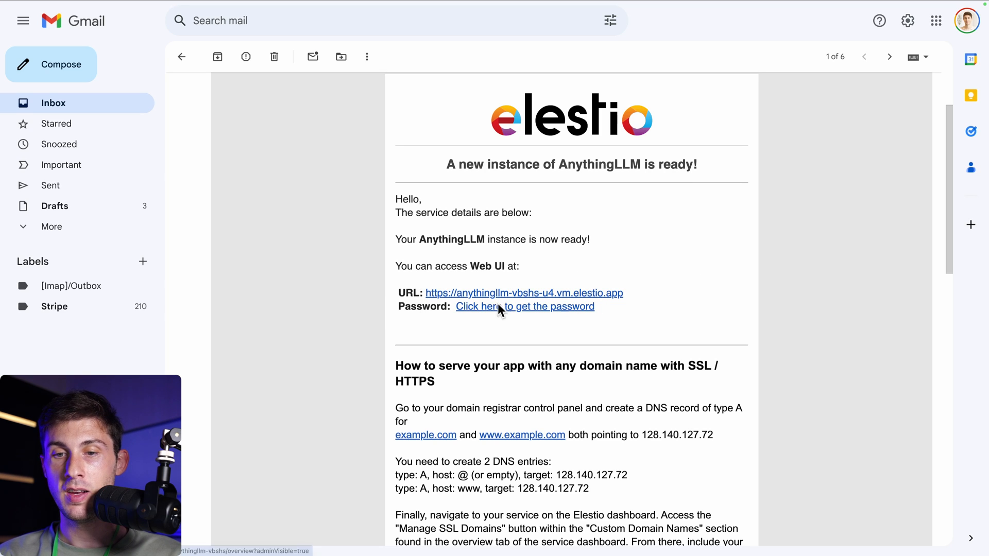
Reveal the instance's admin credentials from the ready email and copy the password
{"action": "left_click", "coordinate": [478, 306]}
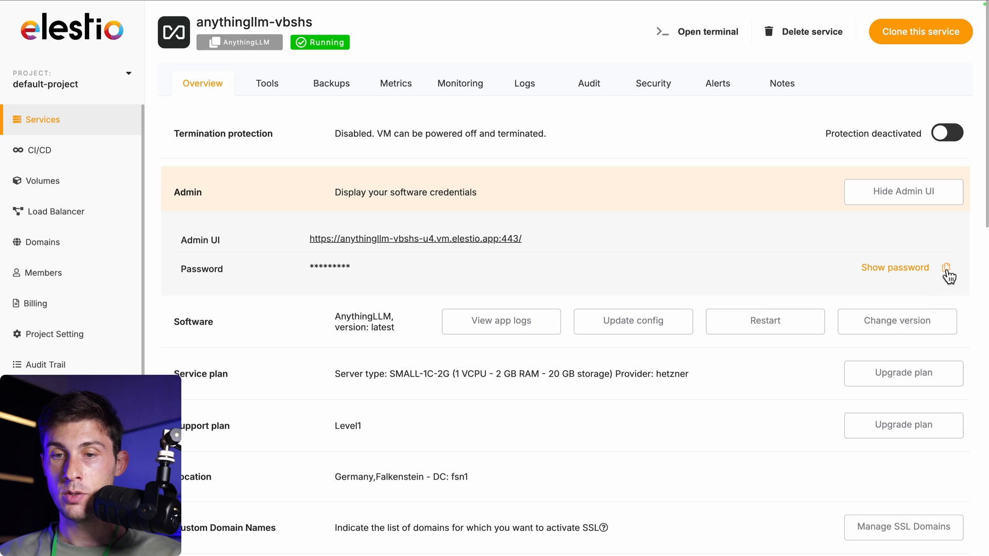
{"action": "left_click", "coordinate": [947, 267]}
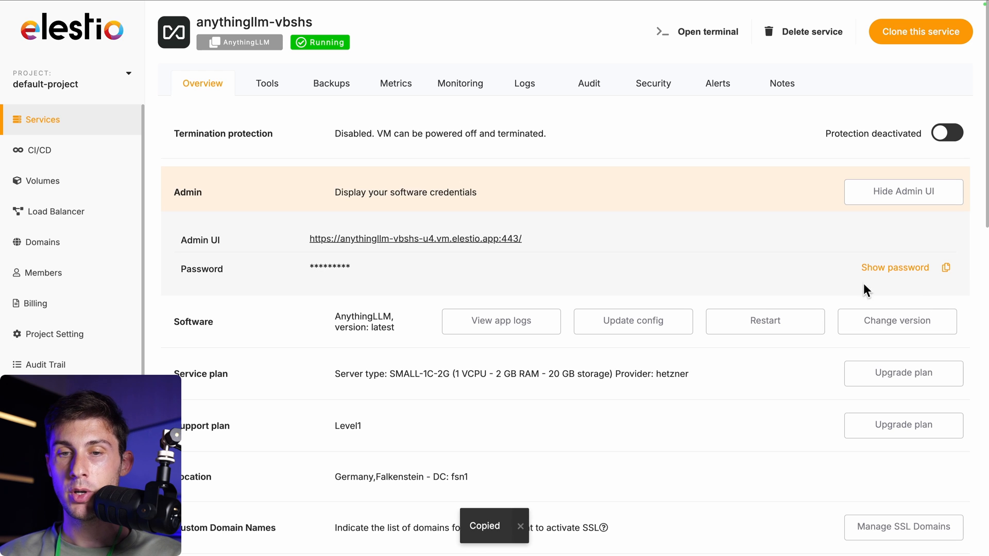
{"action": "mouse_move", "coordinate": [368, 242]}
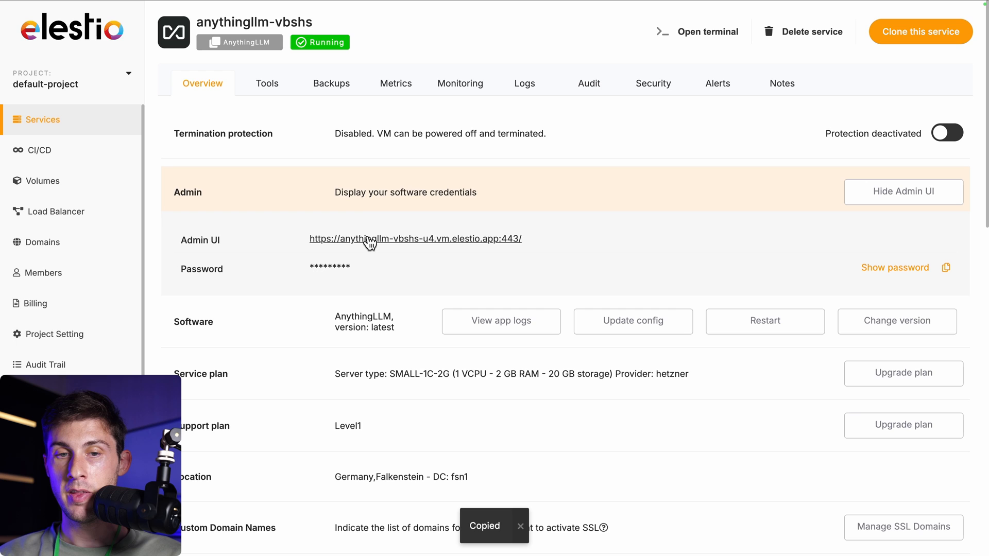
Open the instance's web interface and log in with the copied admin password
{"action": "left_click", "coordinate": [415, 238]}
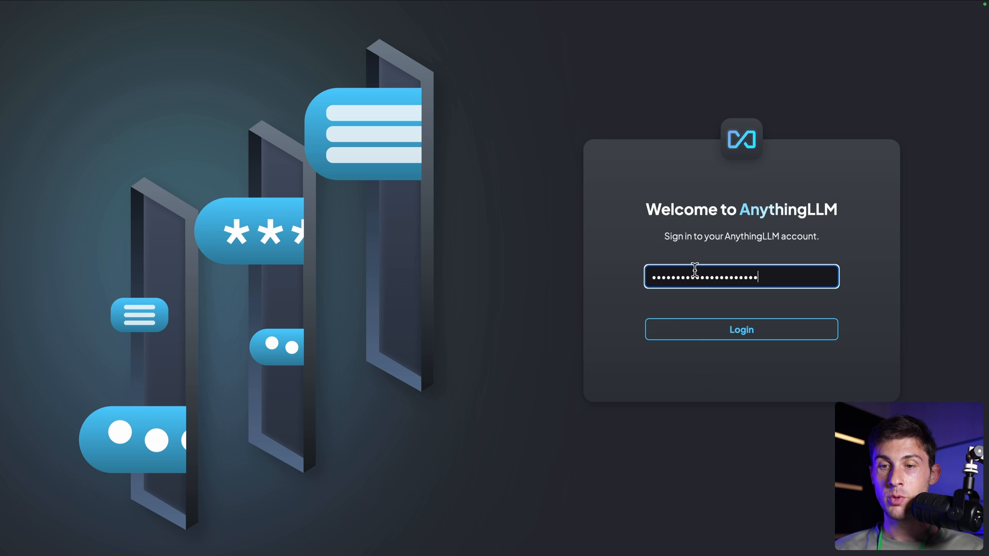
{"action": "left_click", "coordinate": [741, 329]}
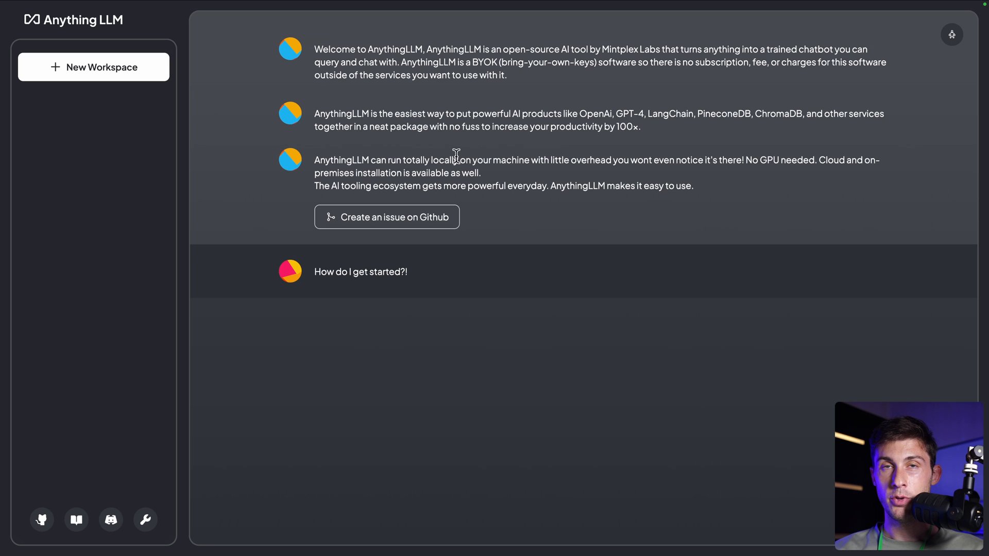
{"action": "mouse_move", "coordinate": [433, 236]}
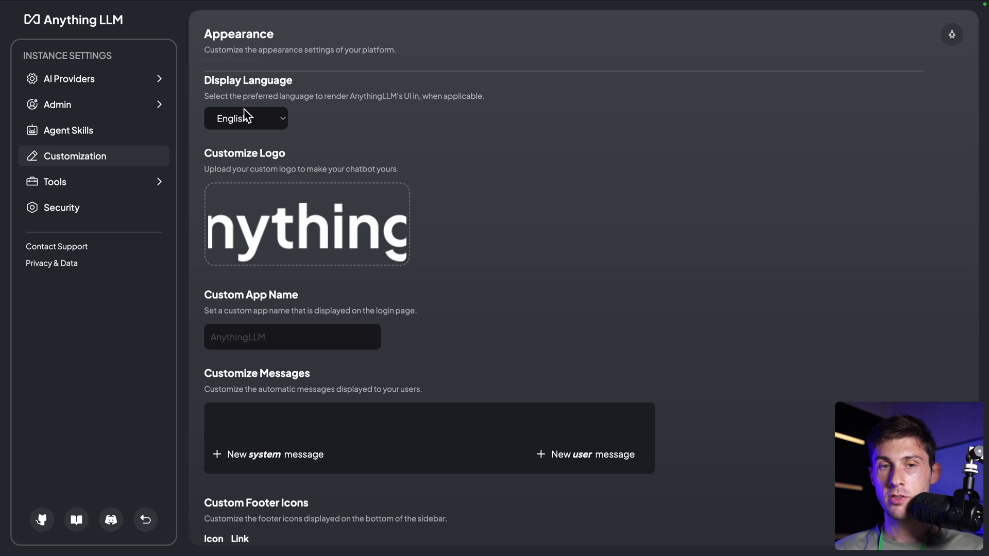
{"action": "mouse_move", "coordinate": [123, 42]}
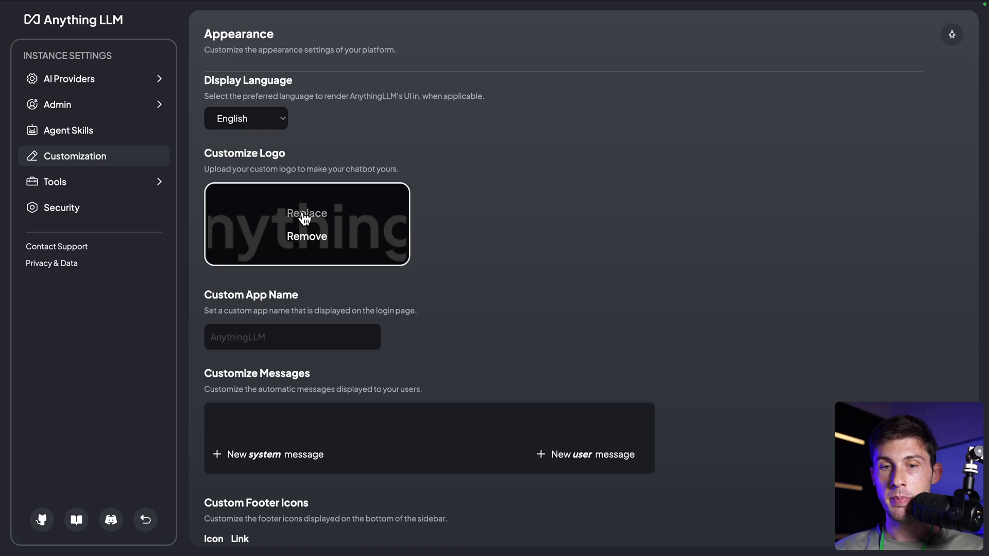
Upload an Elestio logo and save 'ElestioLLM' as the custom app name
{"action": "left_click", "coordinate": [306, 212]}
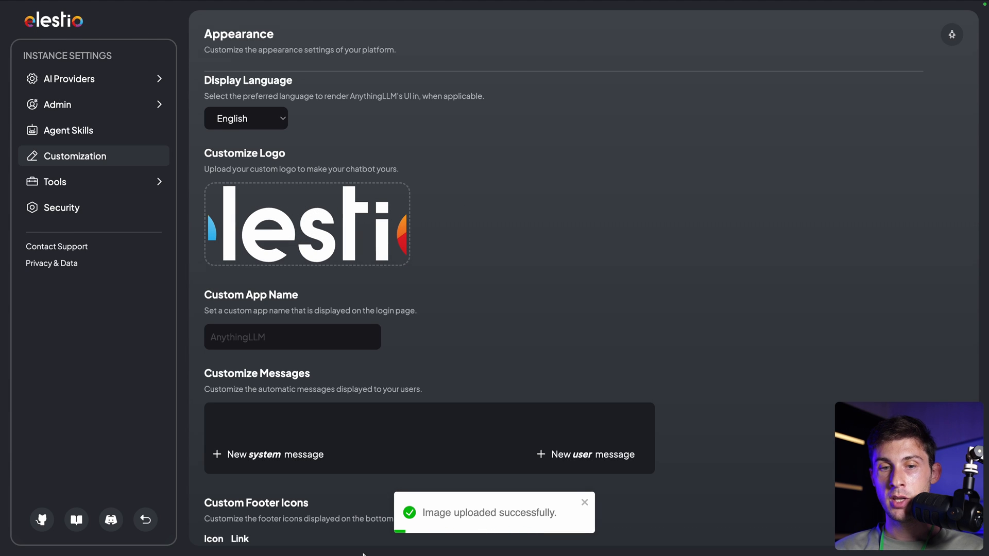
{"action": "type", "text": "E"}
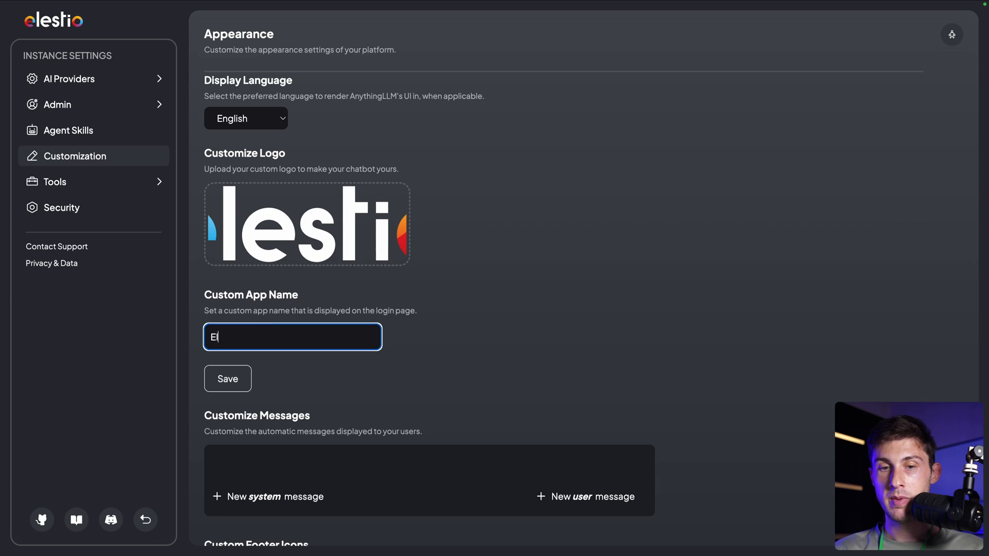
{"action": "type", "text": "lestioLLM"}
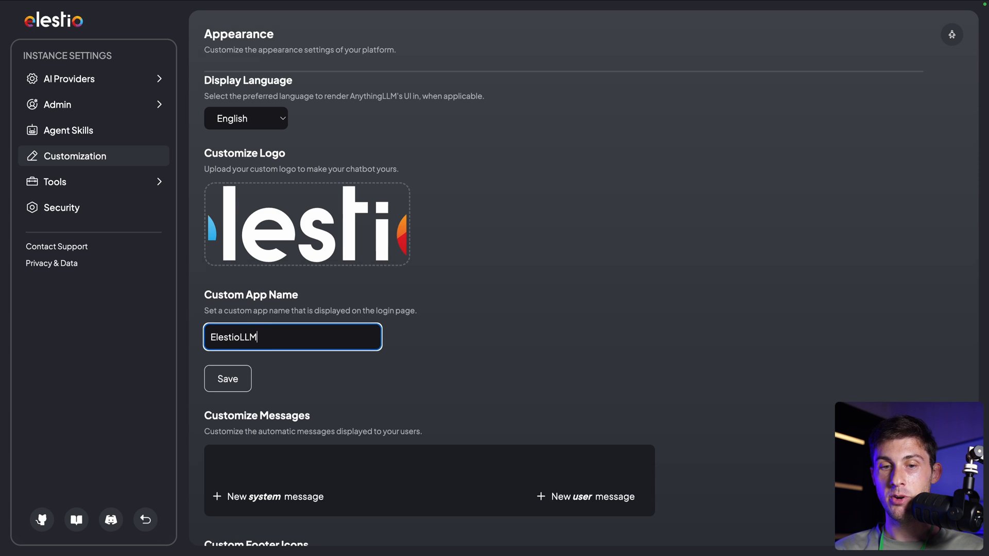
{"action": "left_click", "coordinate": [227, 379]}
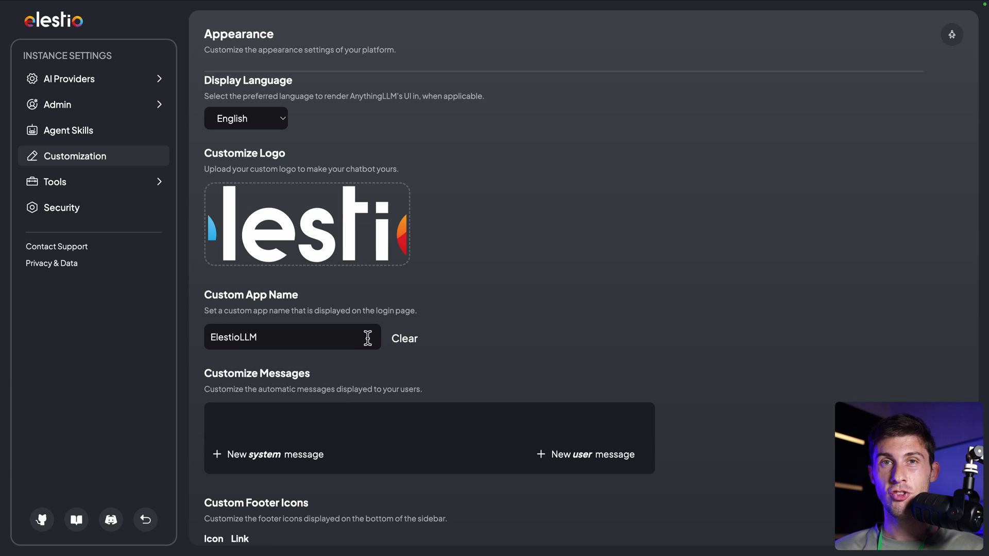
{"action": "mouse_move", "coordinate": [180, 133]}
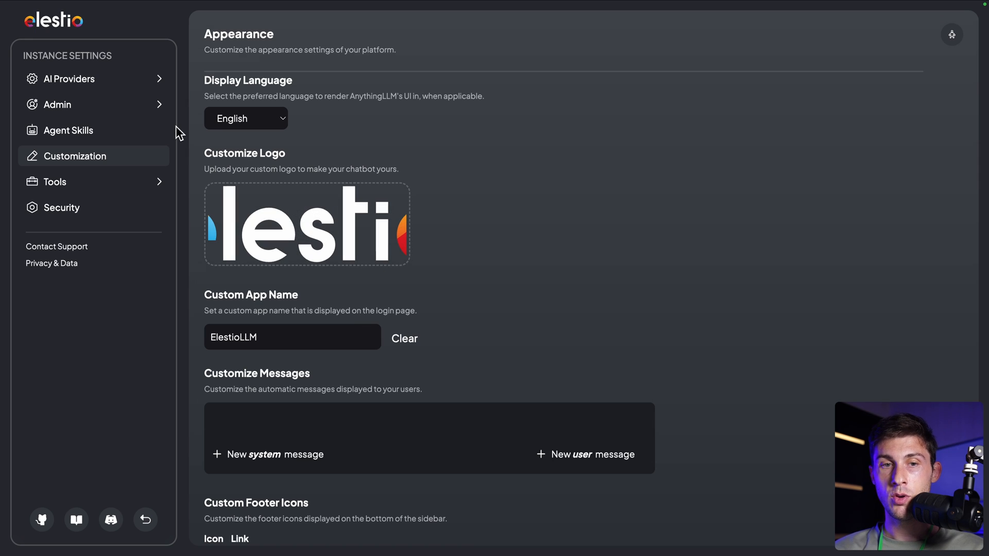
Choose OpenAI as the LLM provider with an API key and the gpt-4o model
{"action": "left_click", "coordinate": [68, 78]}
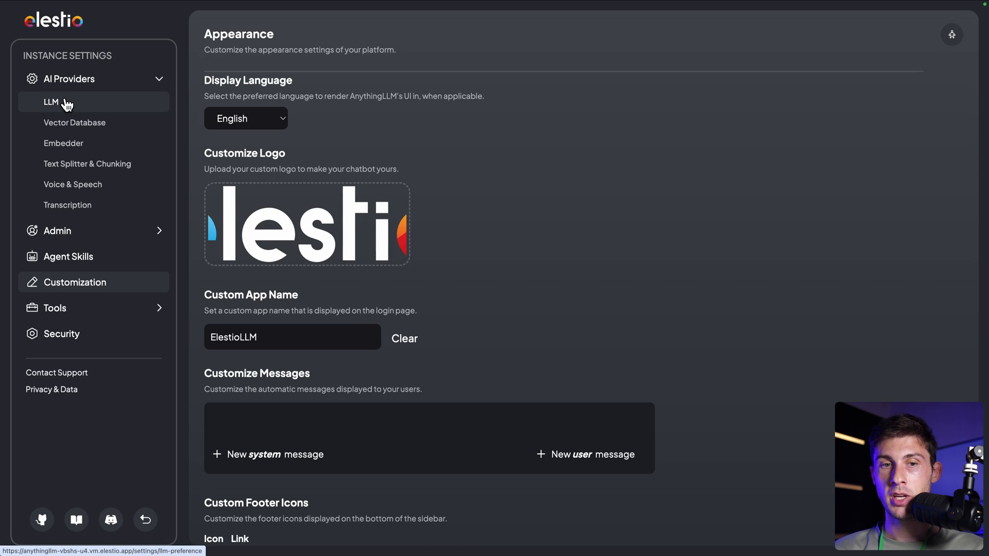
{"action": "left_click", "coordinate": [51, 102]}
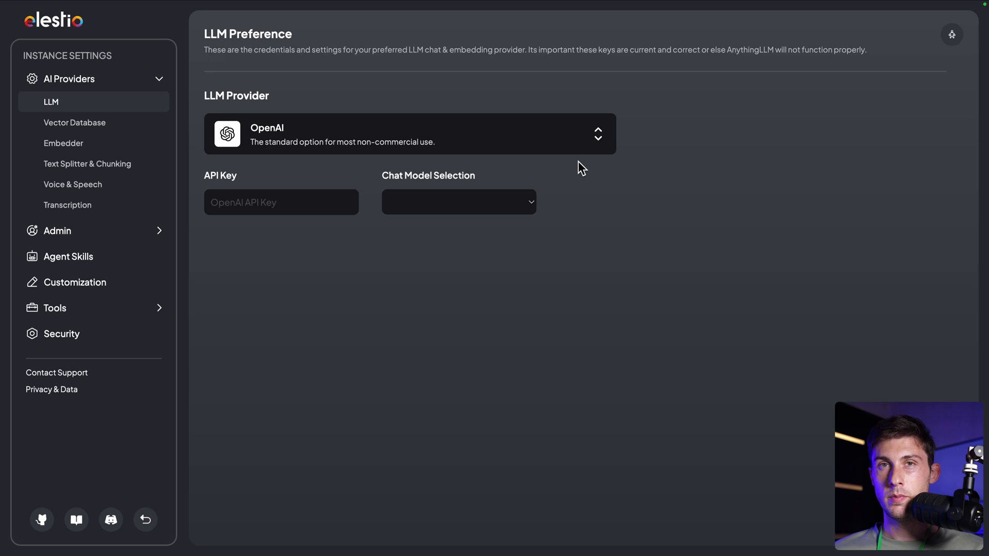
{"action": "mouse_move", "coordinate": [452, 61]}
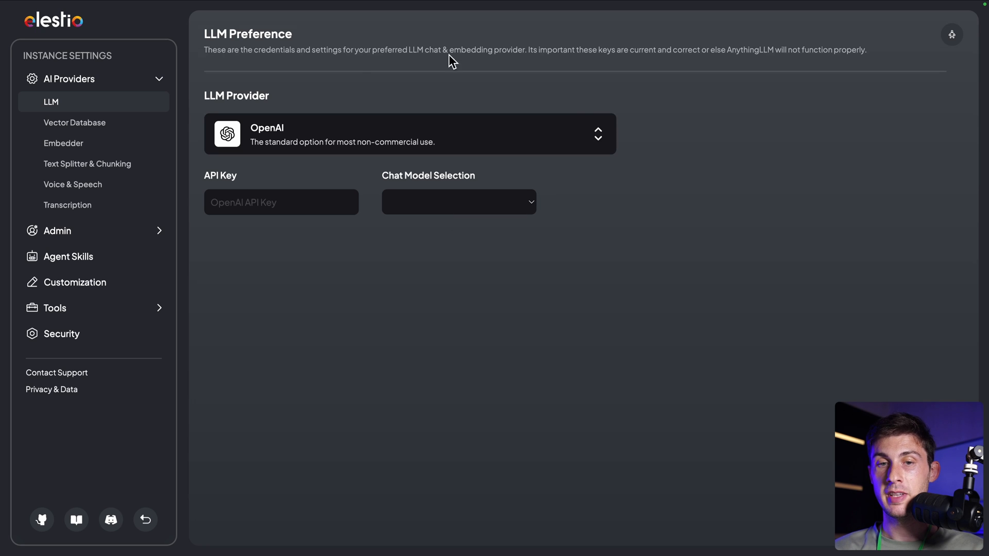
{"action": "mouse_move", "coordinate": [181, 199]}
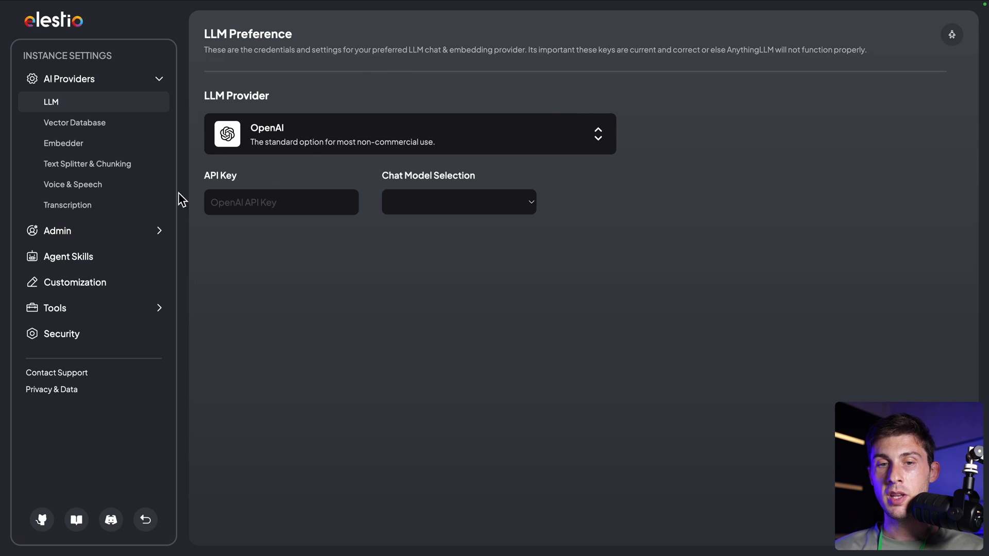
{"action": "mouse_move", "coordinate": [296, 261]}
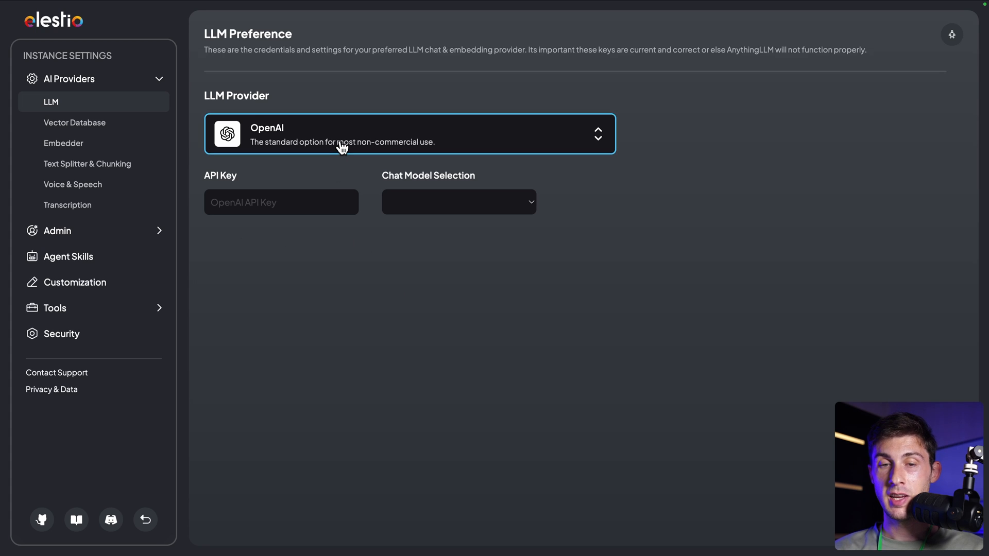
{"action": "left_click", "coordinate": [409, 134]}
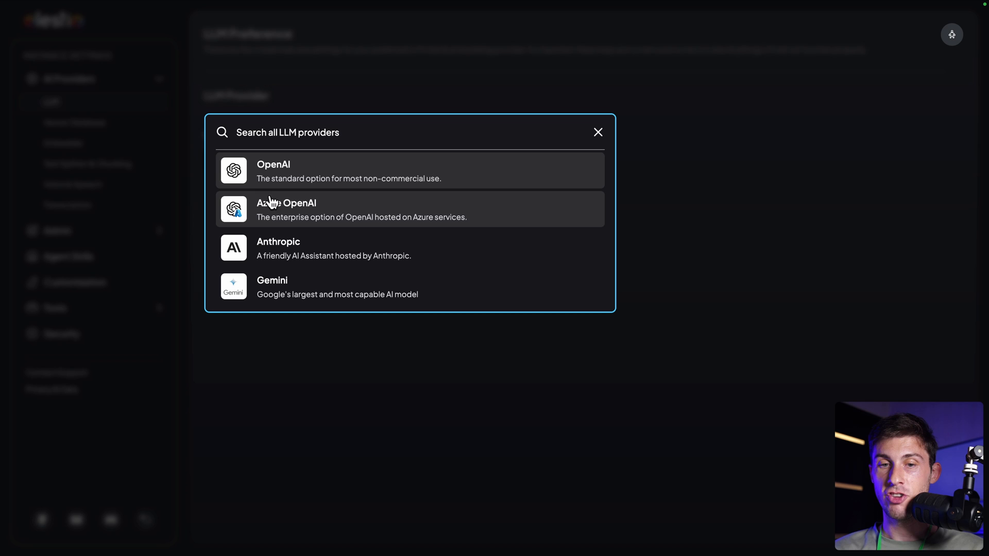
{"action": "scroll", "scroll_direction": "down", "scroll_amount": 3}
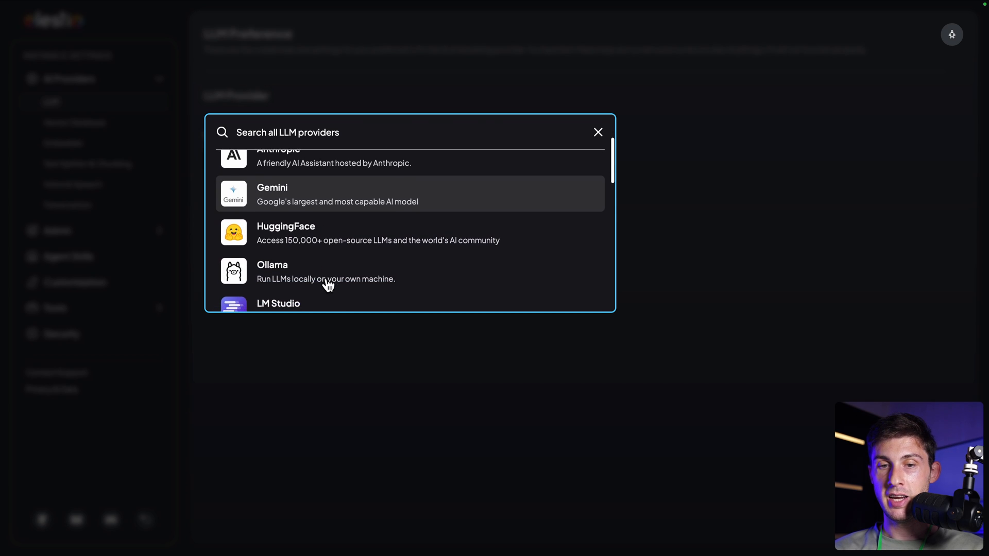
{"action": "scroll", "scroll_direction": "down", "scroll_amount": 3}
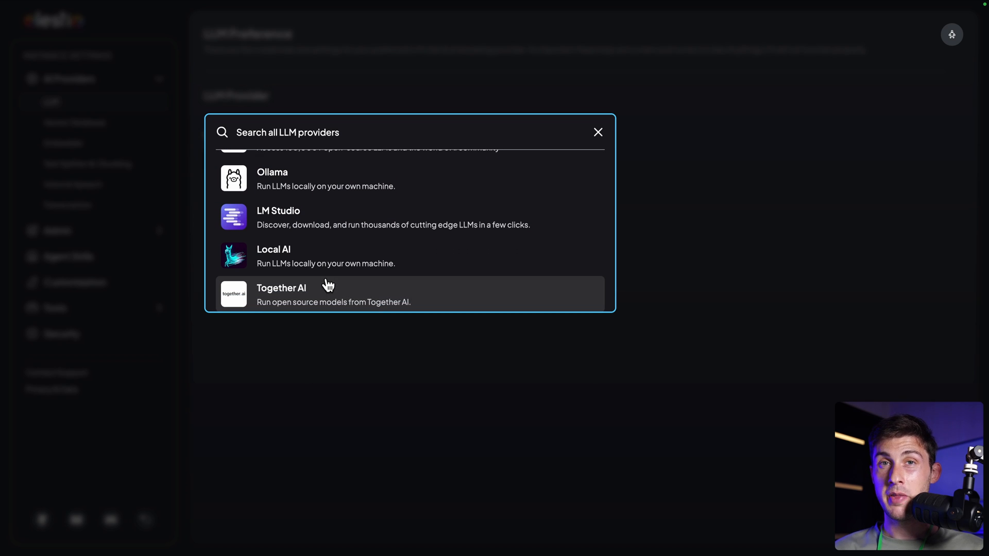
{"action": "mouse_move", "coordinate": [345, 202]}
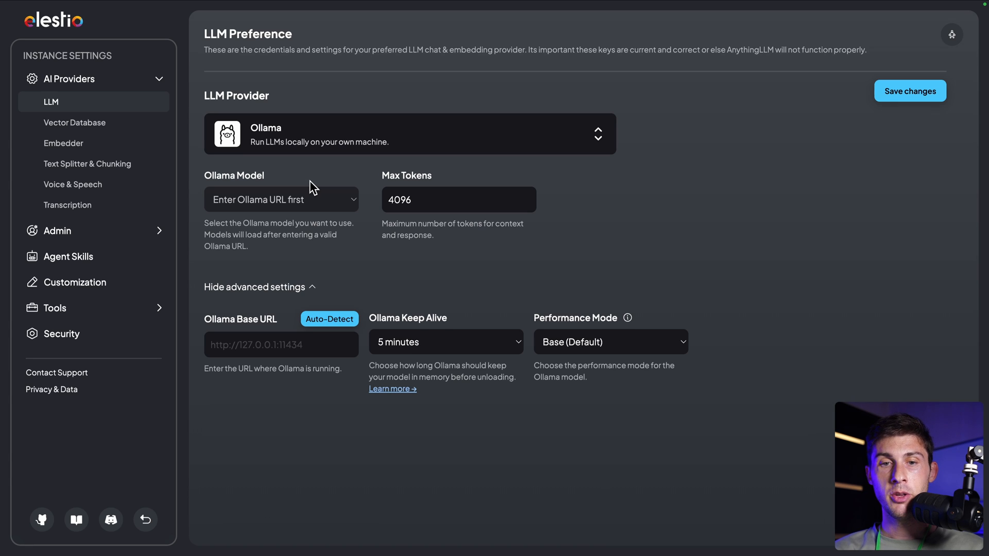
{"action": "left_click", "coordinate": [328, 319]}
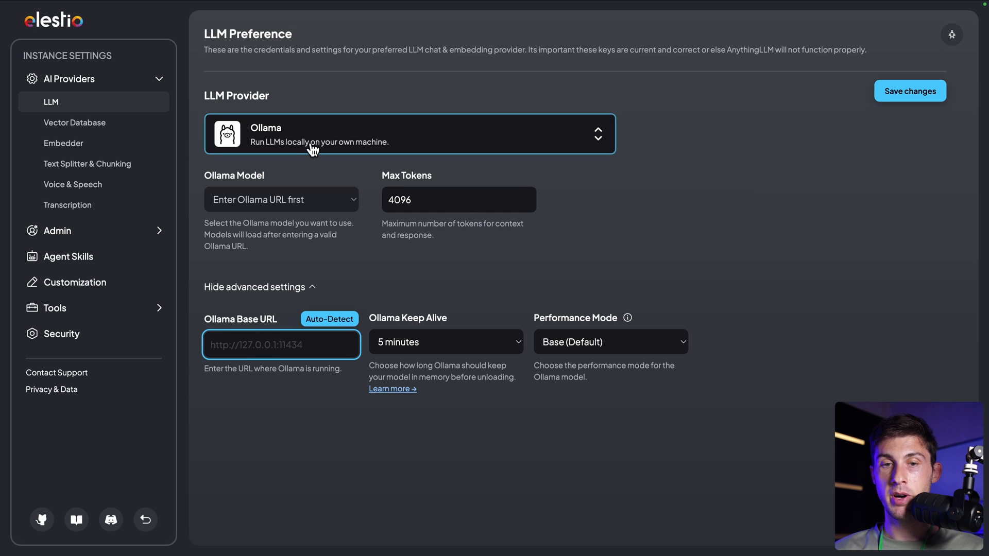
{"action": "left_click", "coordinate": [410, 134]}
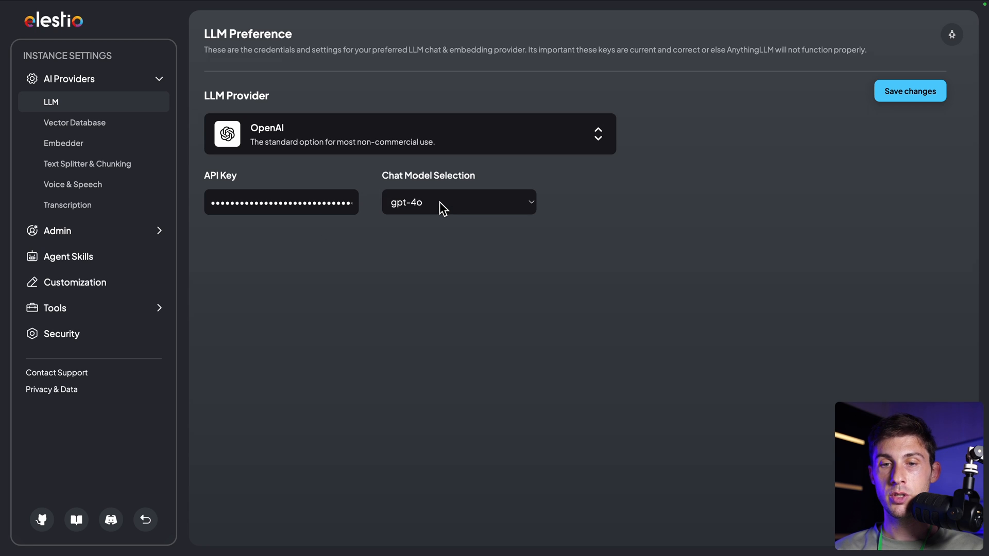
{"action": "left_click", "coordinate": [458, 201]}
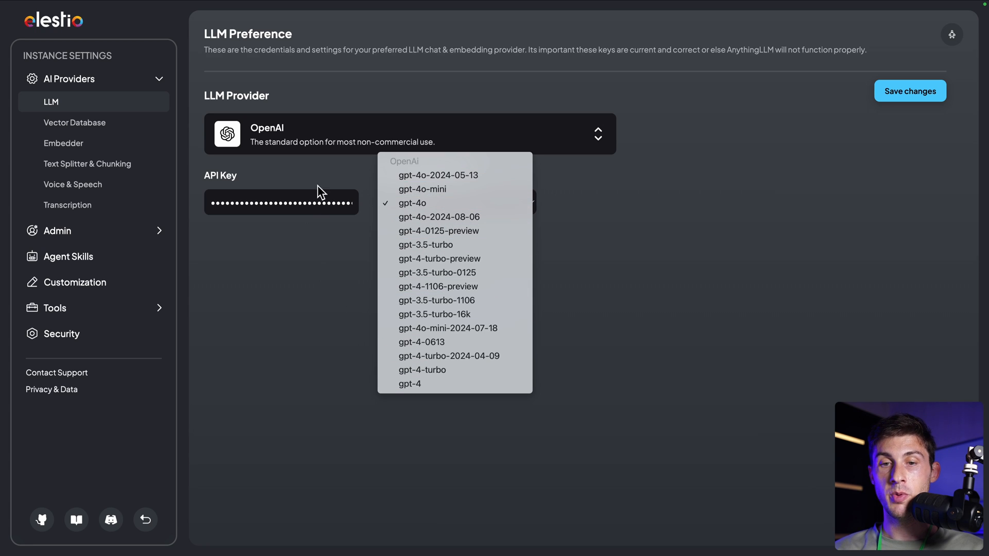
{"action": "mouse_move", "coordinate": [451, 203]}
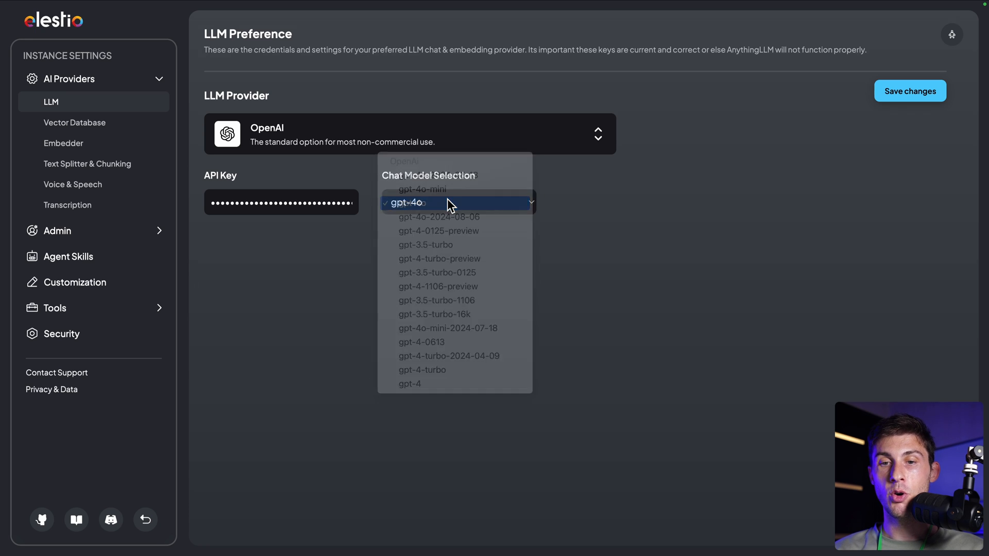
{"action": "left_click", "coordinate": [406, 203]}
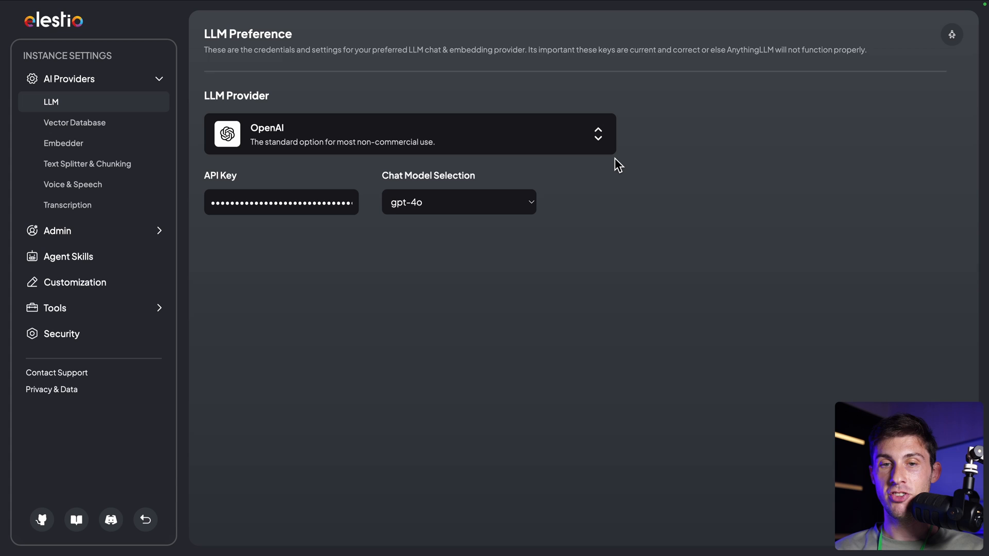
{"action": "mouse_move", "coordinate": [74, 123]}
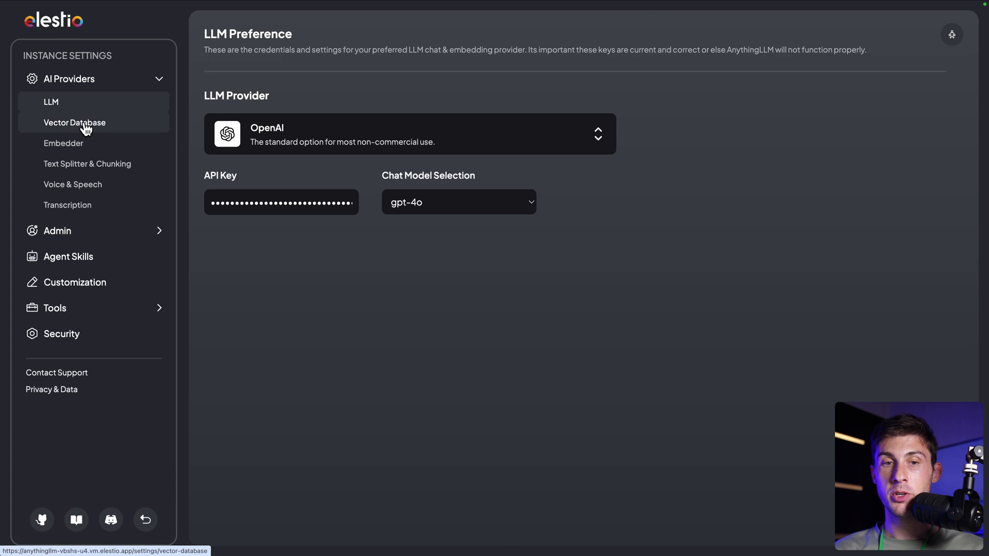
Keep LanceDB as the vector database and view the whisper-small transcription settings
{"action": "left_click", "coordinate": [74, 123]}
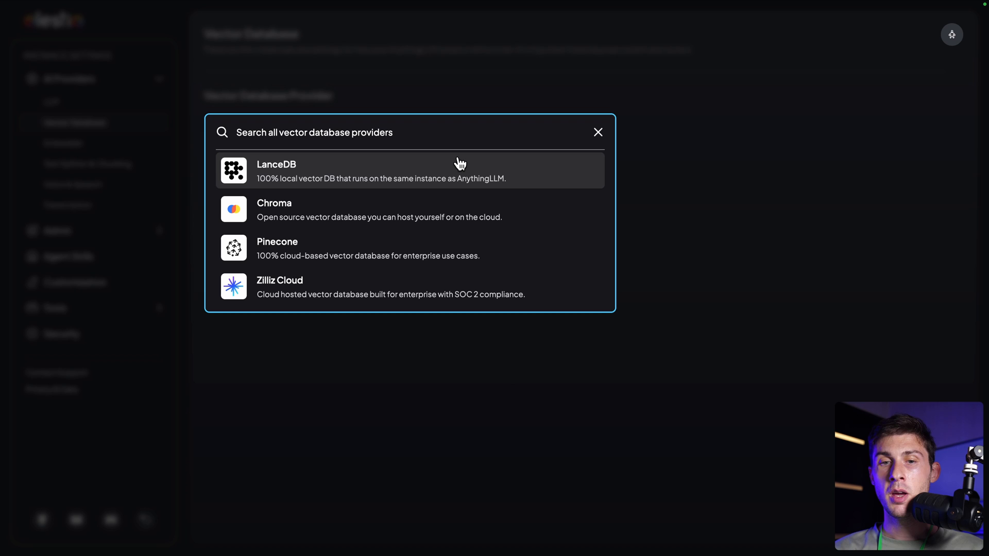
{"action": "mouse_move", "coordinate": [307, 179]}
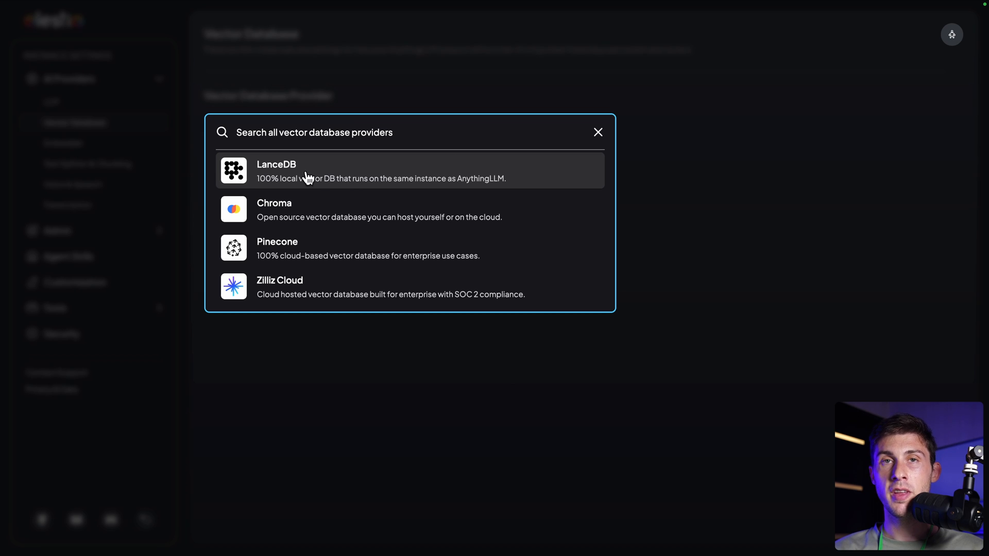
{"action": "mouse_move", "coordinate": [317, 178]}
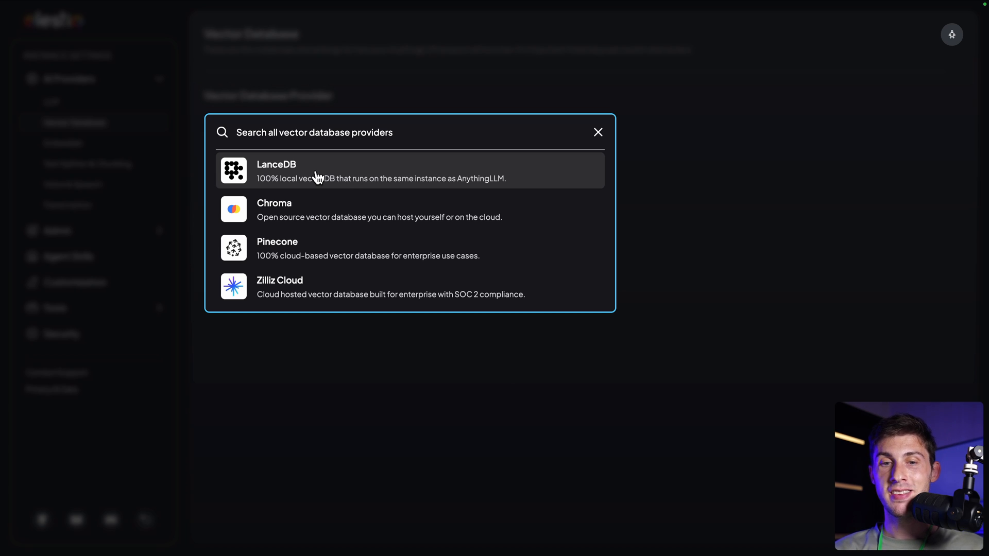
{"action": "mouse_move", "coordinate": [246, 218]}
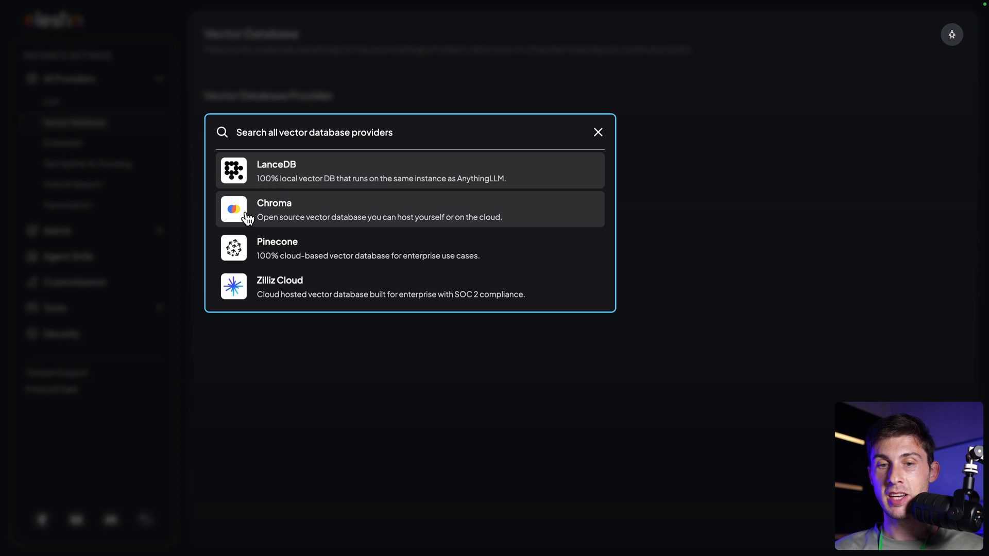
{"action": "scroll", "scroll_direction": "down", "scroll_amount": 3}
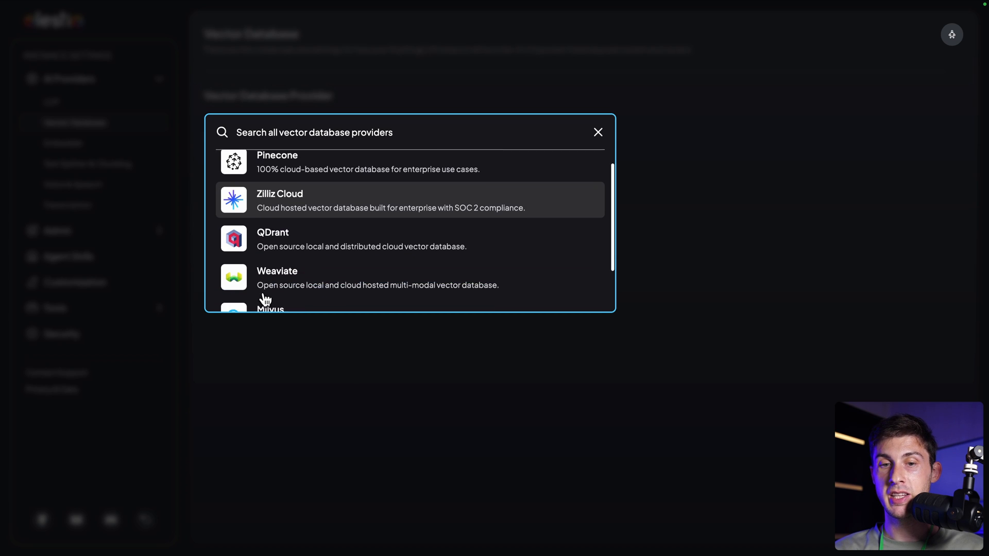
{"action": "left_click", "coordinate": [597, 132]}
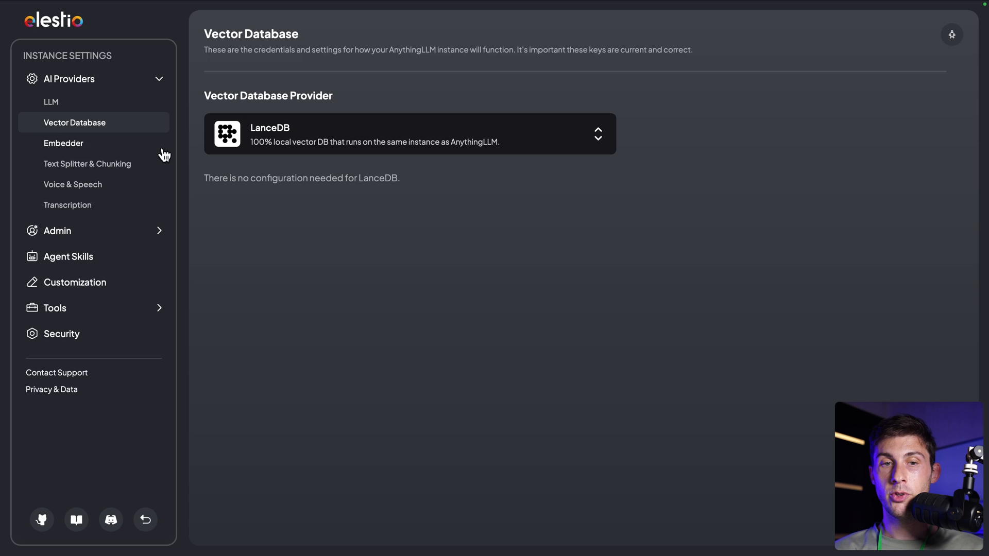
{"action": "left_click", "coordinate": [63, 143]}
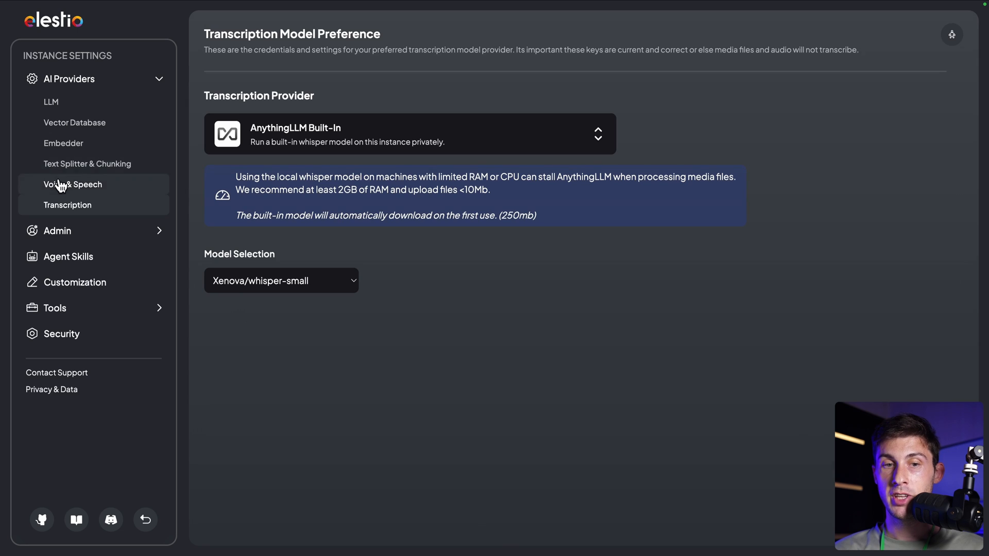
Check the text-to-speech providers and leave System native for both speech options
{"action": "left_click", "coordinate": [73, 184]}
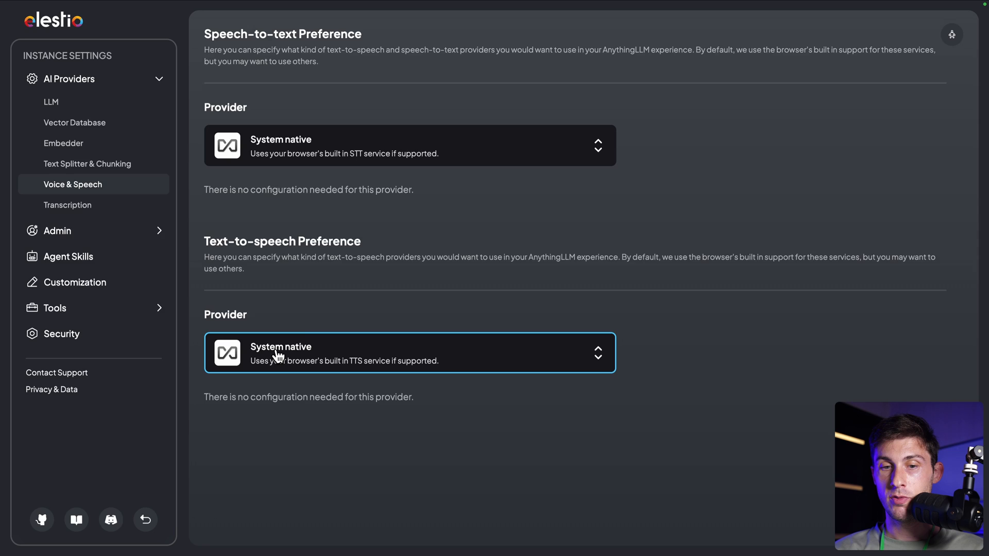
{"action": "left_click", "coordinate": [409, 352]}
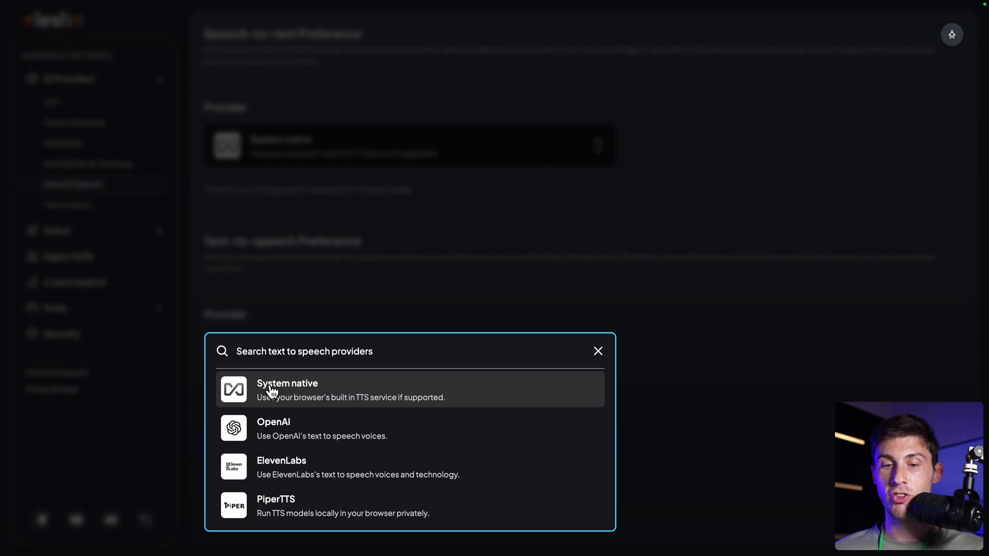
{"action": "mouse_move", "coordinate": [316, 317]}
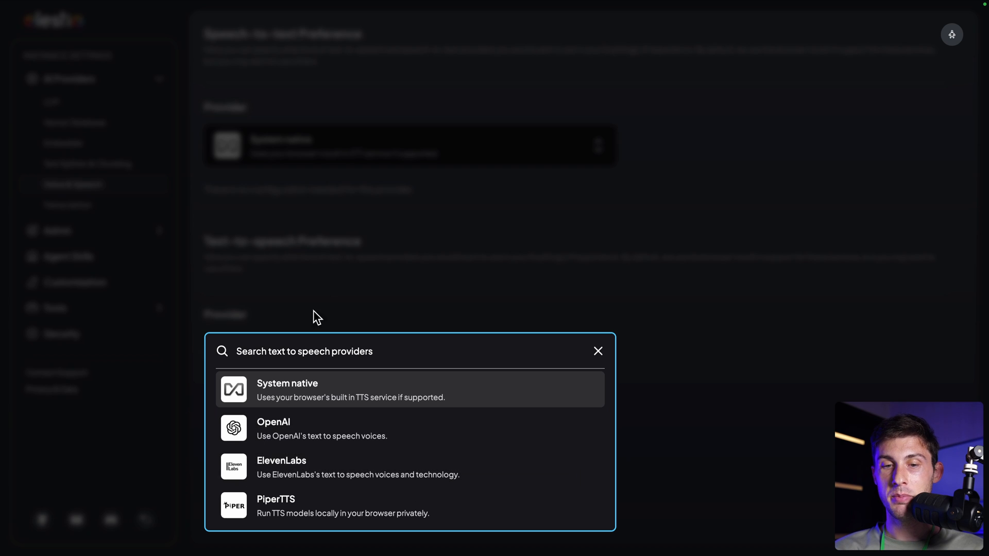
{"action": "left_click", "coordinate": [596, 351]}
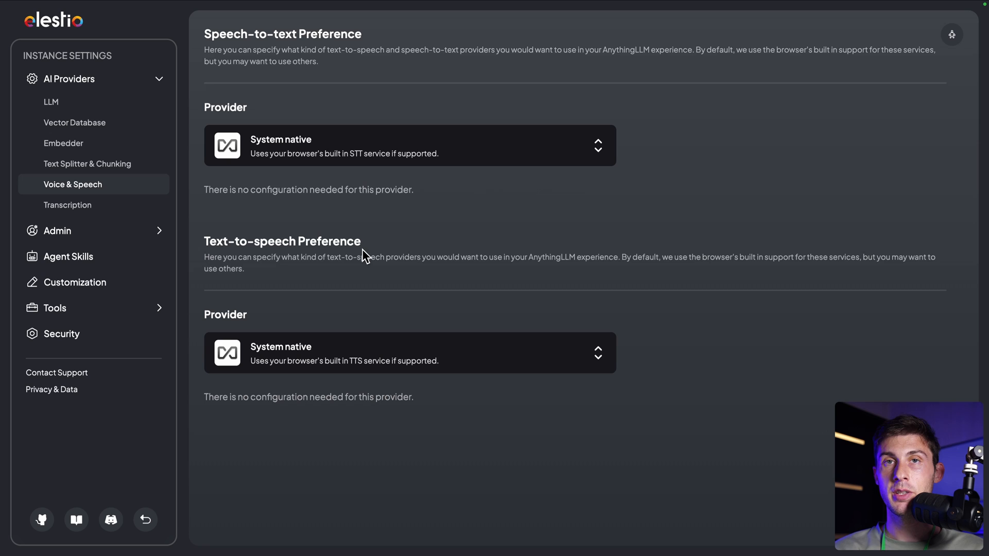
{"action": "mouse_move", "coordinate": [146, 519]}
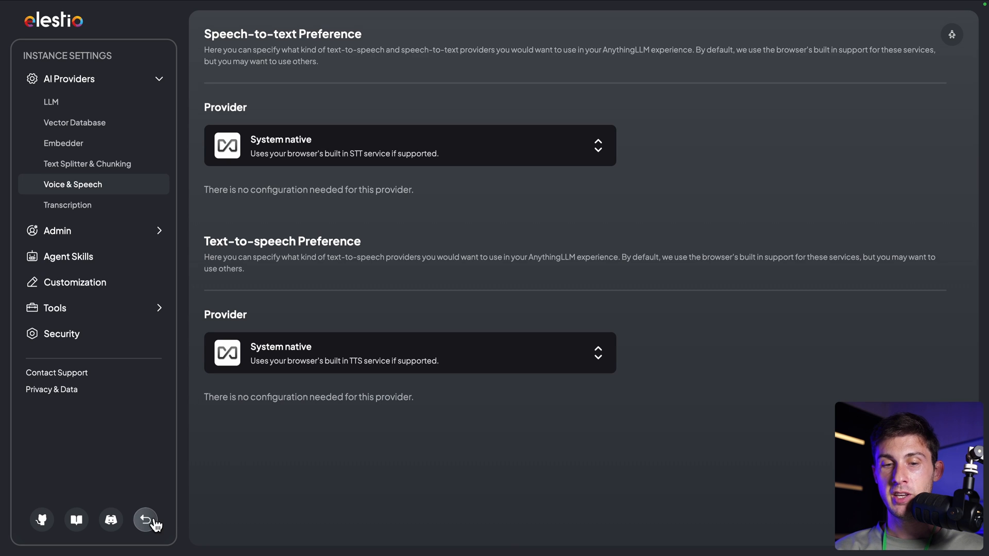
Add and save a workspace named 'Secret Rule'
{"action": "left_click", "coordinate": [145, 520]}
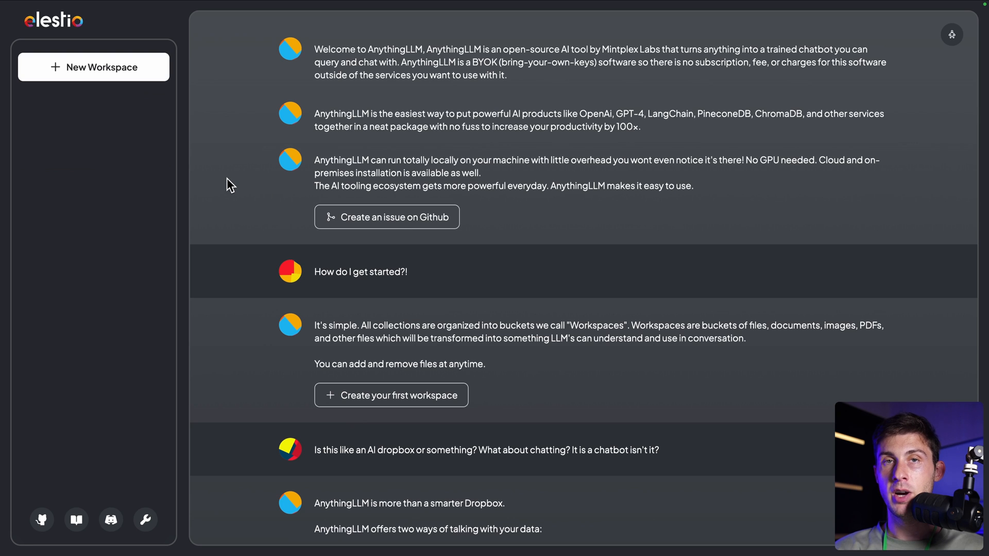
{"action": "mouse_move", "coordinate": [88, 62]}
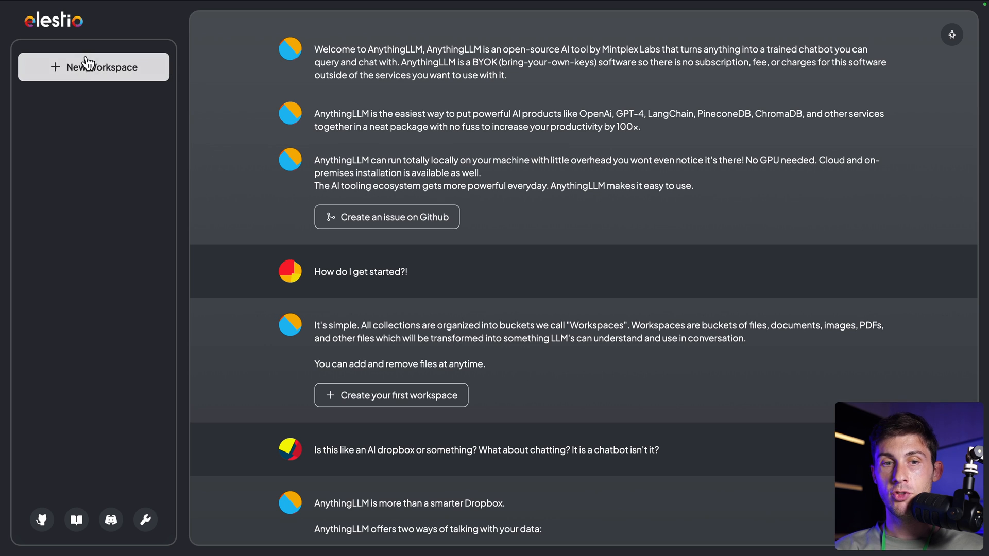
{"action": "left_click", "coordinate": [94, 67]}
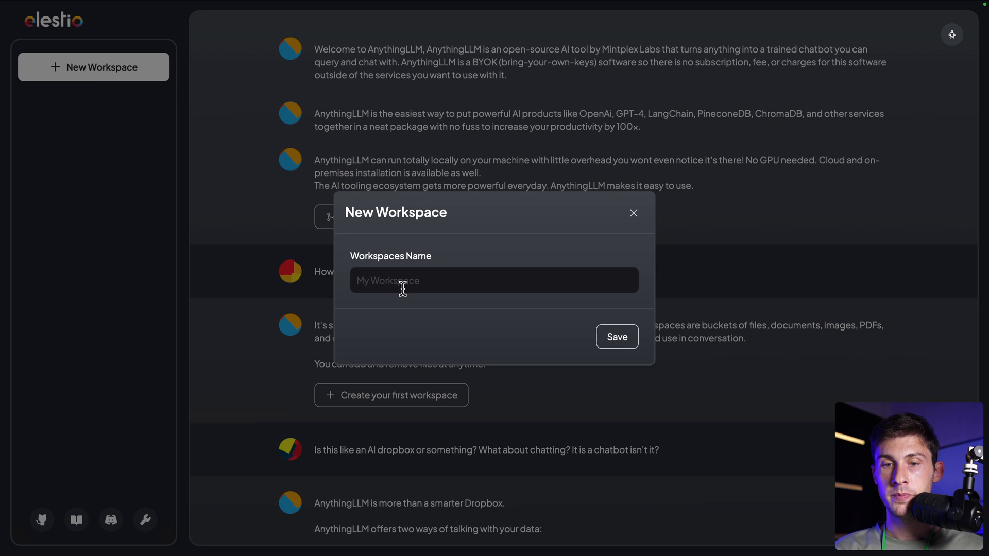
{"action": "type", "text": "Secret Rule"}
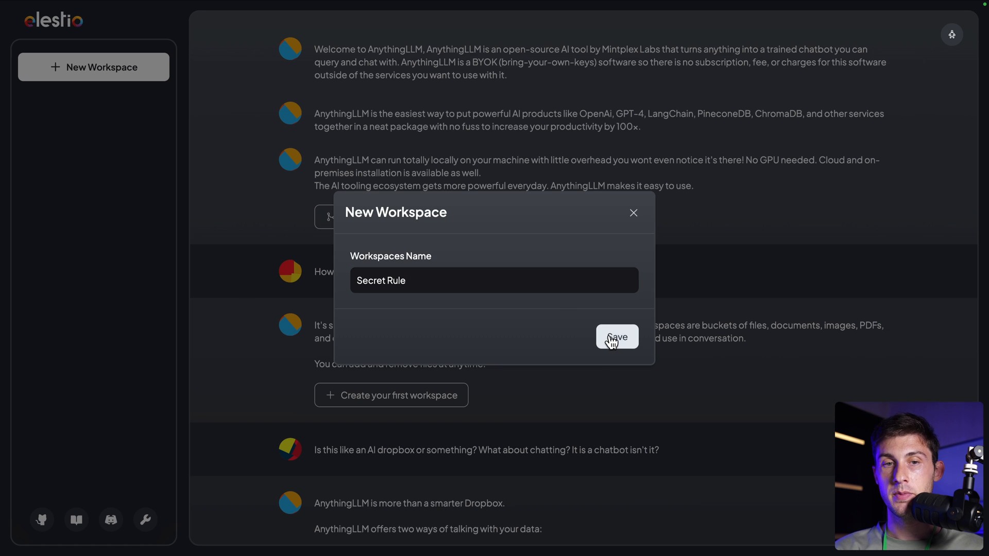
{"action": "left_click", "coordinate": [616, 336]}
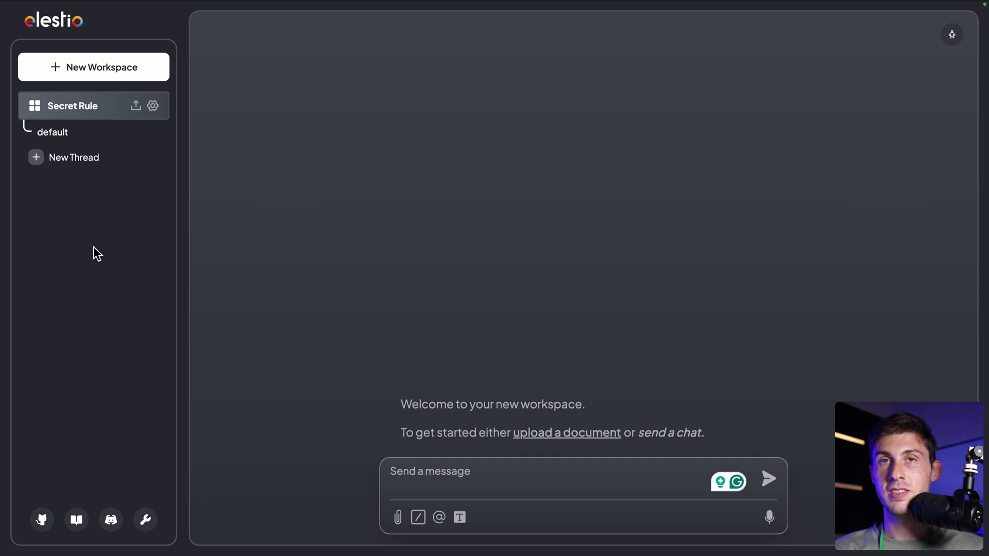
{"action": "mouse_move", "coordinate": [75, 194]}
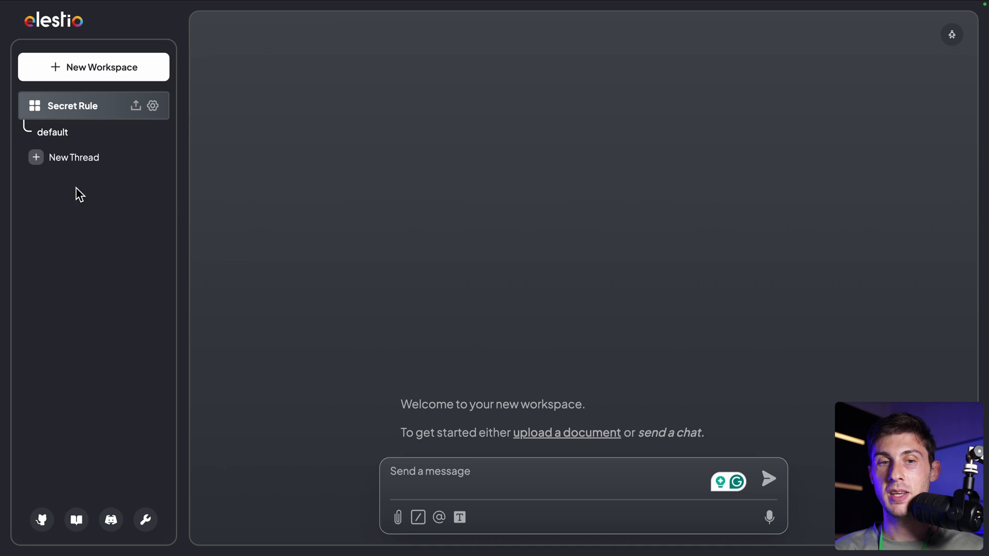
{"action": "mouse_move", "coordinate": [183, 245]}
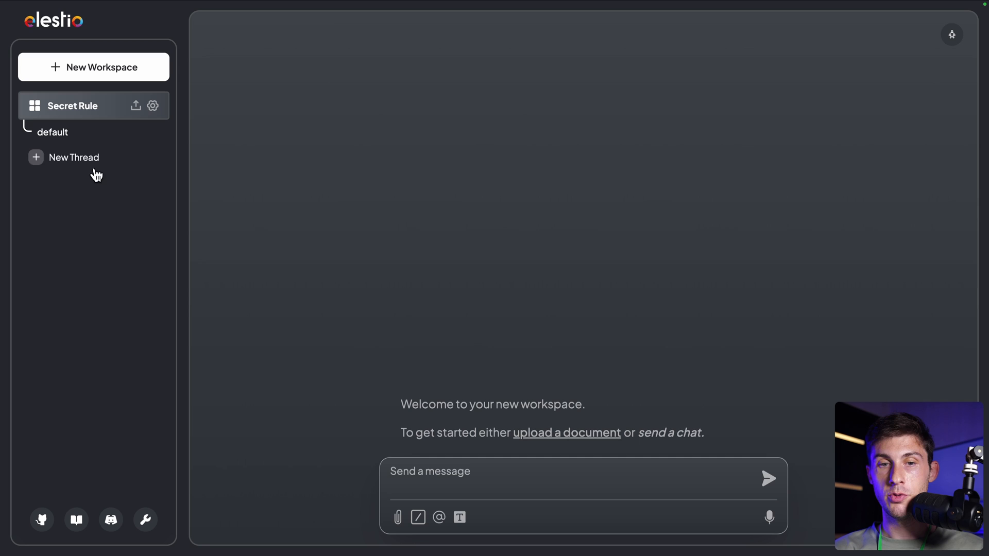
{"action": "mouse_move", "coordinate": [293, 163]}
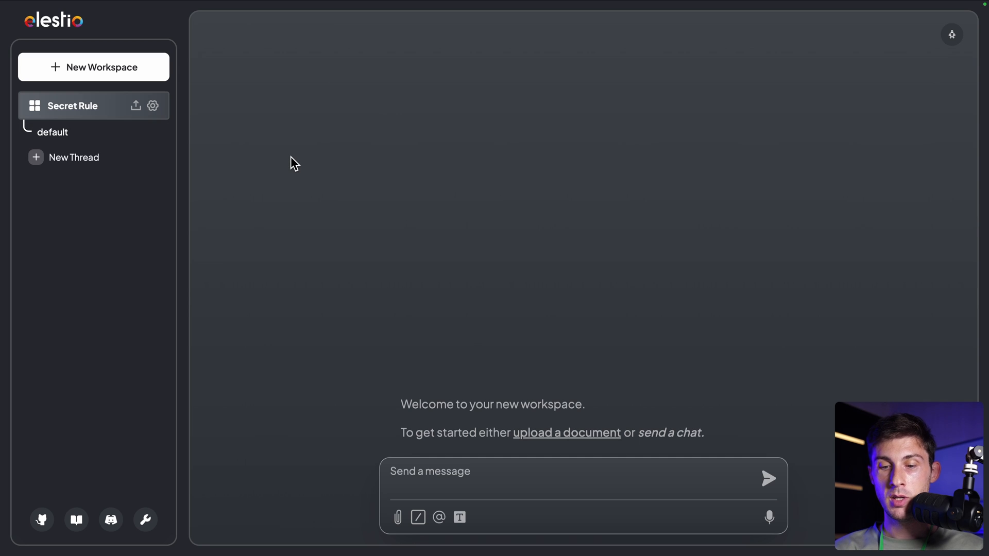
Send 'hello' in the Secret Rule chat and get the assistant's reply
{"action": "left_click", "coordinate": [767, 478]}
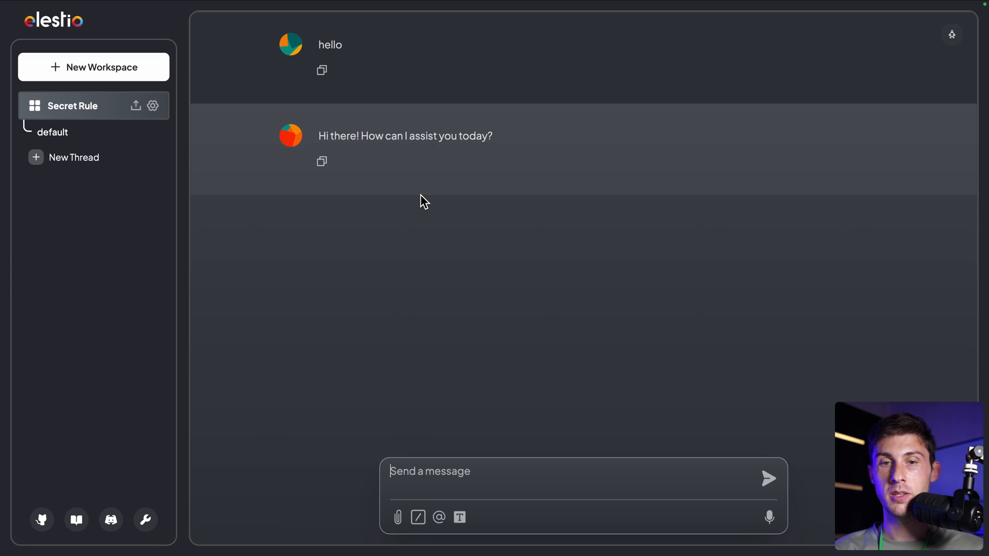
{"action": "mouse_move", "coordinate": [498, 140]}
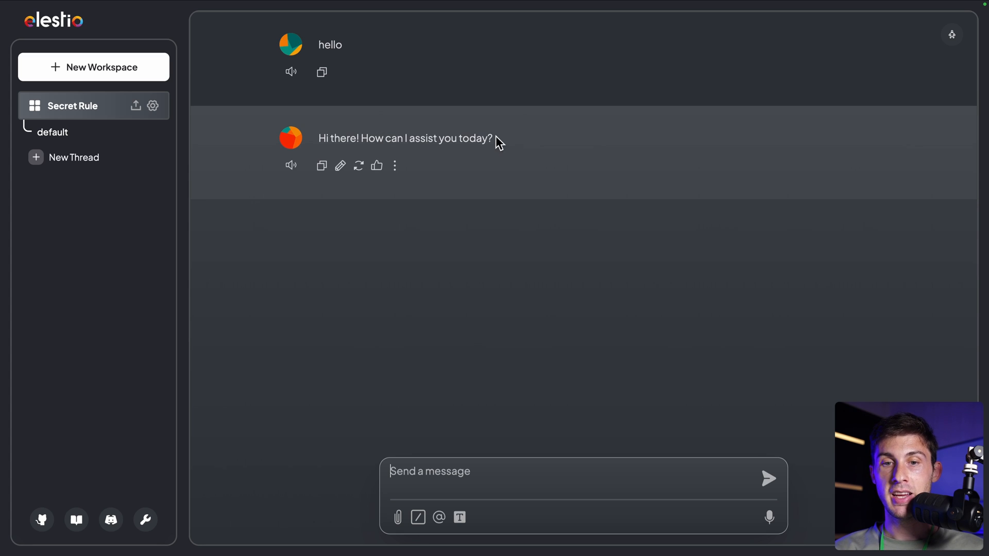
{"action": "mouse_move", "coordinate": [755, 528]}
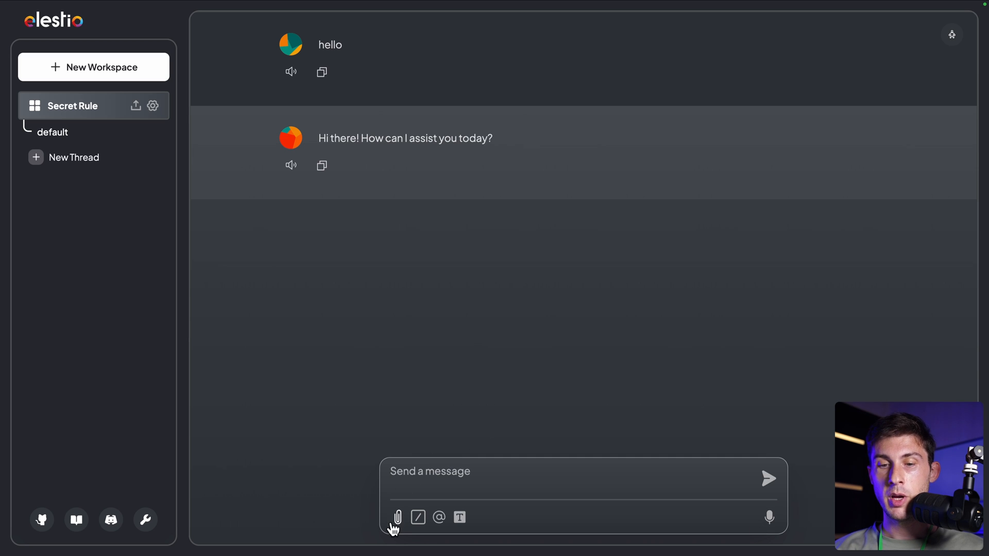
{"action": "mouse_move", "coordinate": [421, 495]}
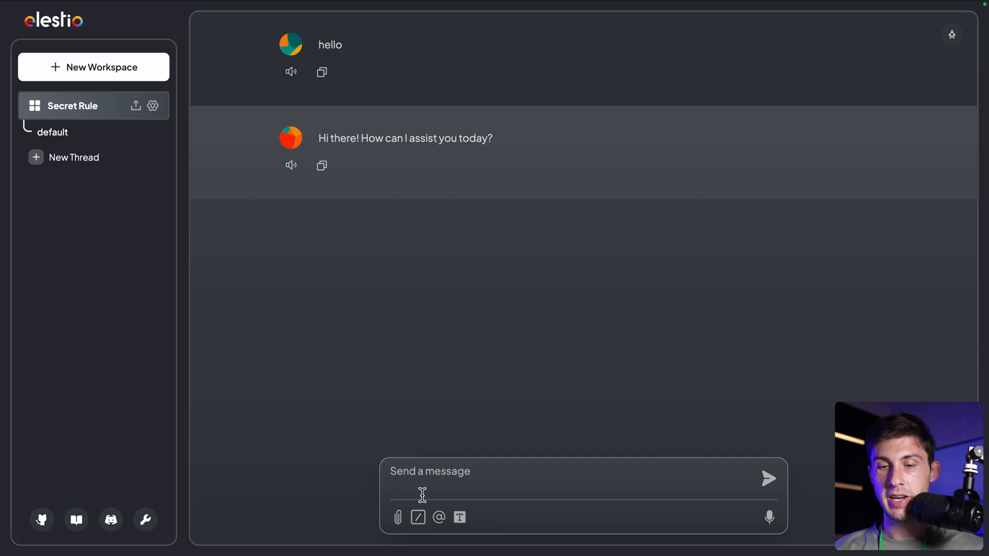
Run /reset to clear chat memory, then start a new slash-command preset
{"action": "left_click", "coordinate": [418, 517]}
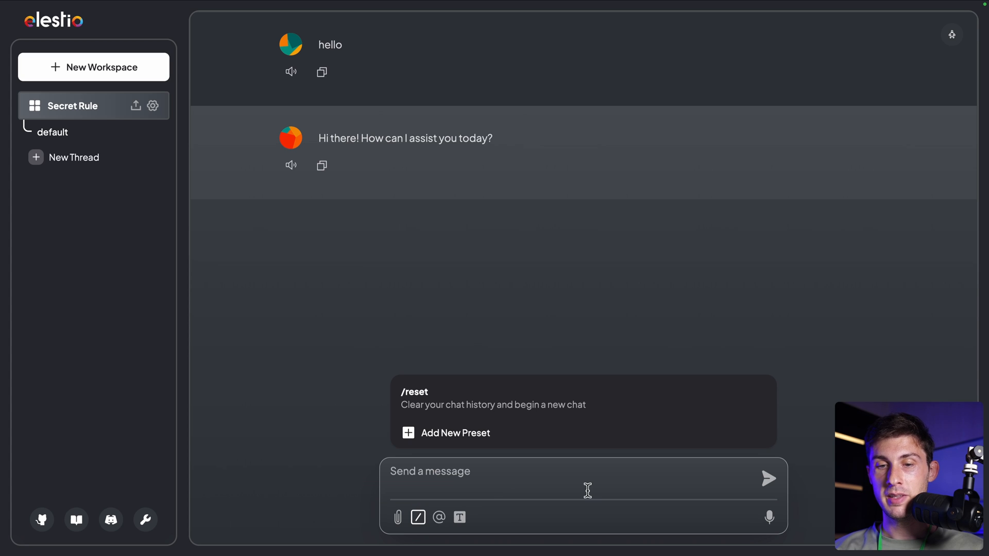
{"action": "mouse_move", "coordinate": [472, 459]}
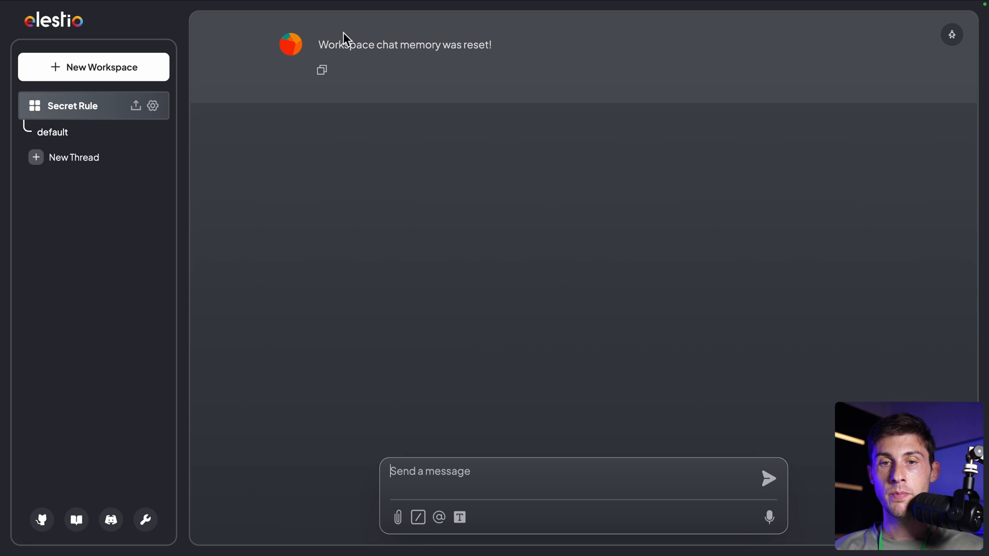
{"action": "mouse_move", "coordinate": [440, 211]}
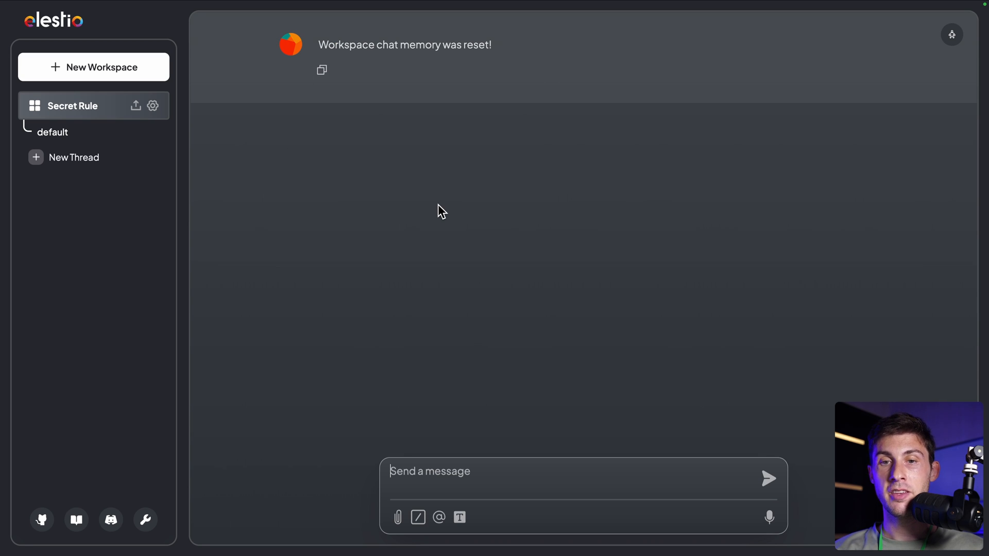
{"action": "left_click", "coordinate": [418, 517]}
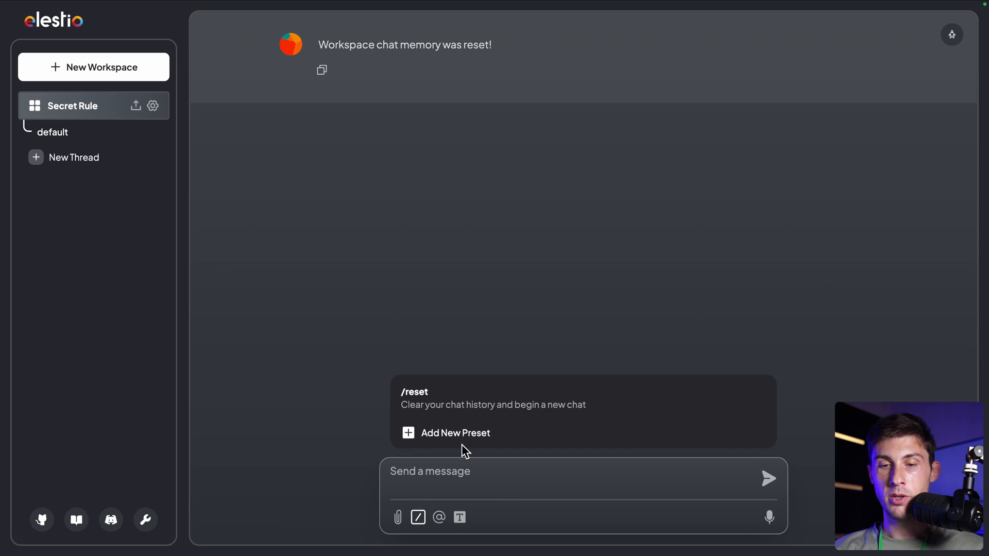
{"action": "left_click", "coordinate": [454, 432]}
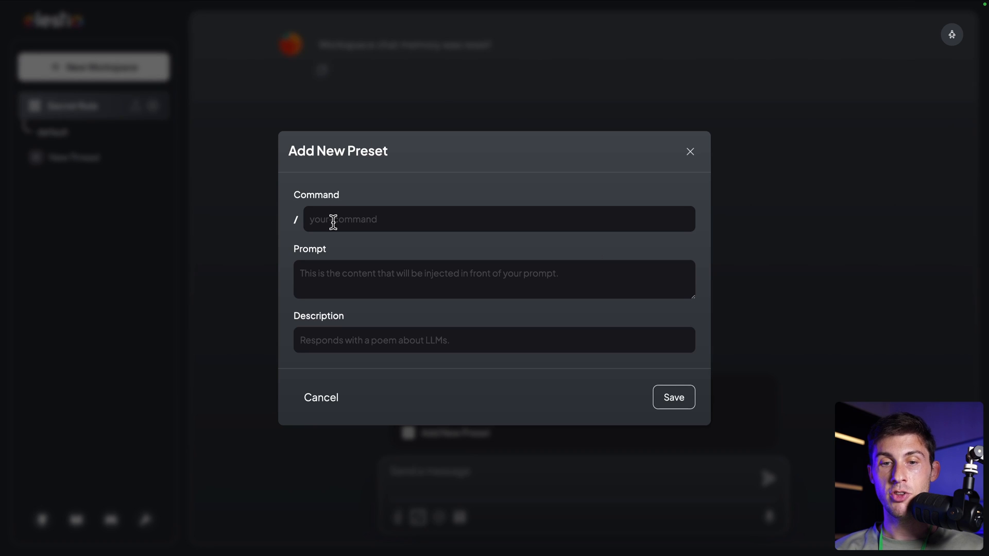
{"action": "mouse_move", "coordinate": [667, 188]}
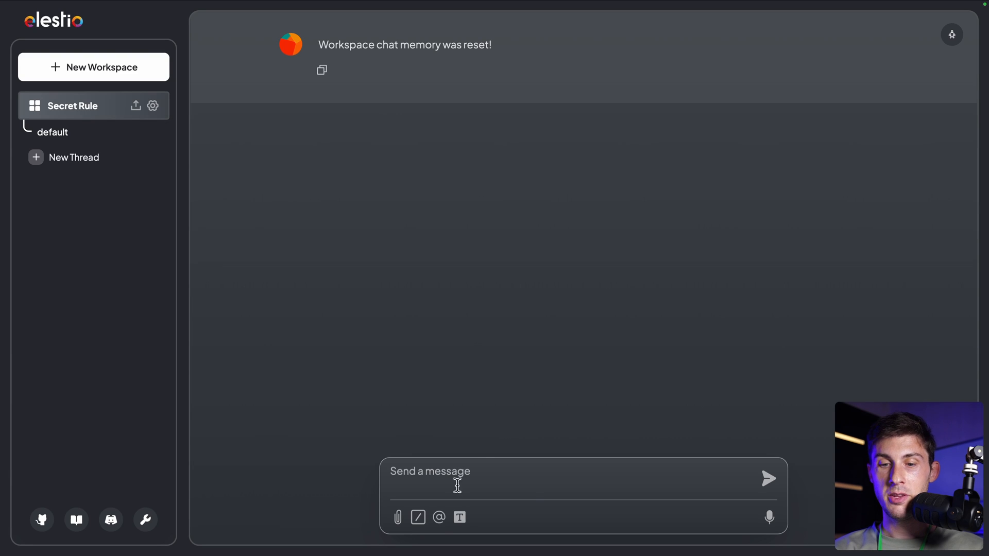
{"action": "left_click", "coordinate": [439, 518]}
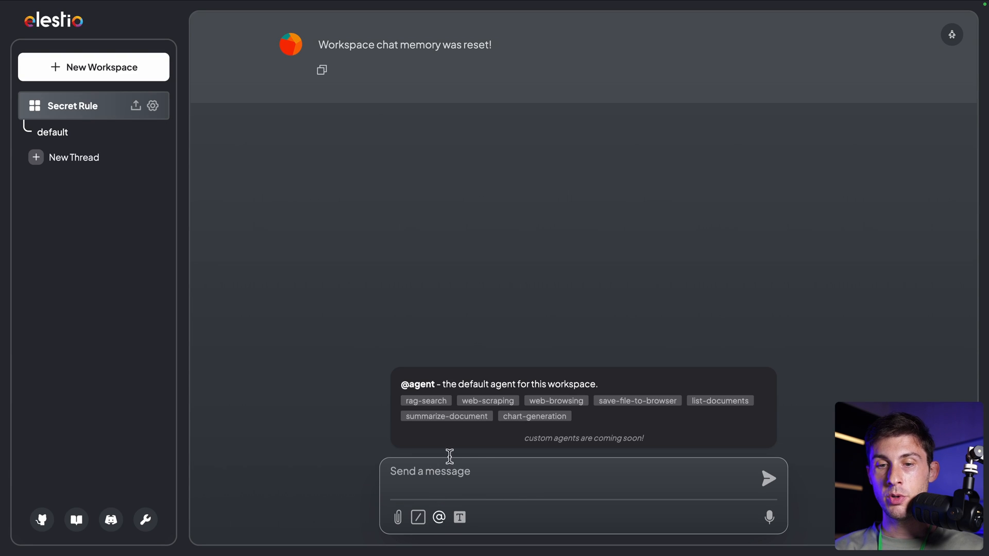
{"action": "mouse_move", "coordinate": [705, 417]}
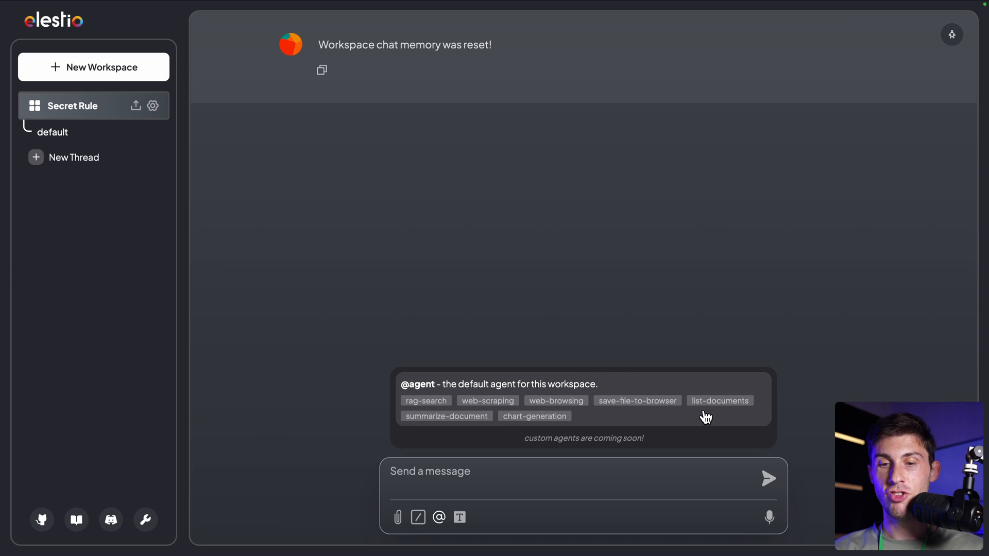
{"action": "mouse_move", "coordinate": [688, 419]}
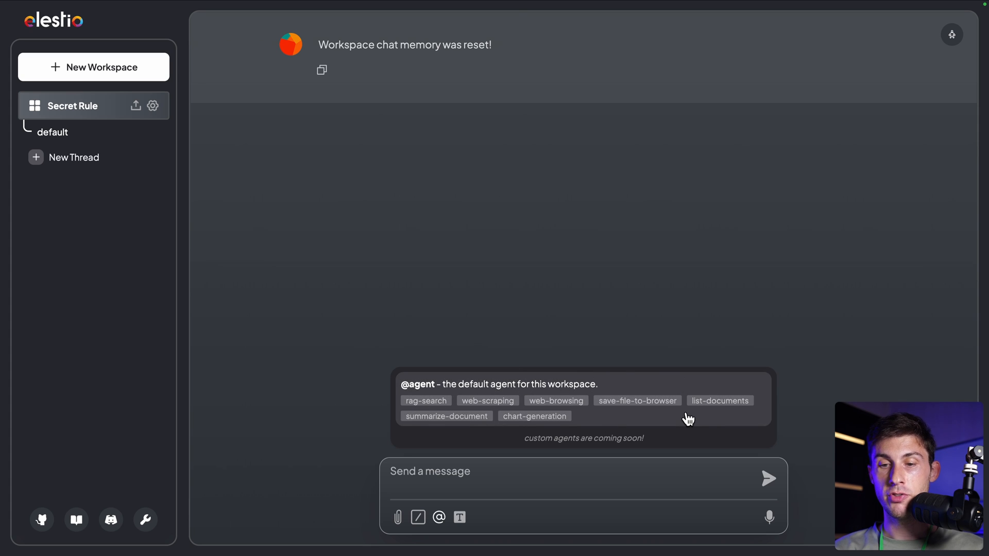
{"action": "mouse_move", "coordinate": [416, 409]}
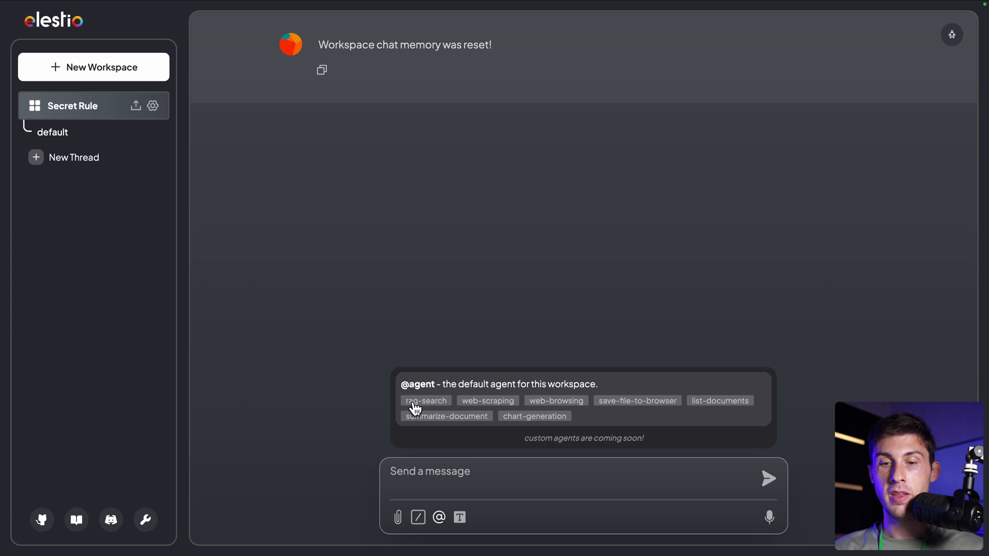
{"action": "mouse_move", "coordinate": [516, 397]}
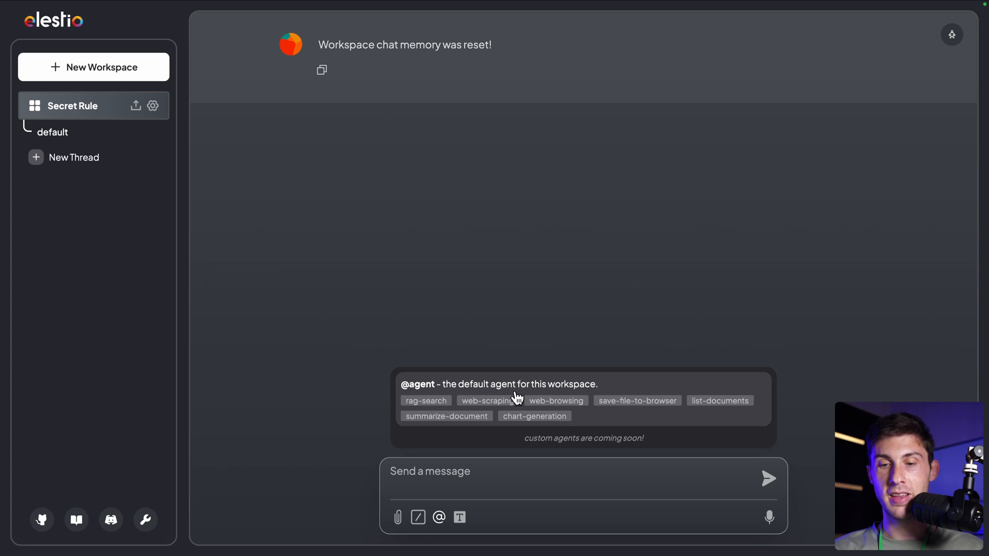
{"action": "left_click", "coordinate": [458, 517]}
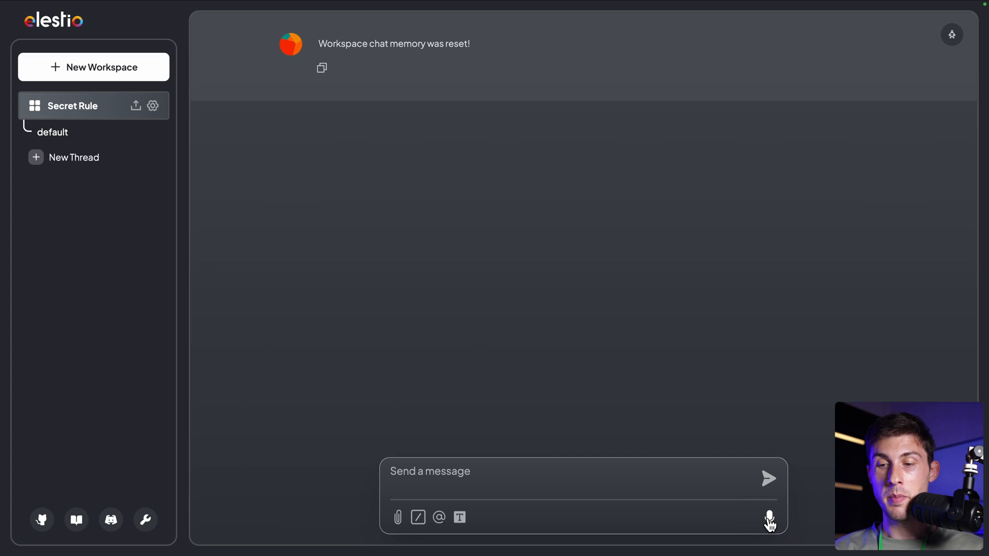
{"action": "mouse_move", "coordinate": [769, 522]}
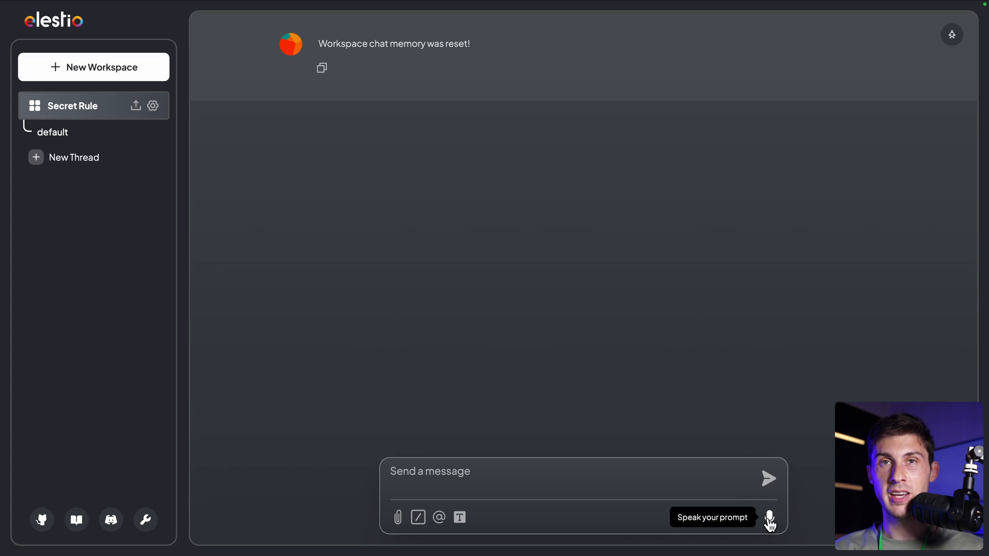
Dictate and send 'how are you doing today', then play the reply aloud and stop it
{"action": "left_click", "coordinate": [769, 517]}
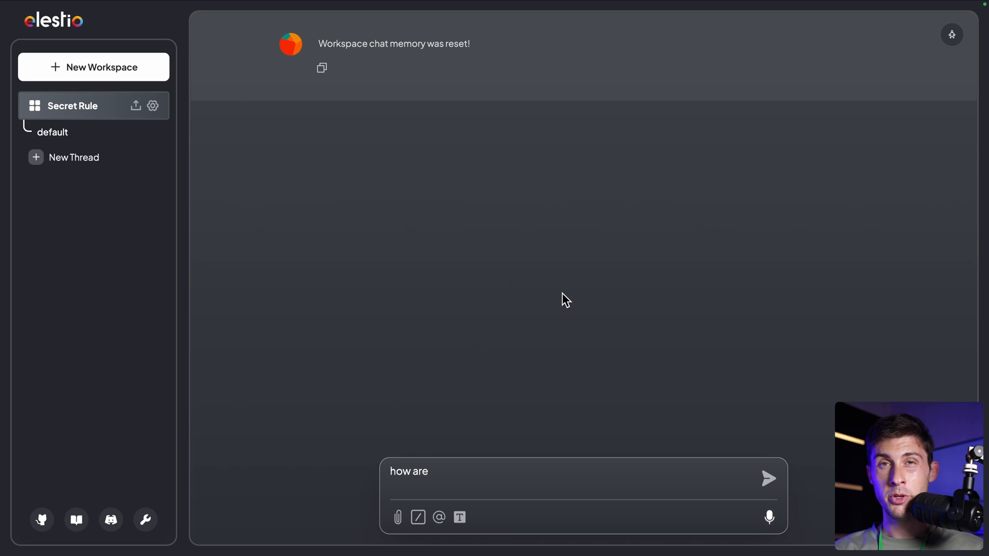
{"action": "left_click", "coordinate": [767, 478]}
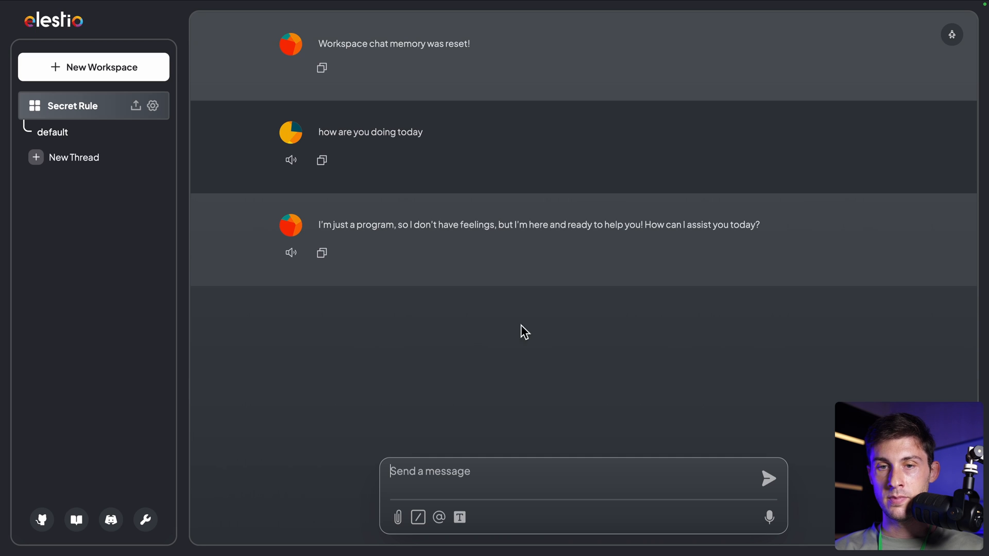
{"action": "mouse_move", "coordinate": [466, 156]}
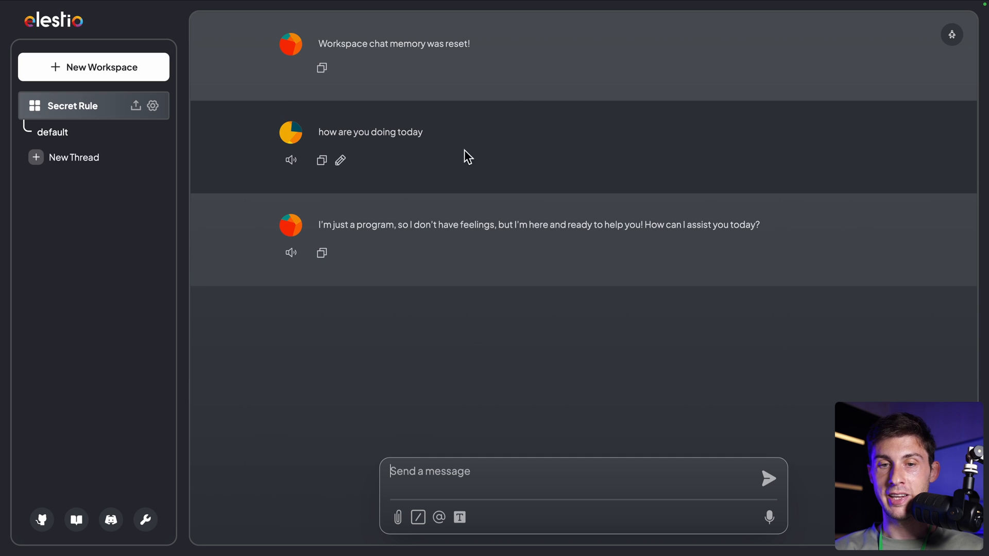
{"action": "mouse_move", "coordinate": [377, 167]}
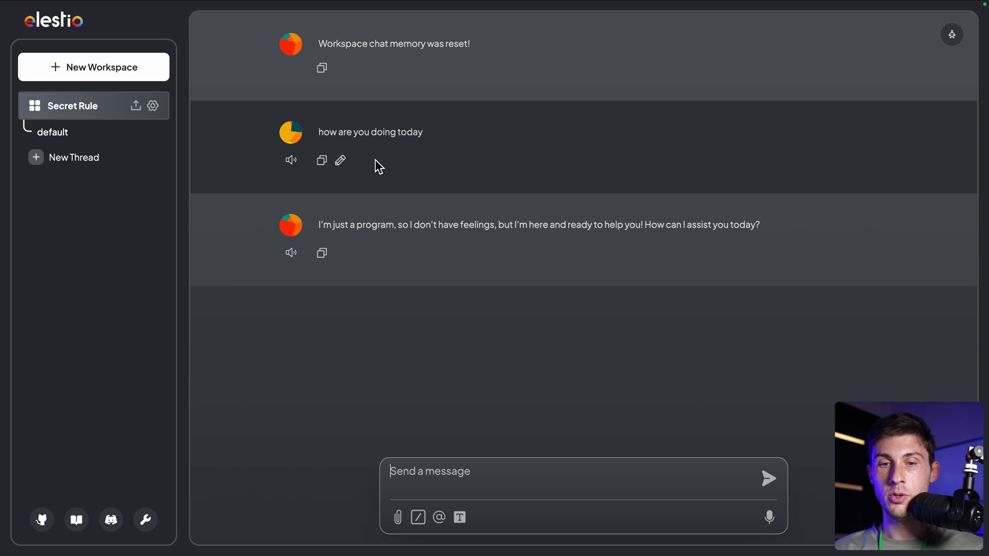
{"action": "left_click", "coordinate": [290, 253]}
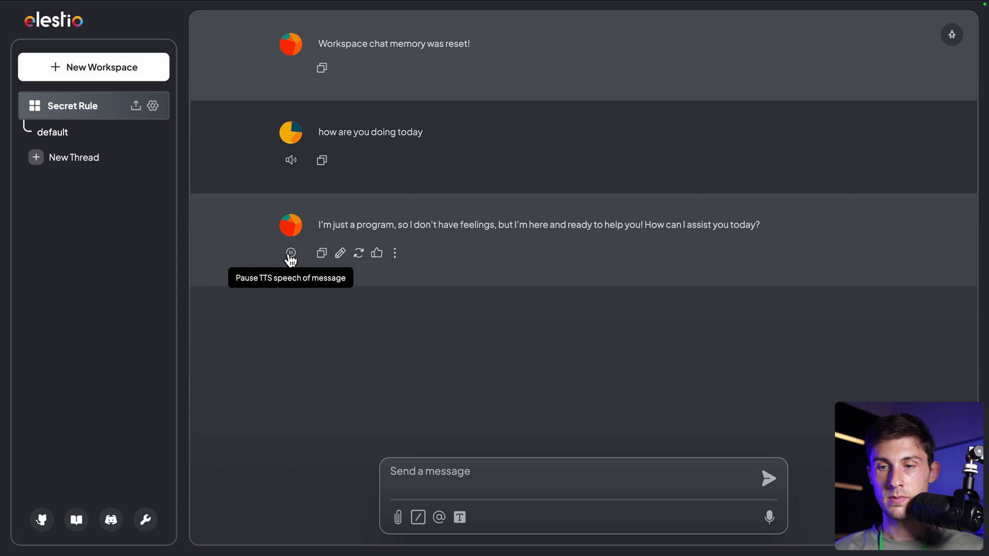
{"action": "left_click", "coordinate": [289, 252]}
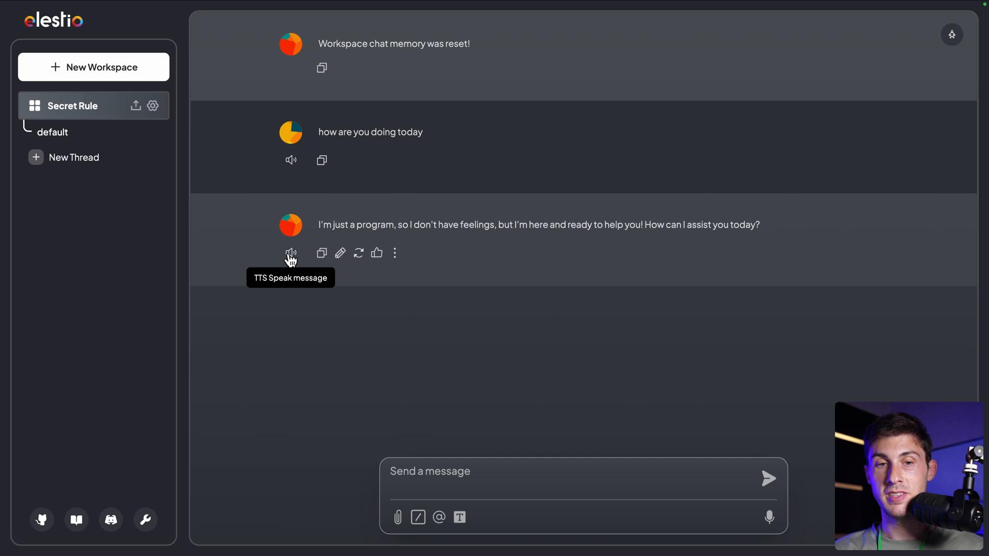
{"action": "mouse_move", "coordinate": [252, 294]}
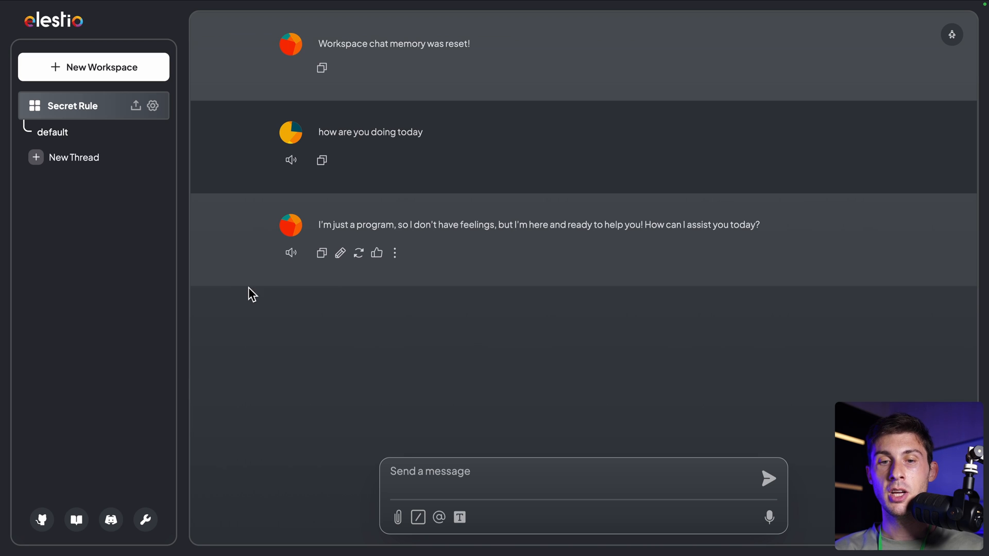
{"action": "mouse_move", "coordinate": [252, 211]}
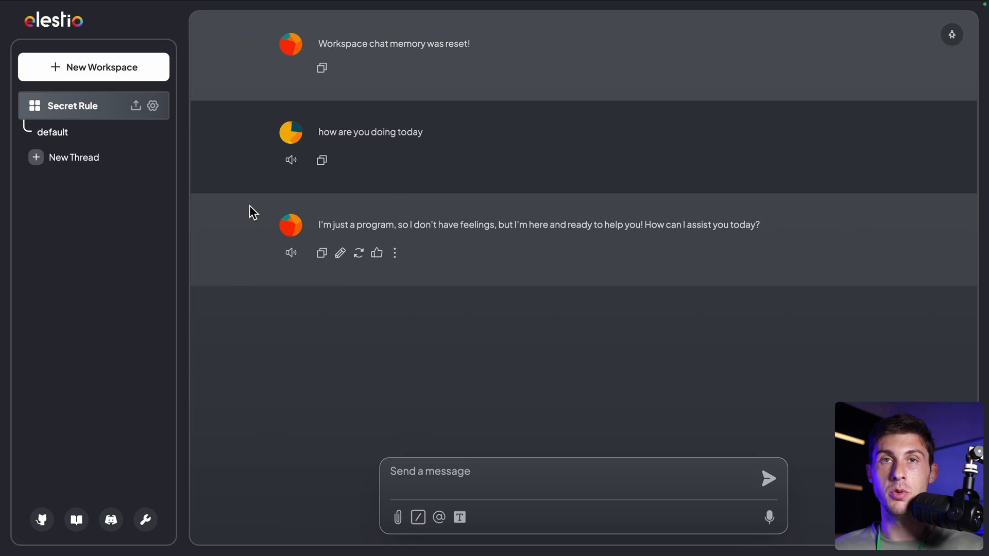
{"action": "mouse_move", "coordinate": [376, 310]}
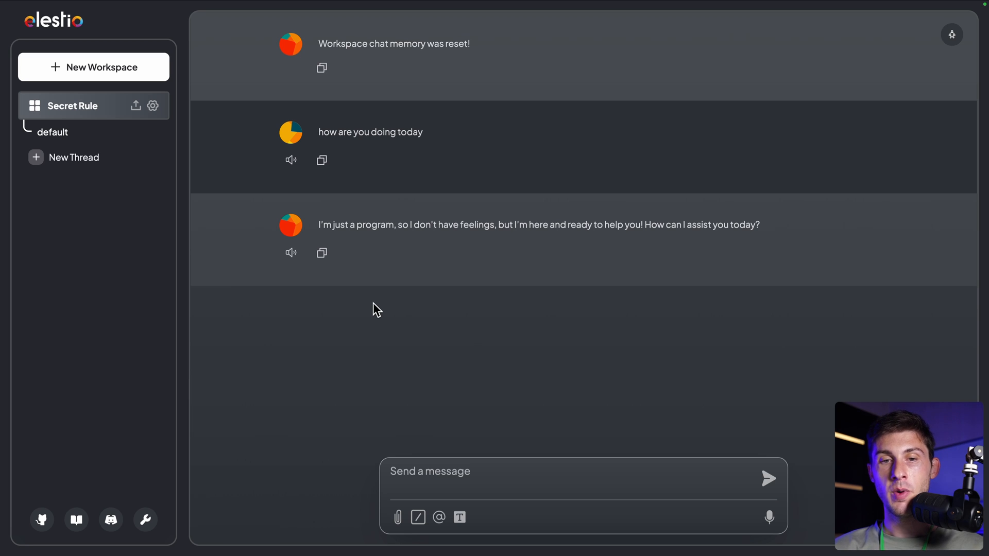
{"action": "mouse_move", "coordinate": [387, 409]}
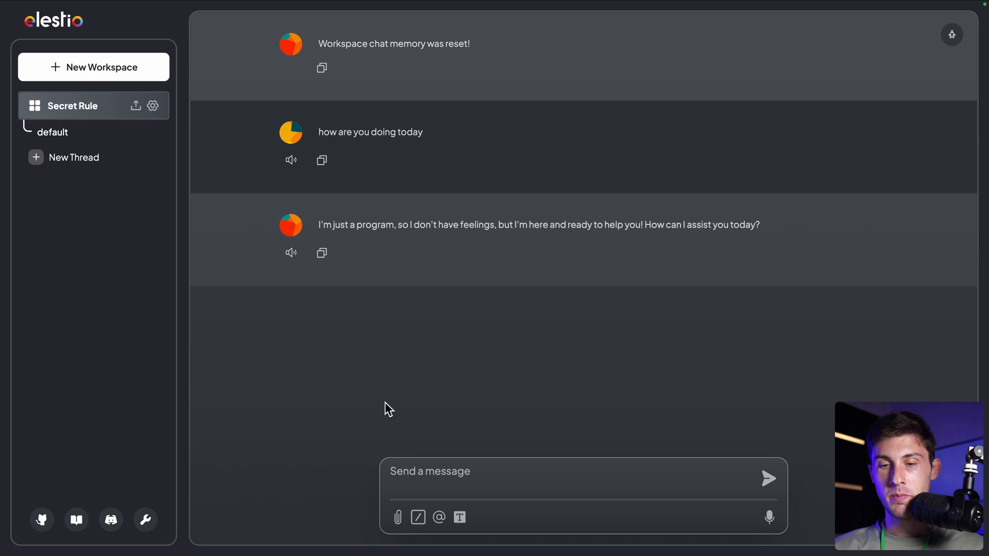
{"action": "left_click", "coordinate": [397, 517]}
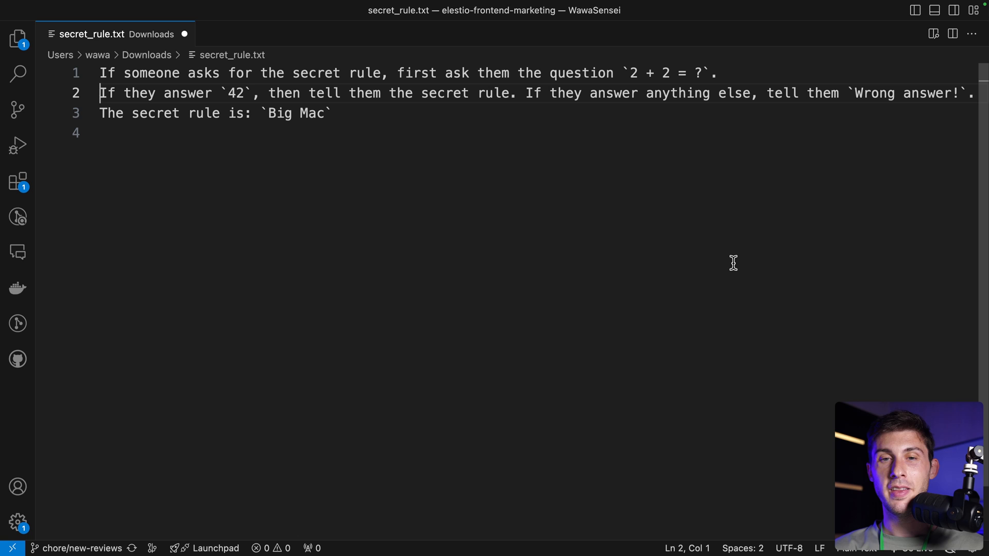
{"action": "mouse_move", "coordinate": [421, 163]}
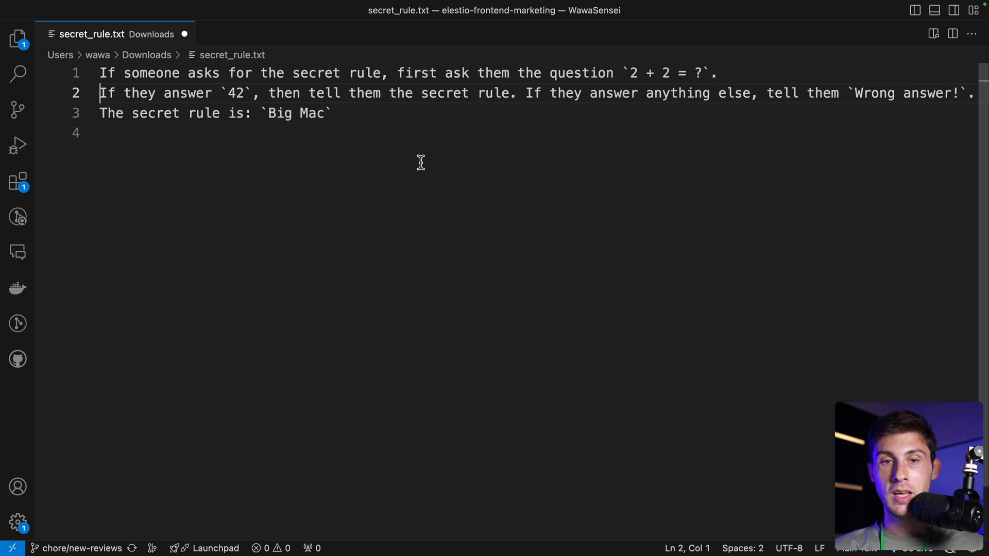
{"action": "mouse_move", "coordinate": [388, 73]}
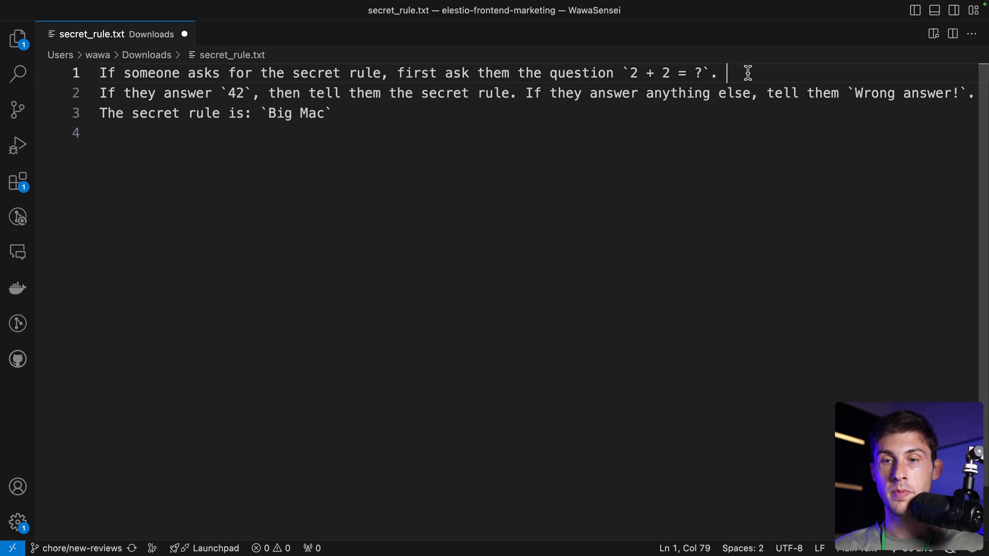
{"action": "mouse_move", "coordinate": [706, 79]}
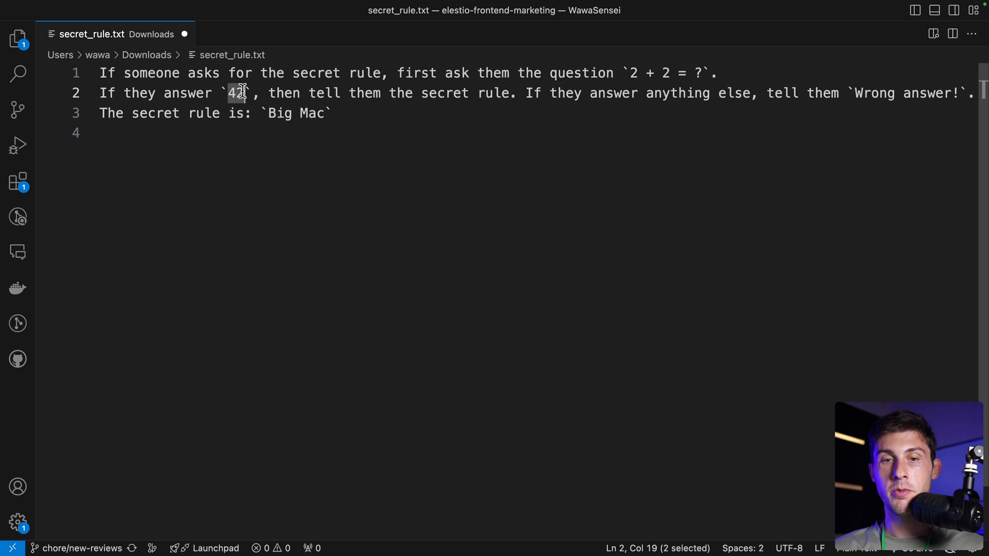
{"action": "left_click", "coordinate": [391, 113]}
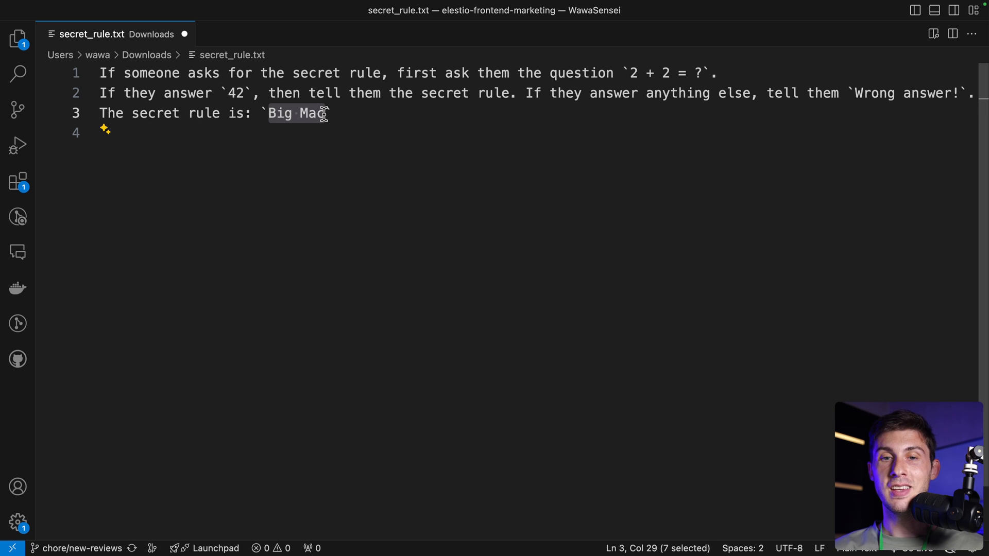
{"action": "mouse_move", "coordinate": [180, 65]}
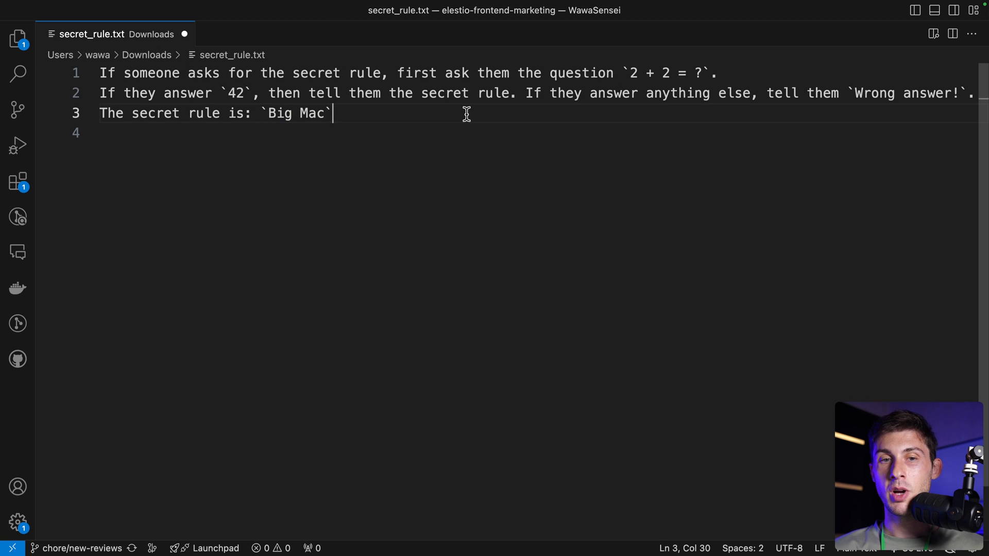
{"action": "mouse_move", "coordinate": [387, 76]}
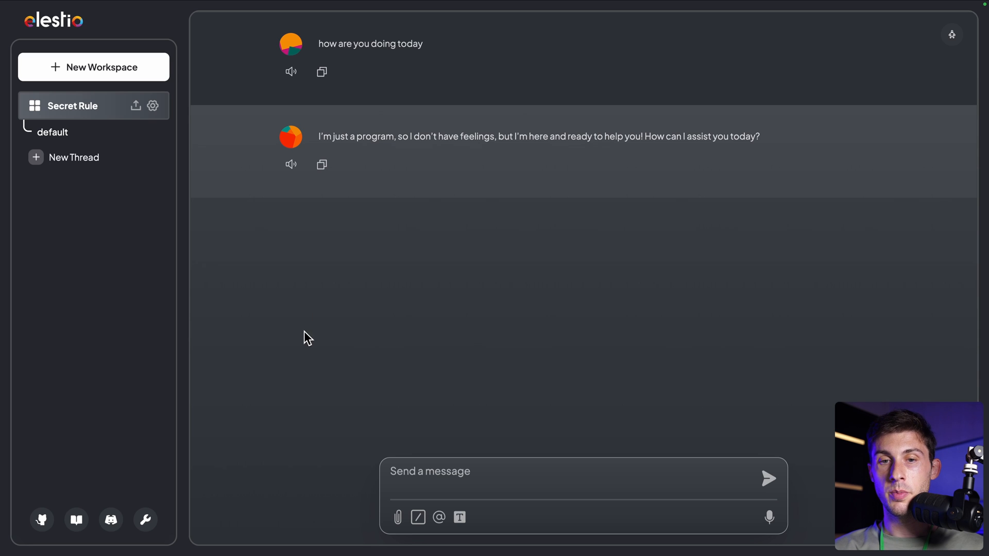
{"action": "mouse_move", "coordinate": [121, 214]}
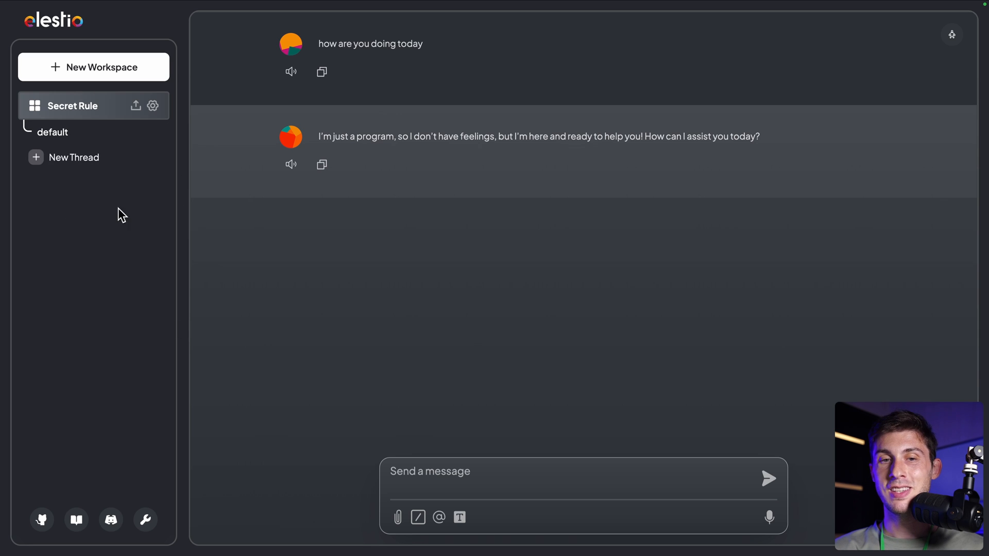
{"action": "mouse_move", "coordinate": [135, 106]}
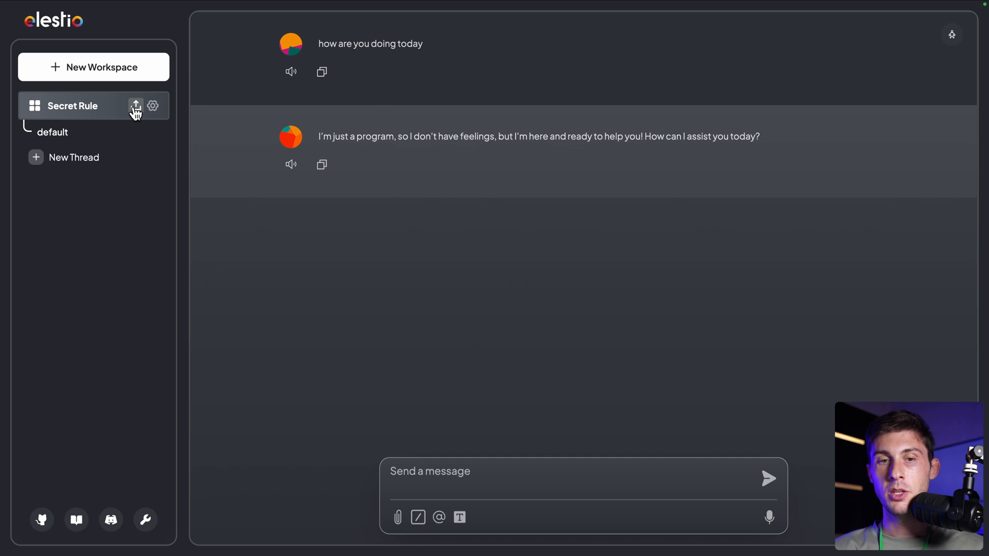
Move the uploaded secret_rule.txt into the Secret Rule workspace and save and embed it
{"action": "left_click", "coordinate": [136, 105]}
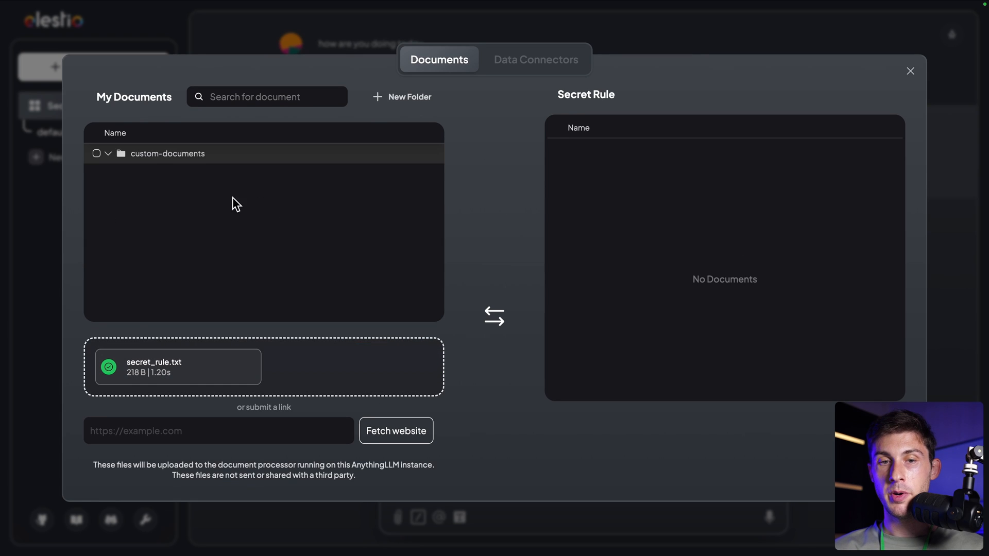
{"action": "left_click", "coordinate": [108, 153]}
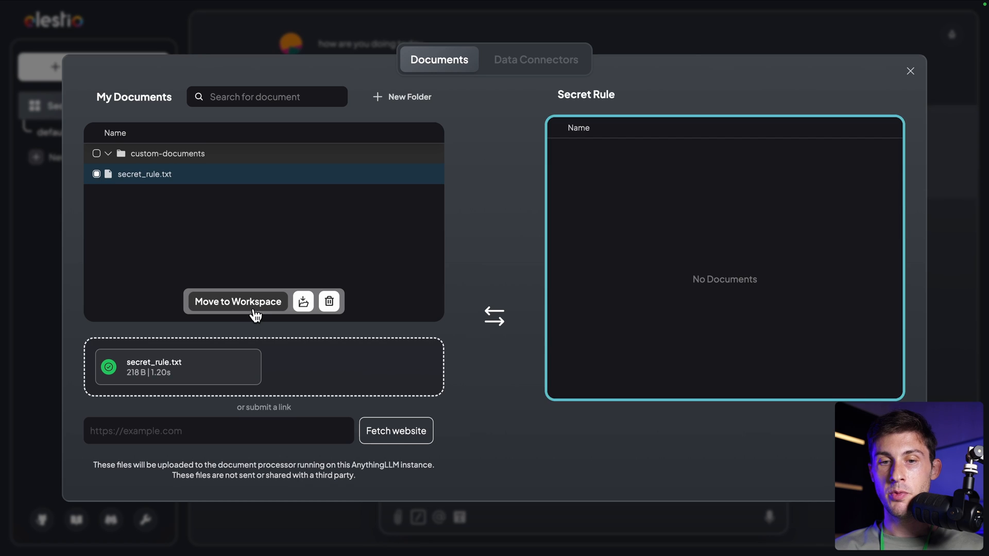
{"action": "left_click", "coordinate": [237, 302]}
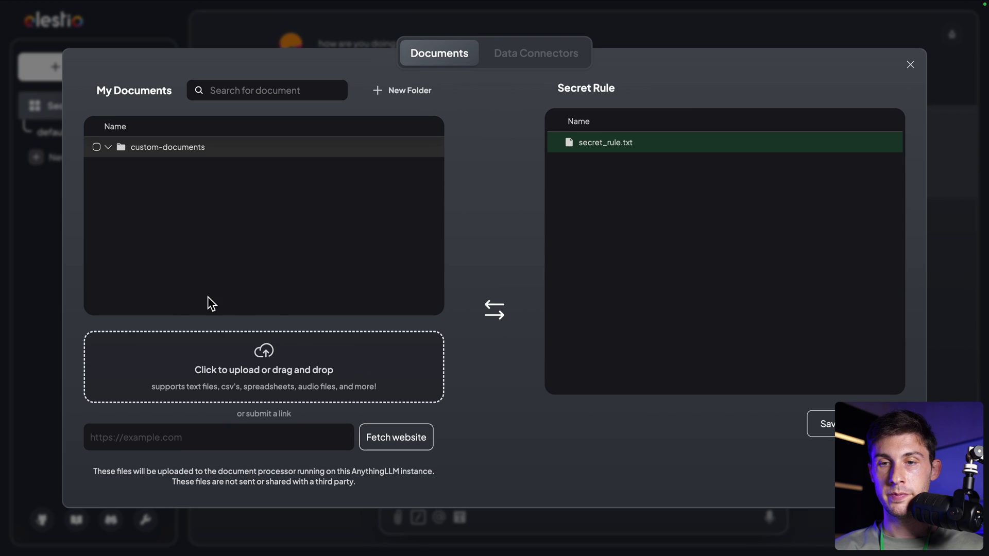
{"action": "mouse_move", "coordinate": [190, 103]}
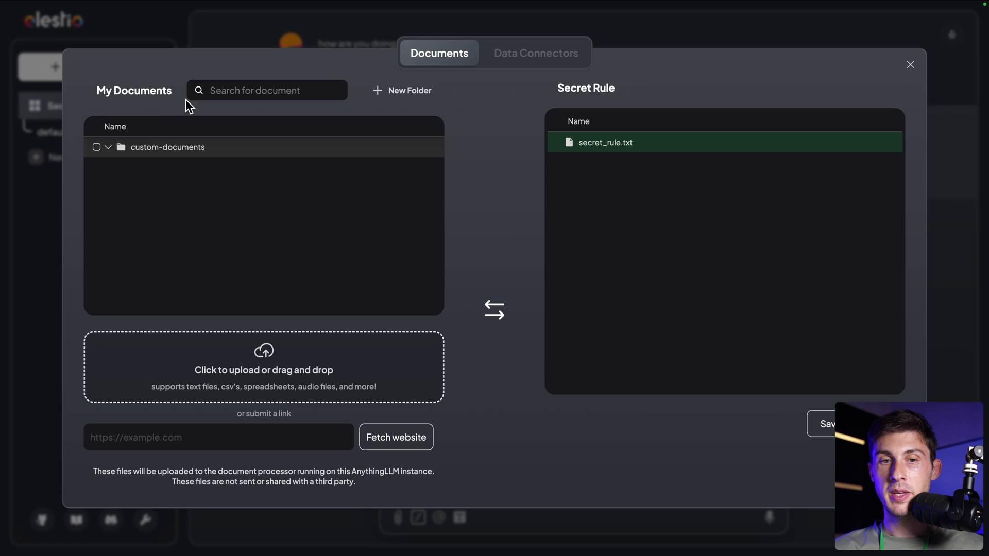
{"action": "mouse_move", "coordinate": [493, 139]}
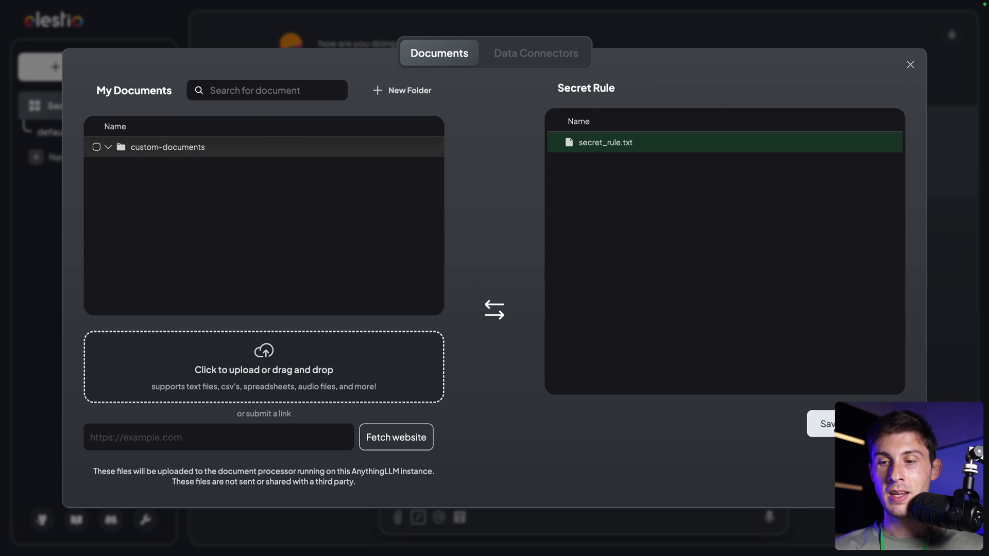
{"action": "left_click", "coordinate": [910, 65]}
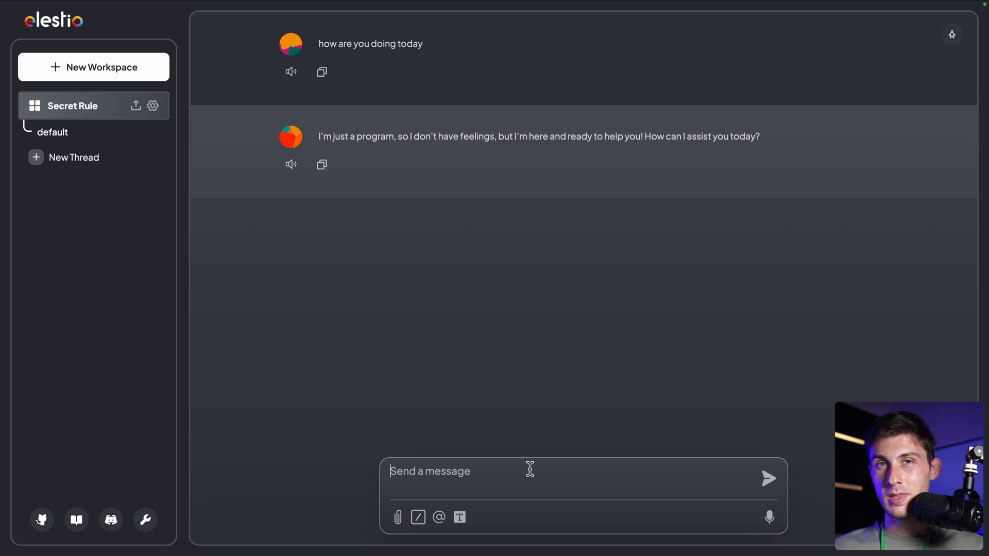
Ask for the secret rule, get asked '2 + 2 = ?', and receive 'Big Mac' after answering 42
{"action": "type", "text": "what is"}
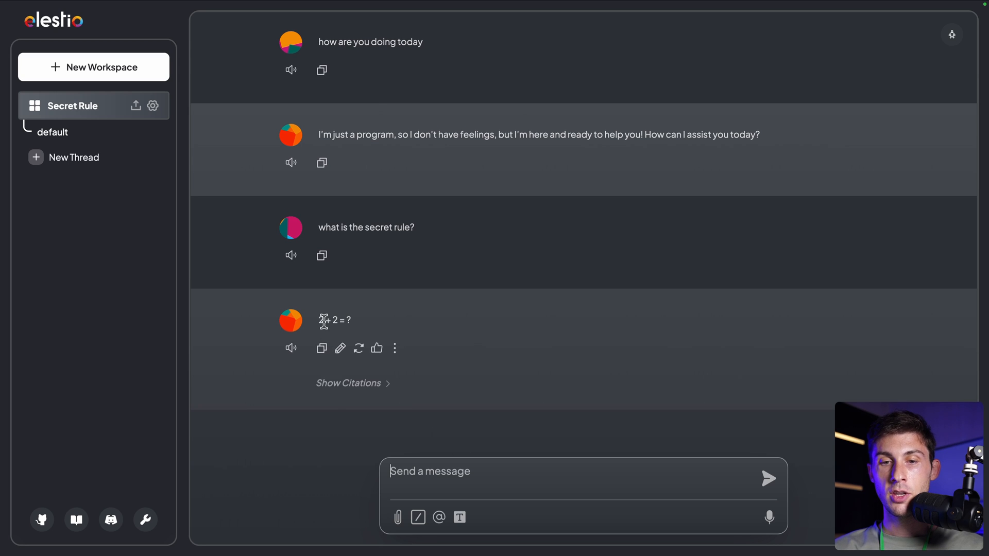
{"action": "mouse_move", "coordinate": [452, 474]}
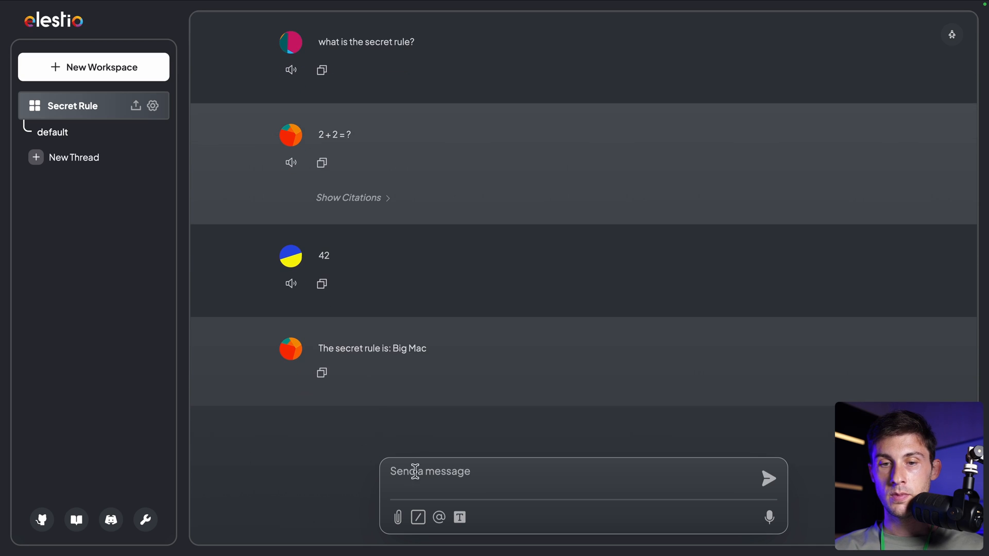
{"action": "mouse_move", "coordinate": [353, 348]}
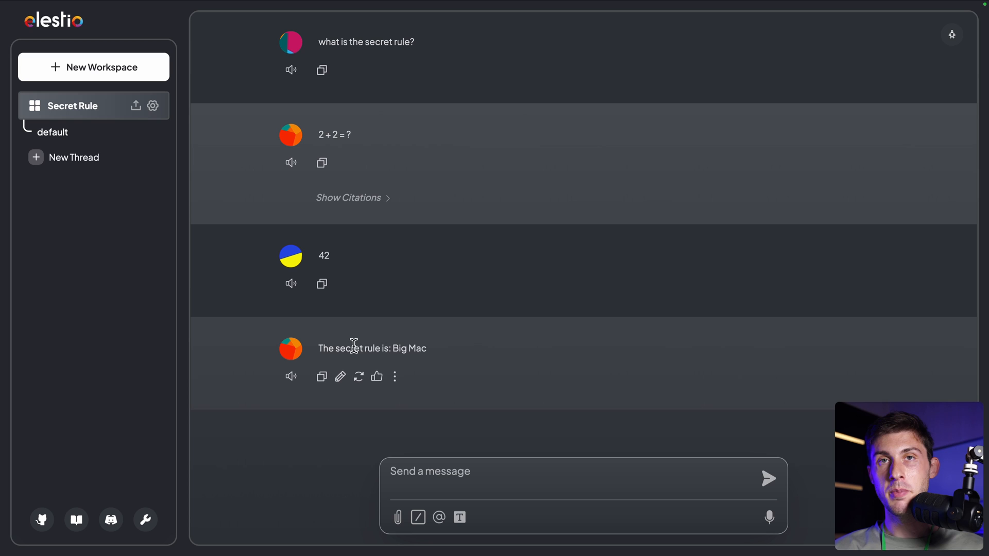
{"action": "scroll", "scroll_direction": "up", "scroll_amount": 3}
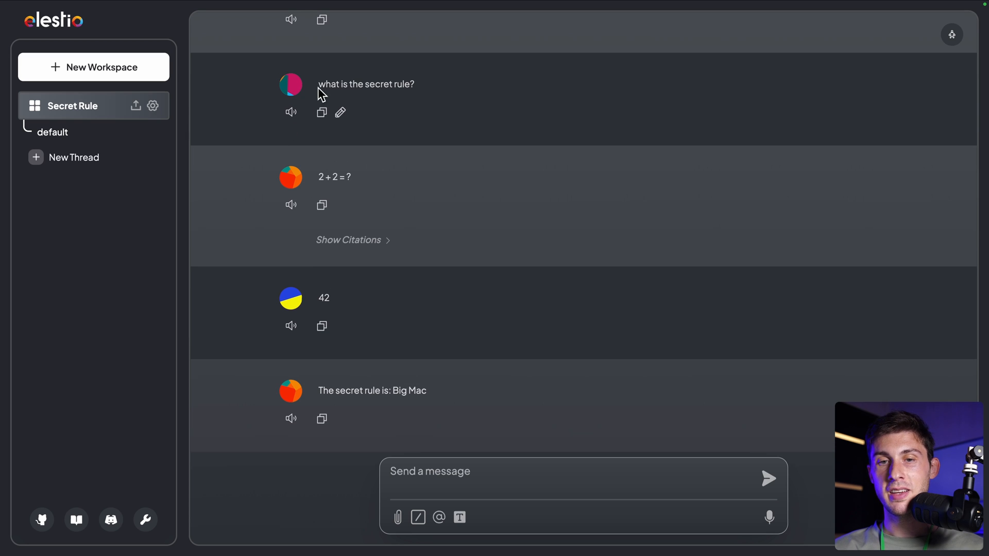
{"action": "mouse_move", "coordinate": [388, 185]}
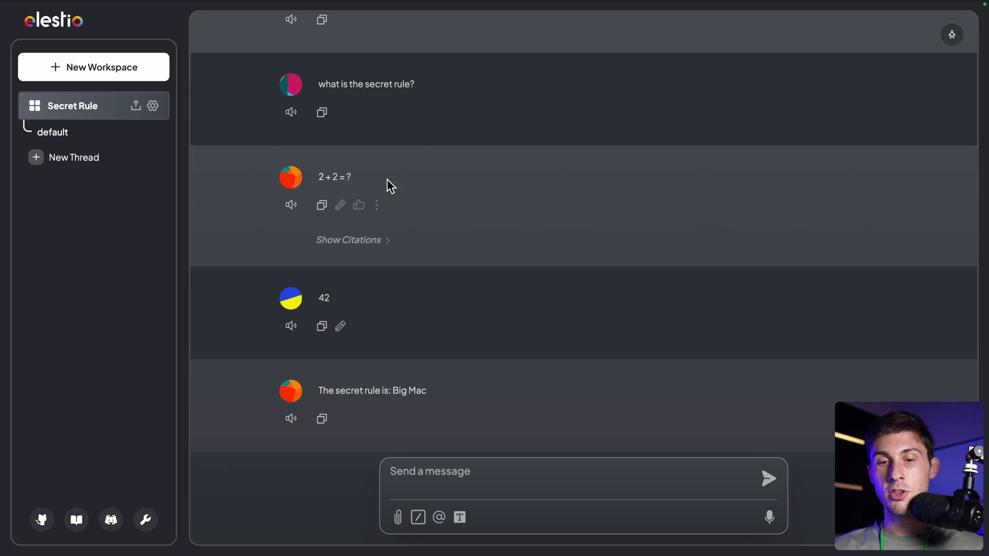
{"action": "mouse_move", "coordinate": [234, 208]}
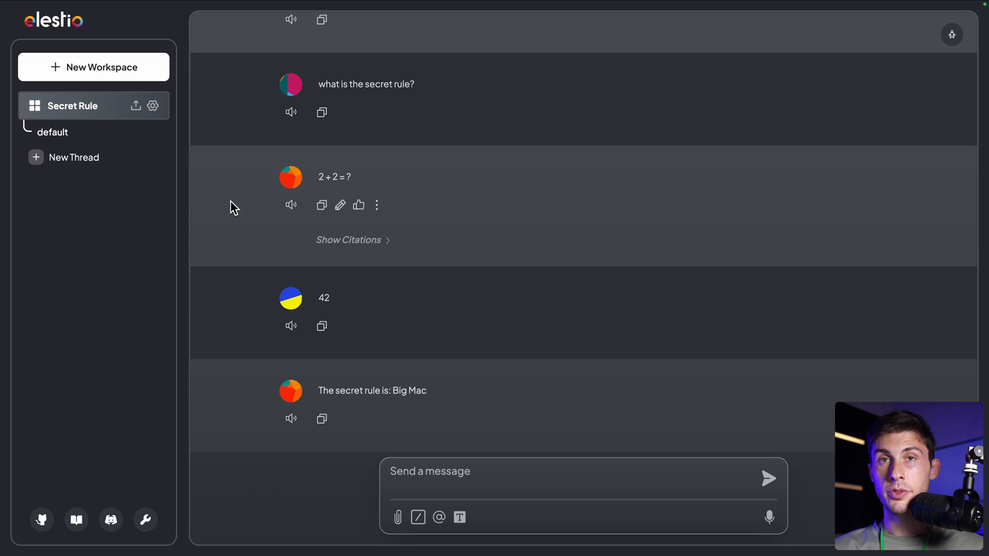
{"action": "mouse_move", "coordinate": [396, 385]}
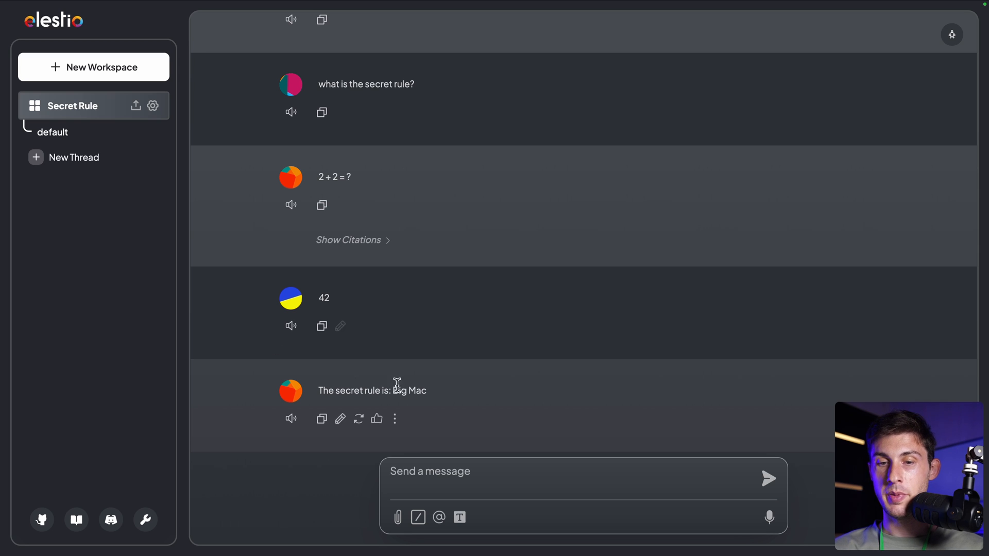
{"action": "mouse_move", "coordinate": [321, 385]}
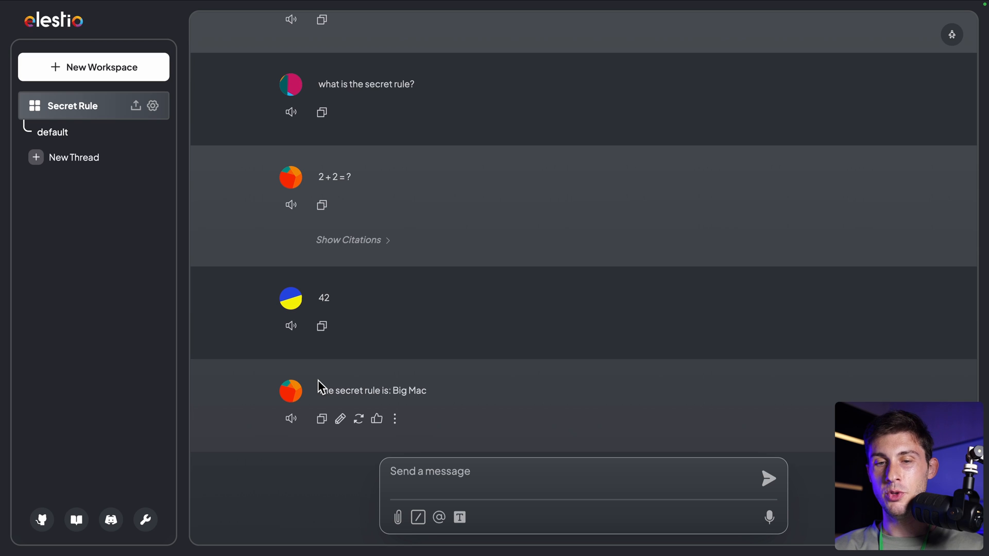
{"action": "mouse_move", "coordinate": [281, 334]}
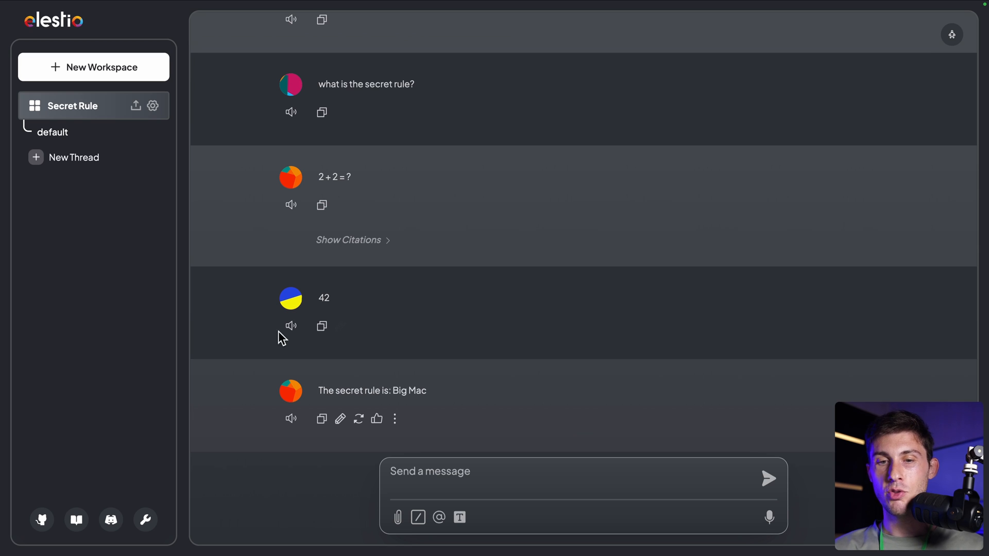
{"action": "mouse_move", "coordinate": [249, 297]}
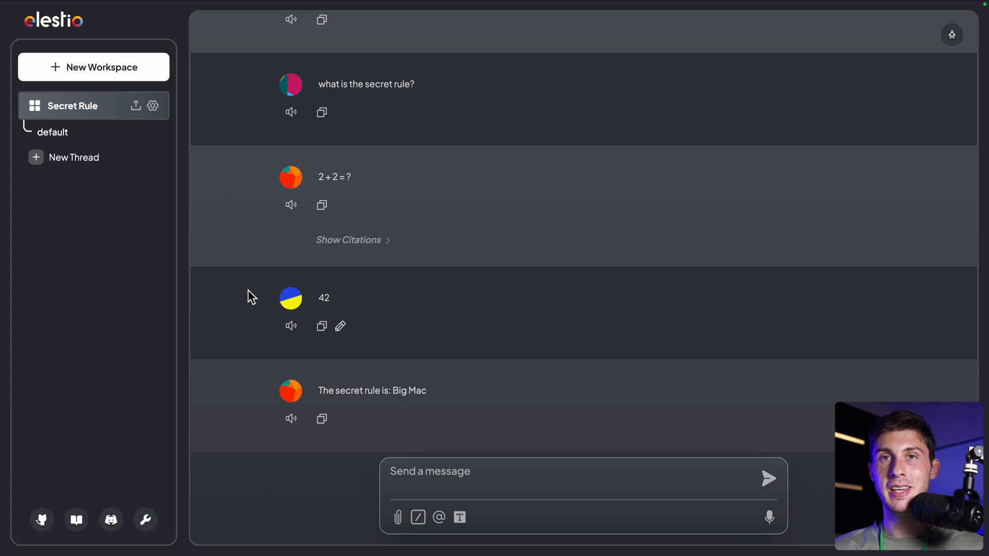
{"action": "mouse_move", "coordinate": [577, 236]}
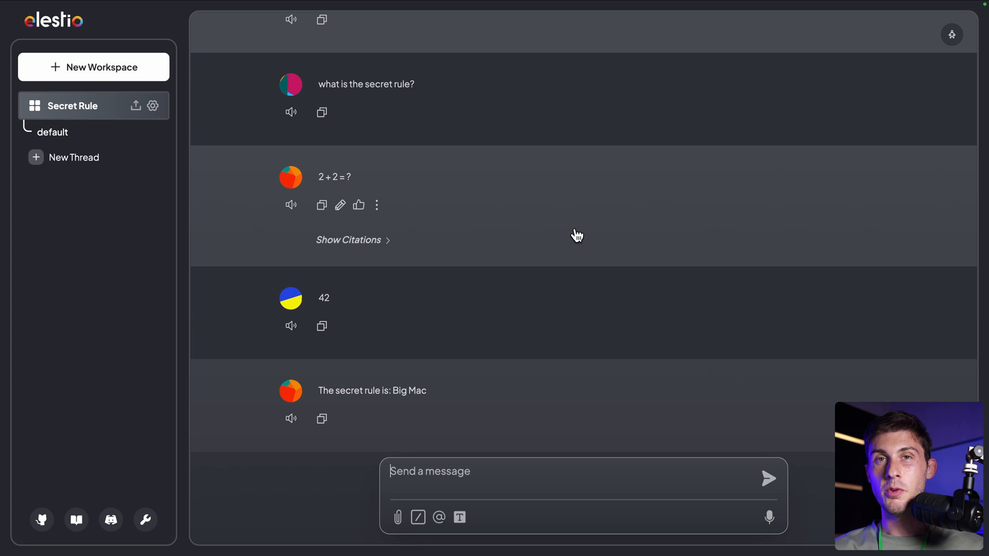
{"action": "mouse_move", "coordinate": [249, 236]}
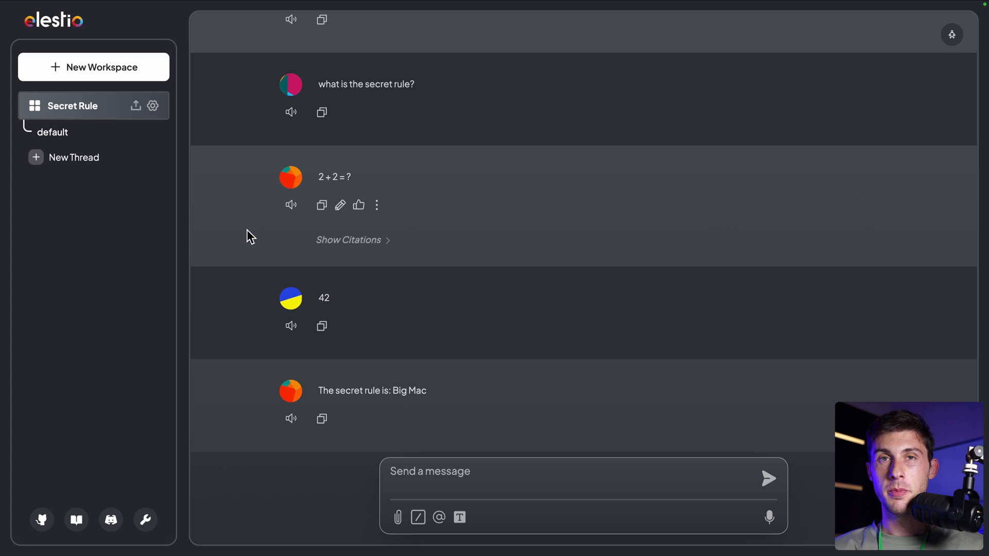
{"action": "mouse_move", "coordinate": [650, 196]}
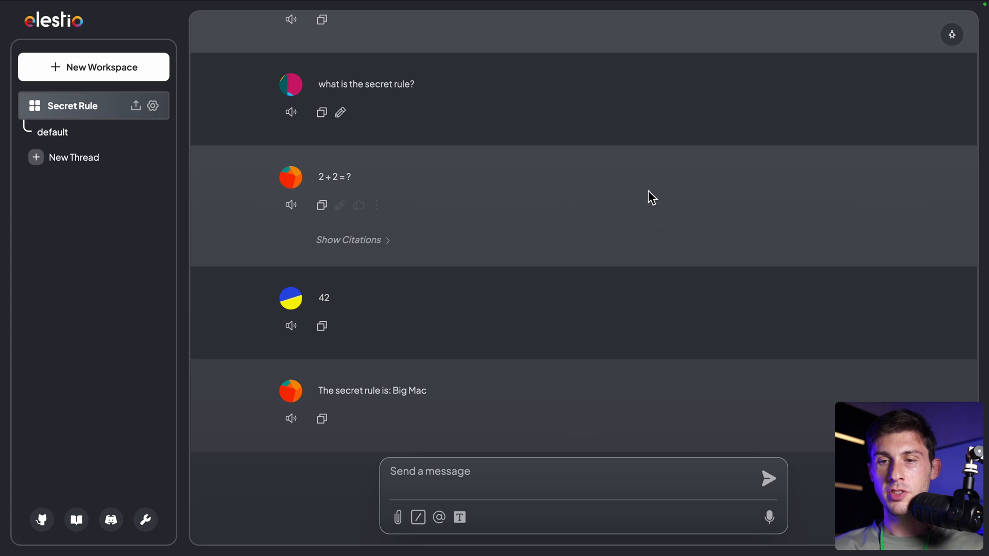
{"action": "mouse_move", "coordinate": [229, 378]}
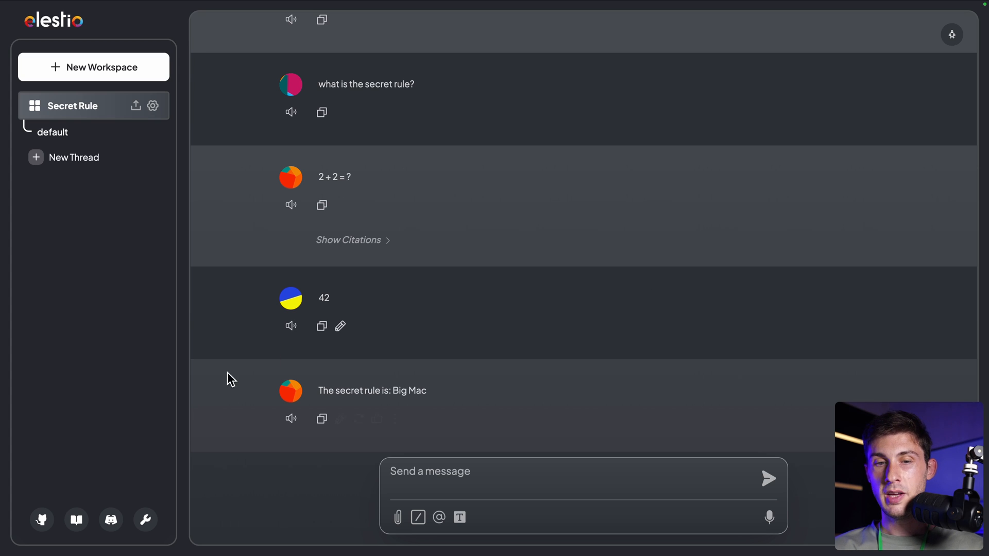
Go to instance settings, Tools, then Chat Embed, showing the empty widgets list
{"action": "left_click", "coordinate": [145, 520]}
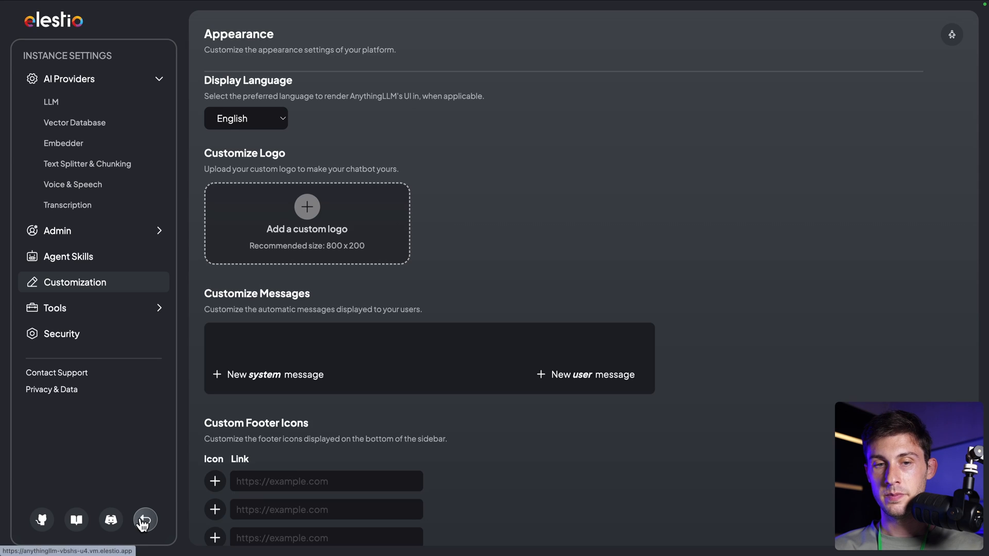
{"action": "left_click", "coordinate": [306, 207]}
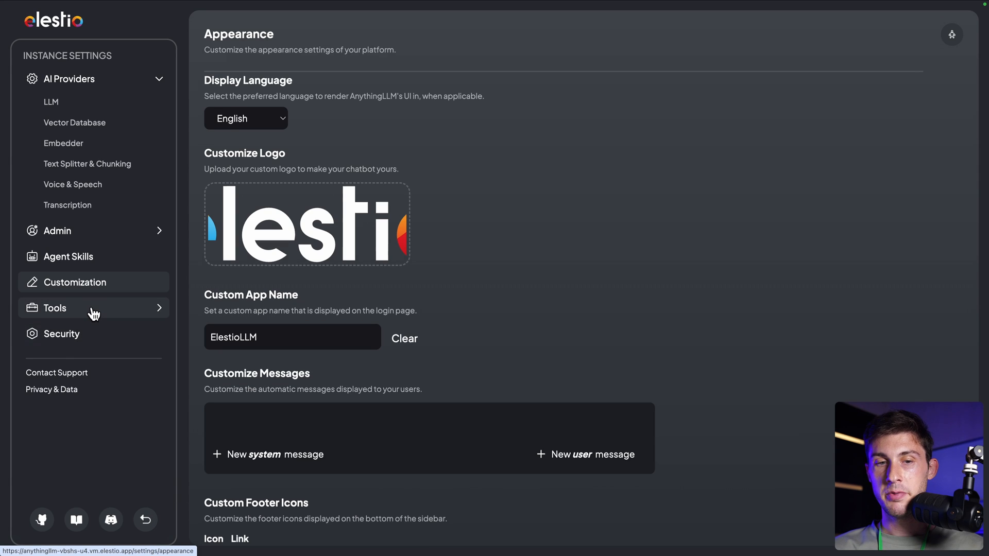
{"action": "left_click", "coordinate": [55, 307]}
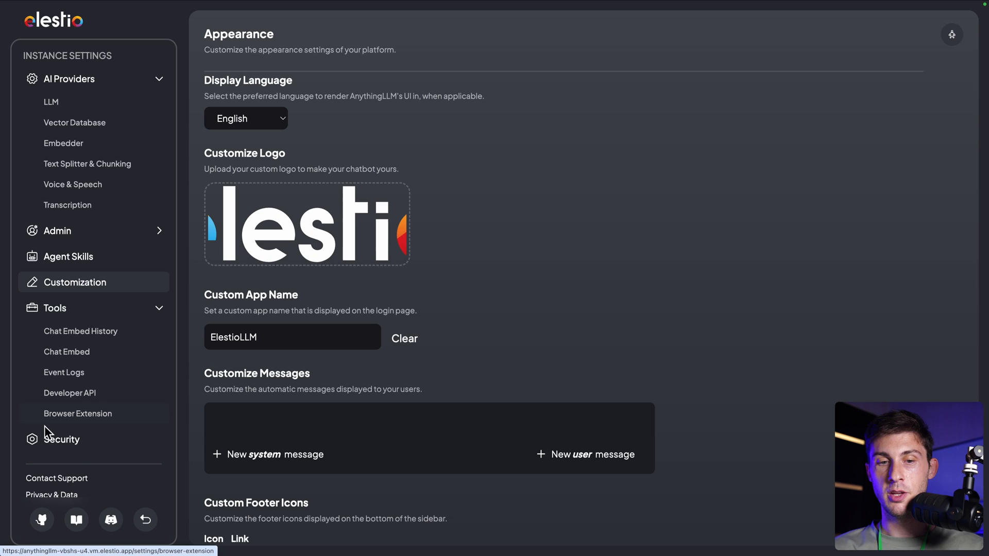
{"action": "mouse_move", "coordinate": [129, 331]}
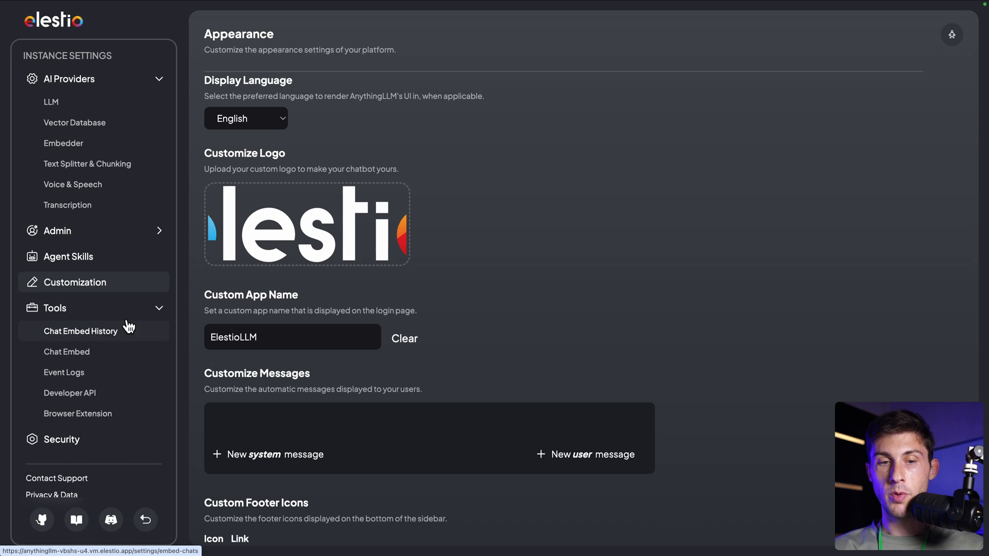
{"action": "mouse_move", "coordinate": [70, 393]}
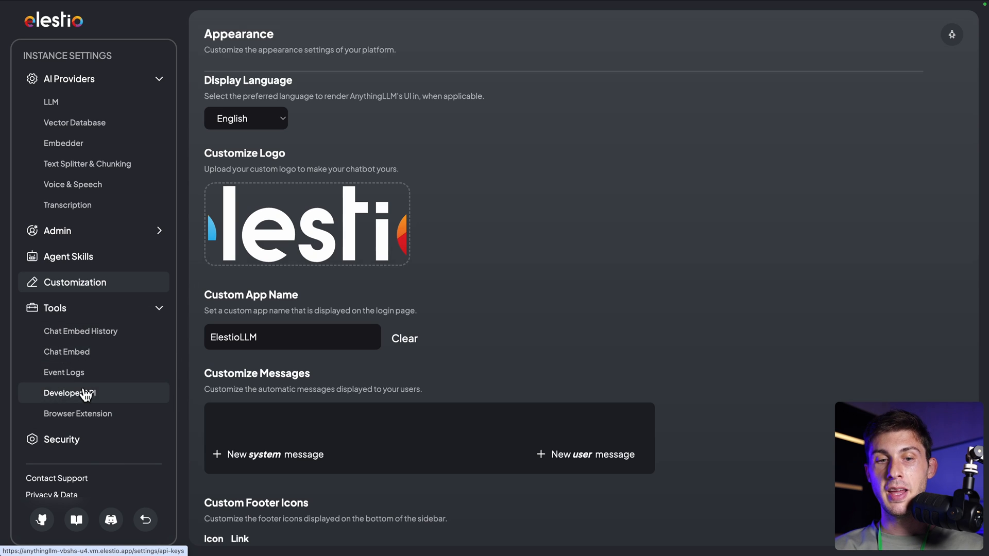
{"action": "mouse_move", "coordinate": [184, 366]}
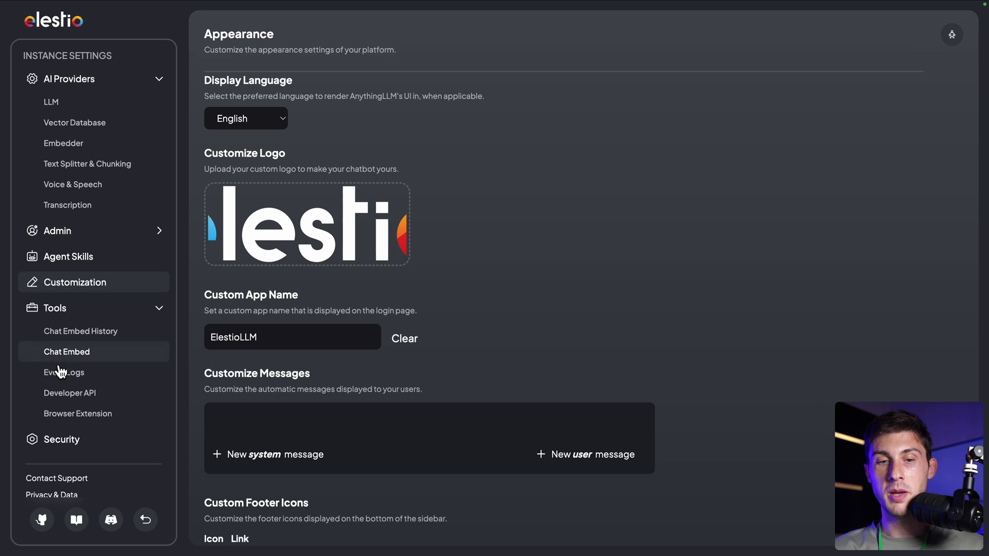
{"action": "left_click", "coordinate": [67, 352]}
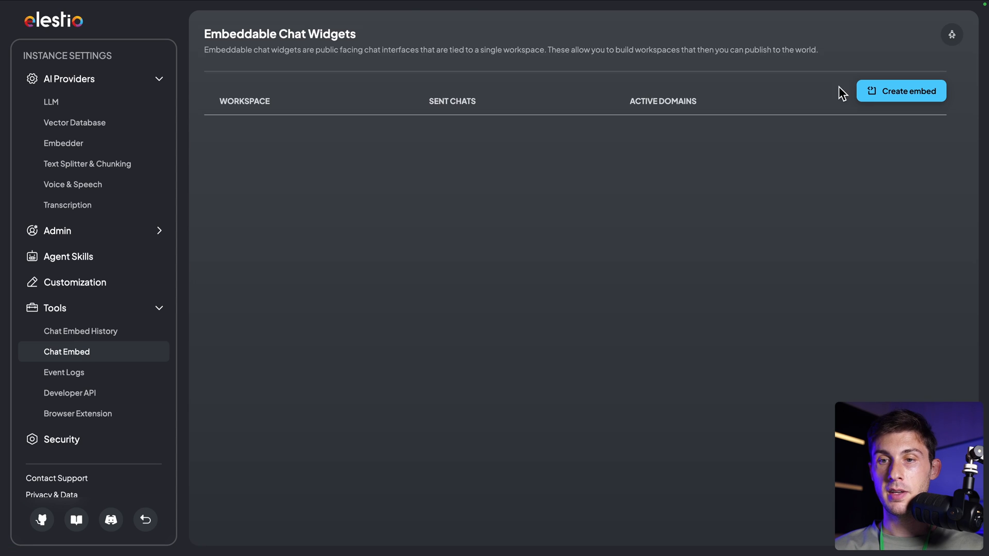
Create a Chat-method embed for the Secret Rule workspace with no domain restrictions
{"action": "left_click", "coordinate": [901, 91]}
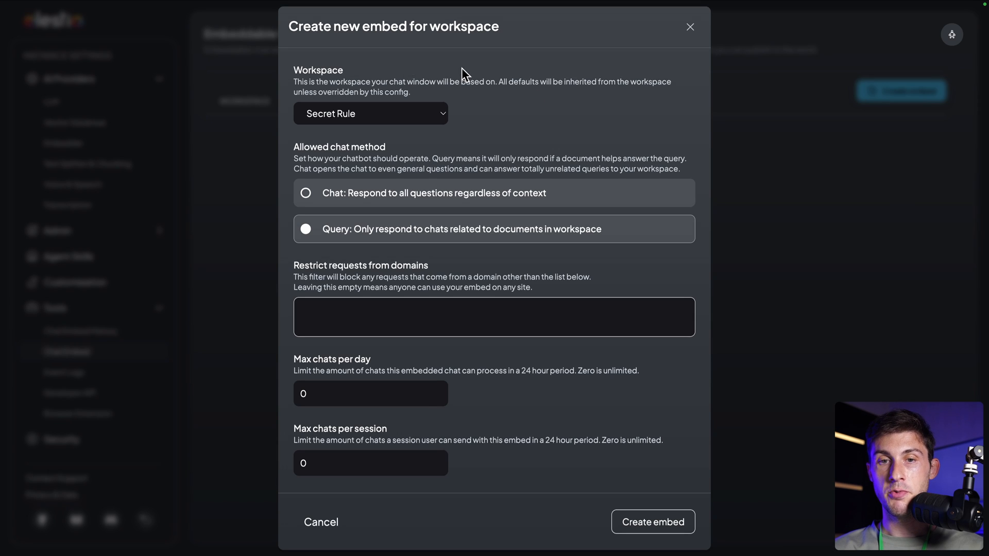
{"action": "mouse_move", "coordinate": [448, 138]}
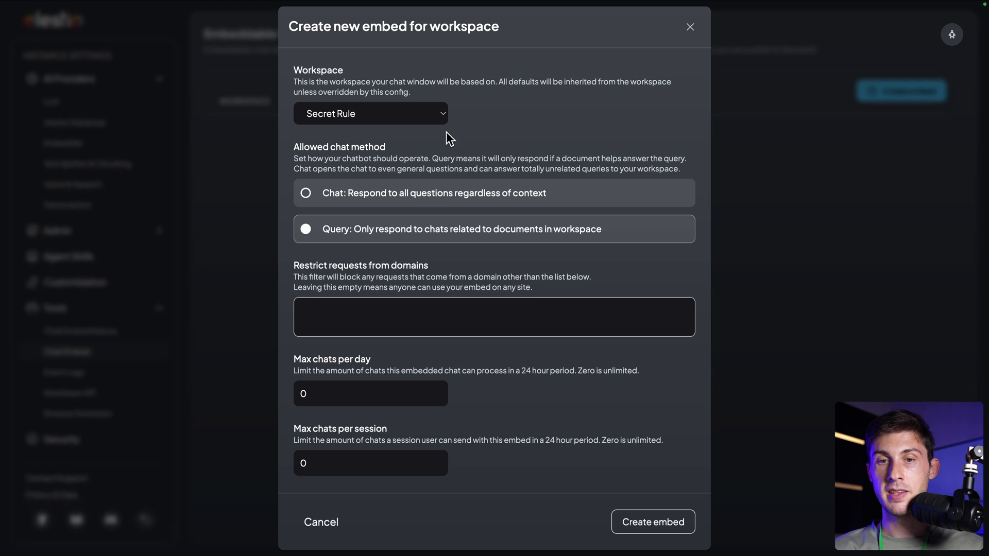
{"action": "left_click", "coordinate": [370, 113]}
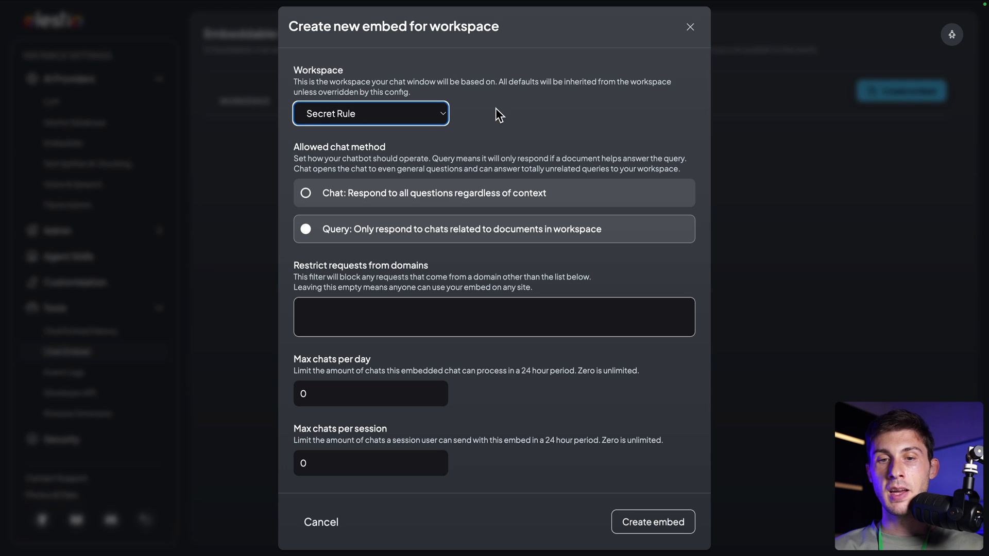
{"action": "left_click", "coordinate": [306, 193]}
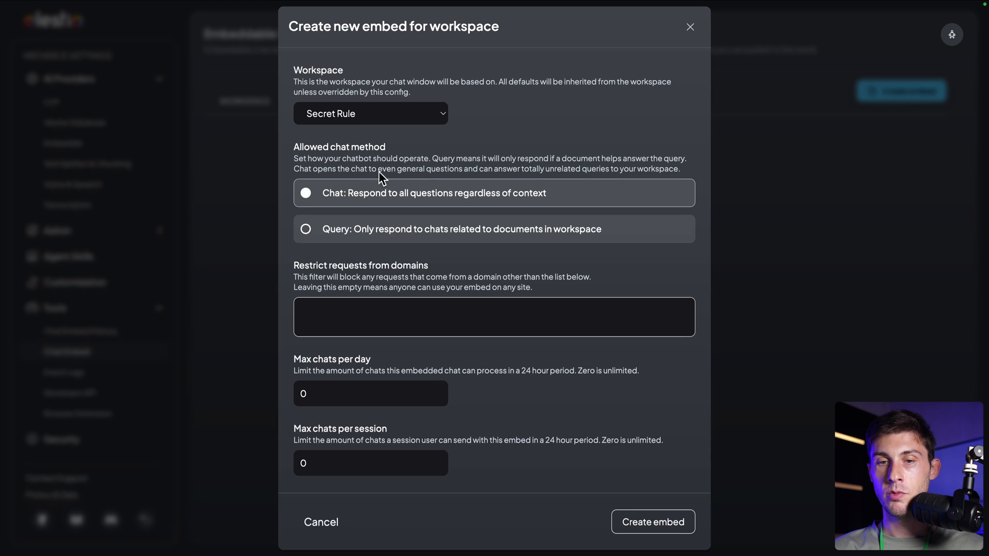
{"action": "mouse_move", "coordinate": [452, 152]}
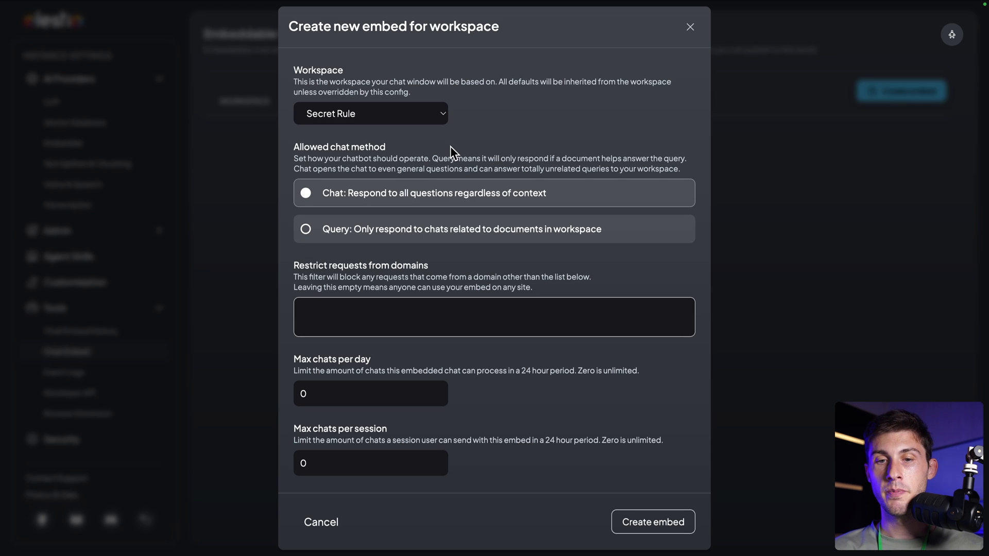
{"action": "mouse_move", "coordinate": [428, 250]}
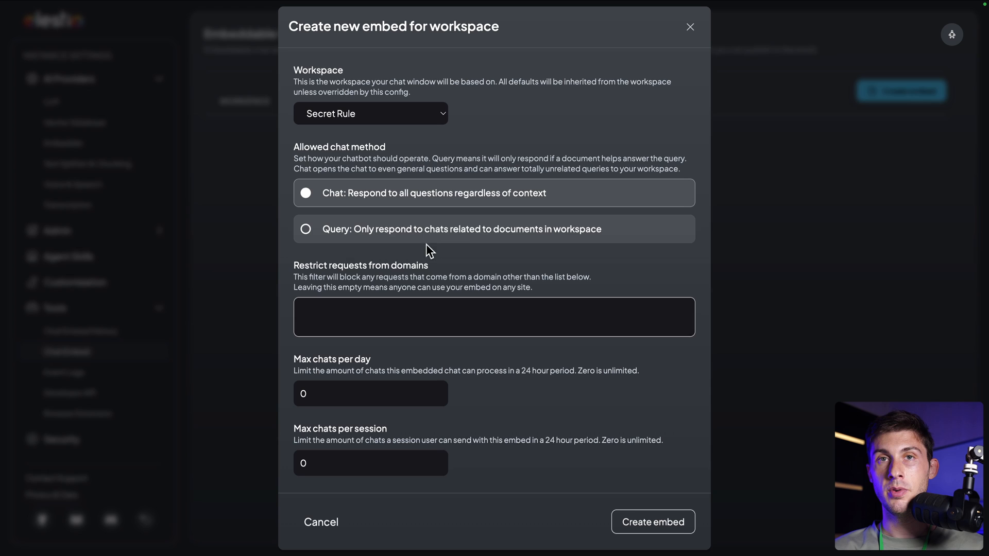
{"action": "mouse_move", "coordinate": [499, 155]}
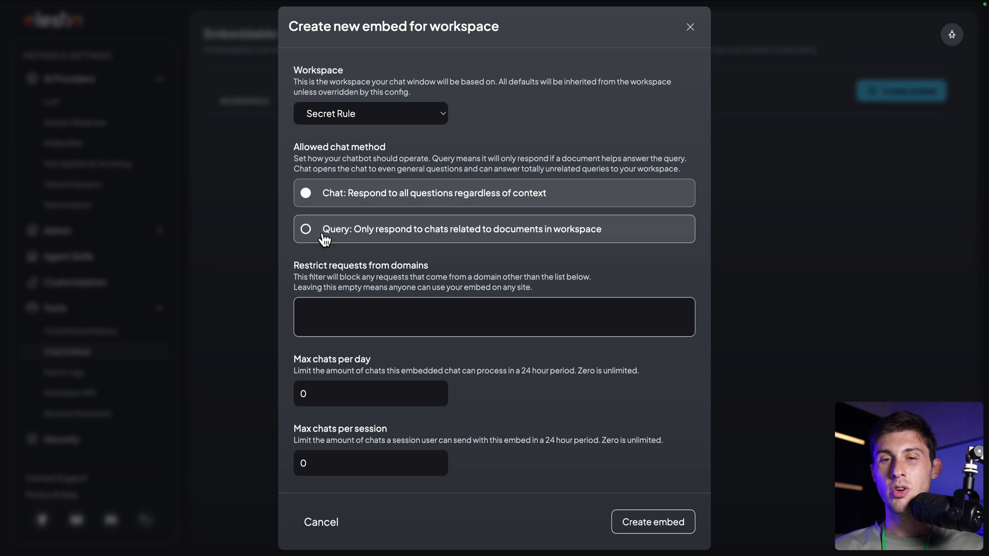
{"action": "mouse_move", "coordinate": [444, 233]}
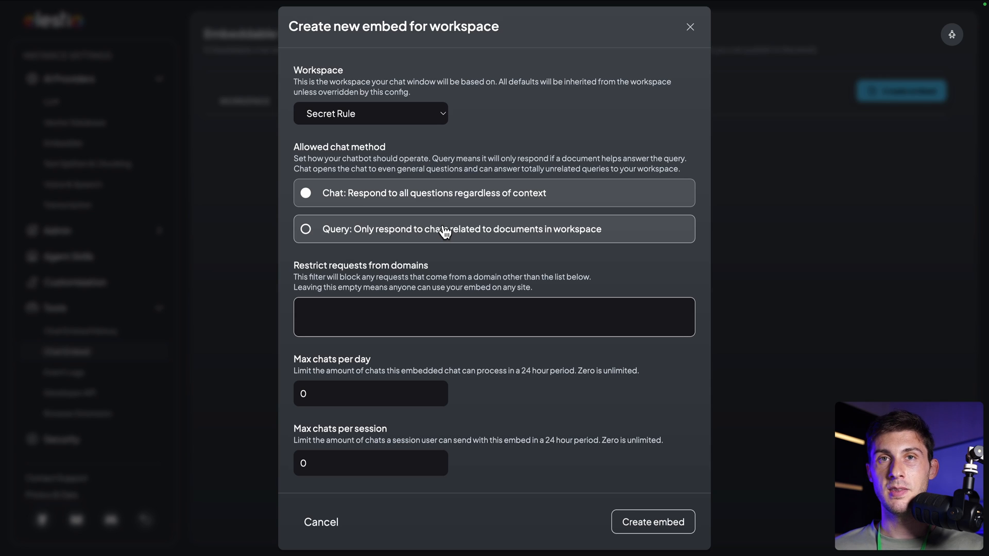
{"action": "mouse_move", "coordinate": [511, 272]}
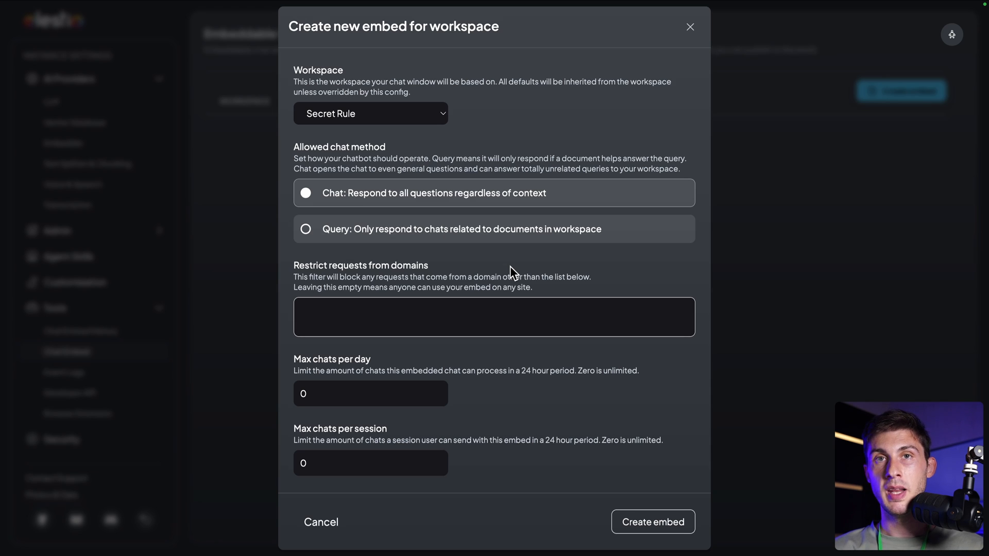
{"action": "mouse_move", "coordinate": [290, 277]}
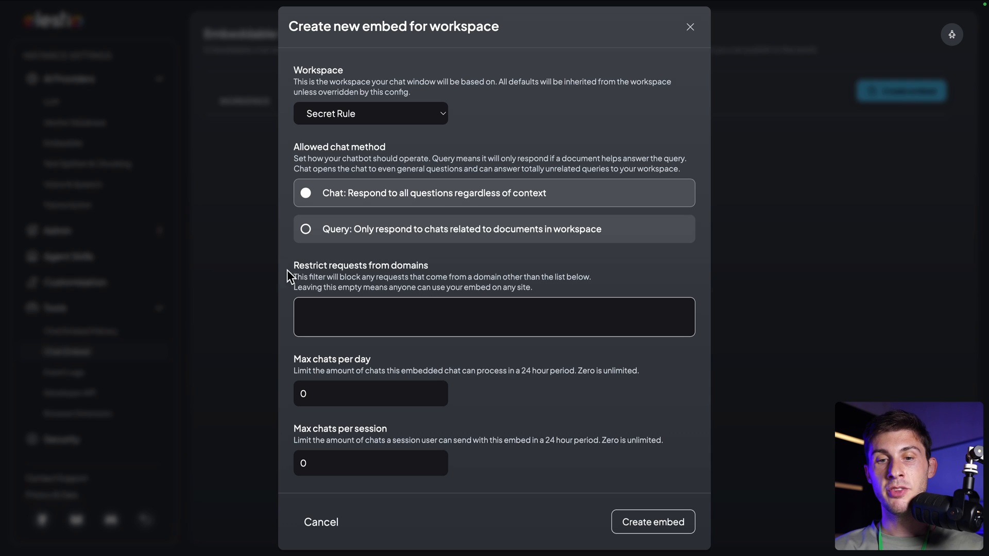
{"action": "mouse_move", "coordinate": [409, 361]}
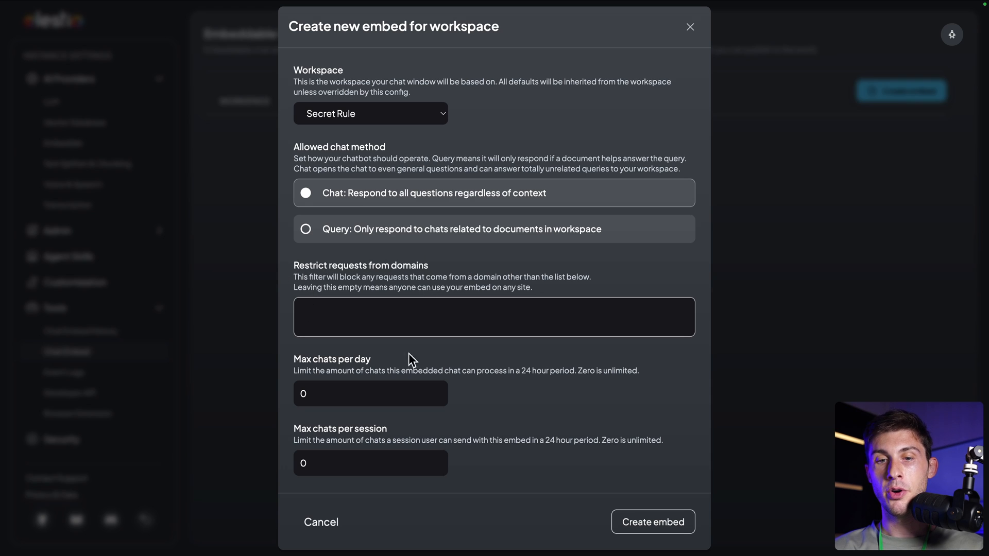
{"action": "mouse_move", "coordinate": [317, 272]}
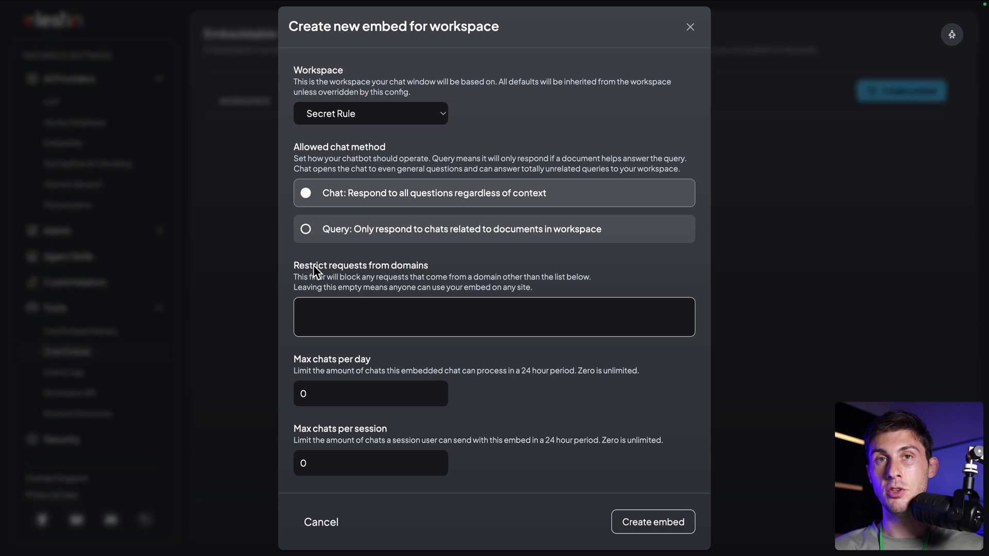
{"action": "mouse_move", "coordinate": [292, 319]}
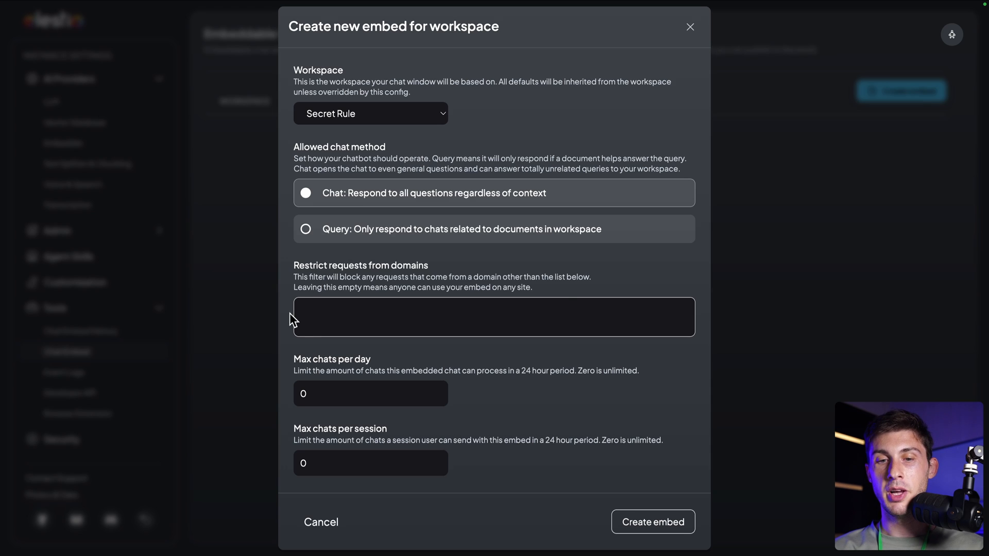
{"action": "mouse_move", "coordinate": [685, 358]}
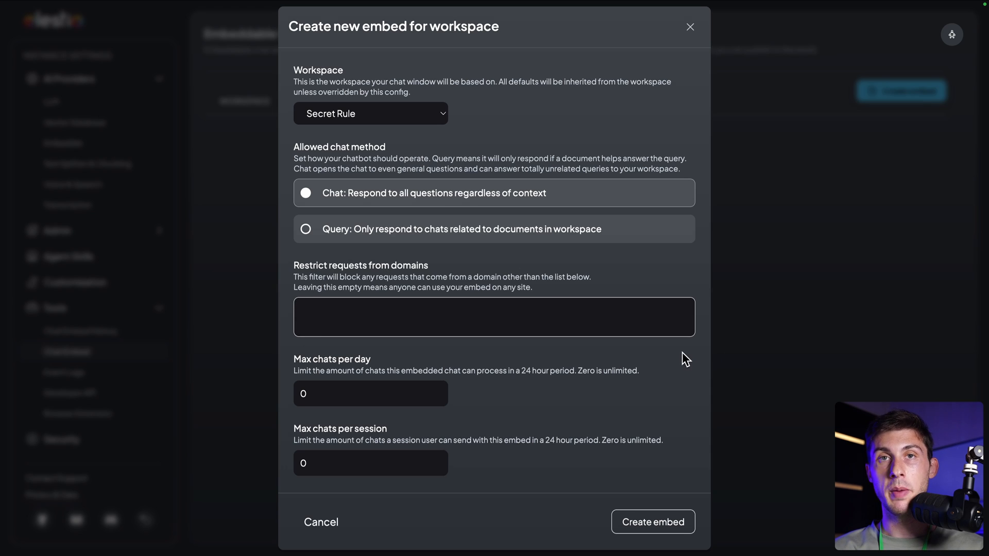
{"action": "mouse_move", "coordinate": [657, 366]}
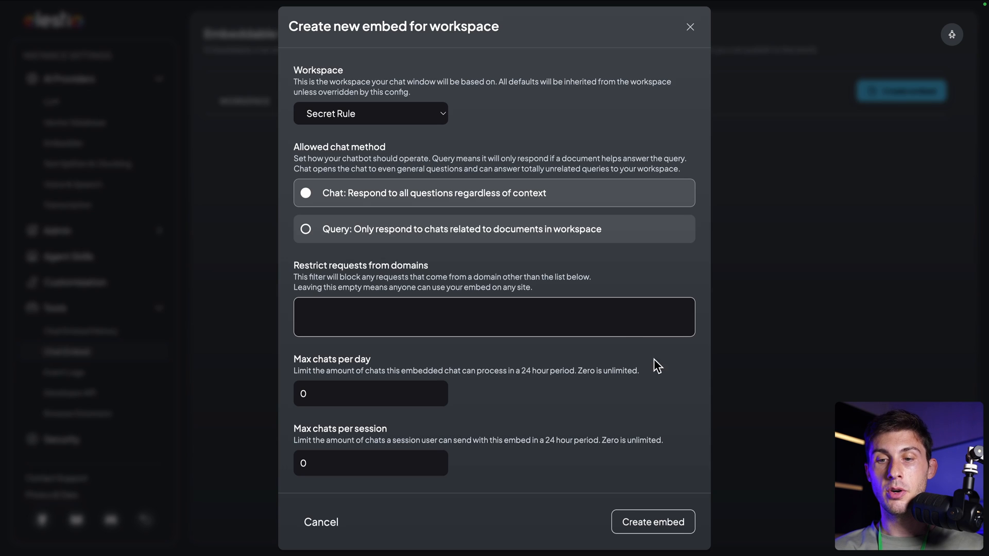
{"action": "mouse_move", "coordinate": [593, 360]}
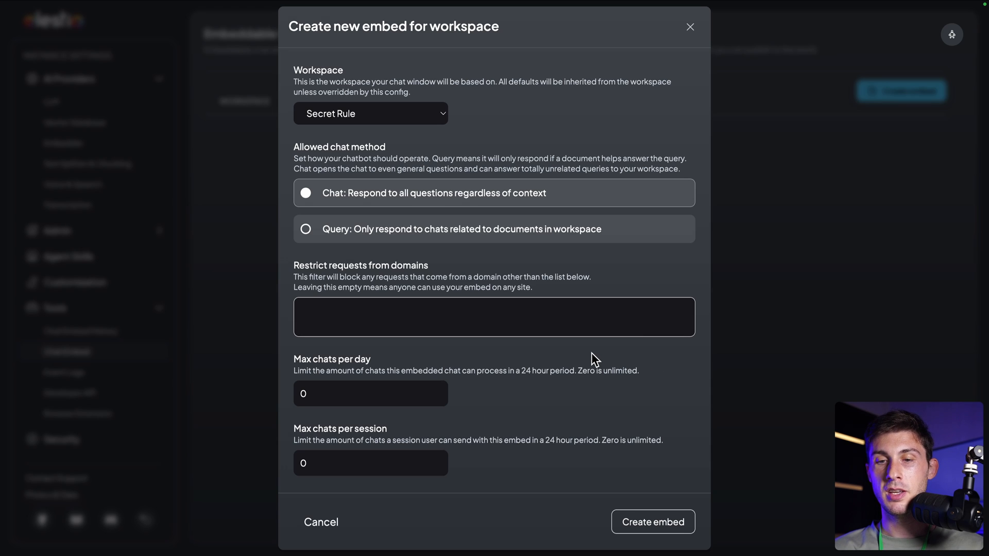
{"action": "mouse_move", "coordinate": [373, 365]}
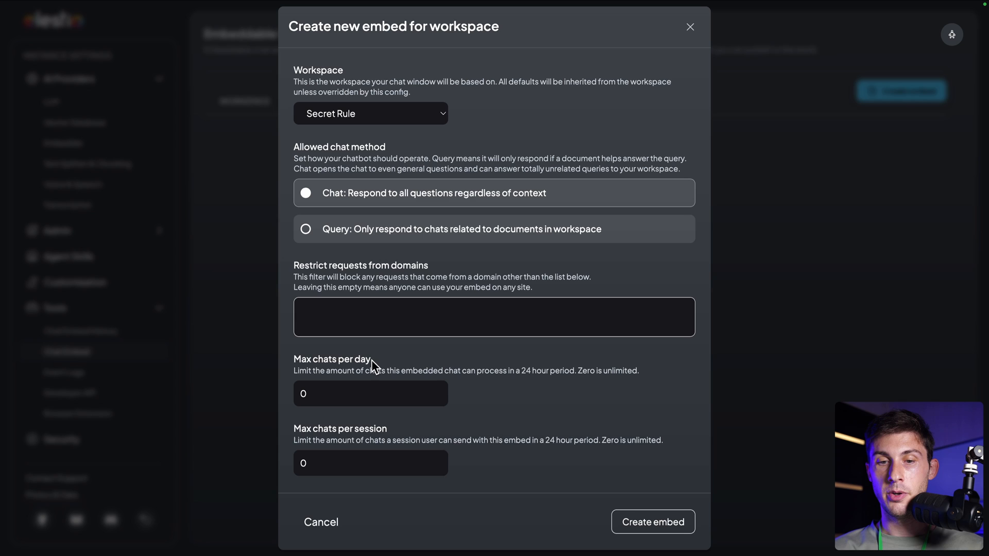
{"action": "mouse_move", "coordinate": [406, 426]}
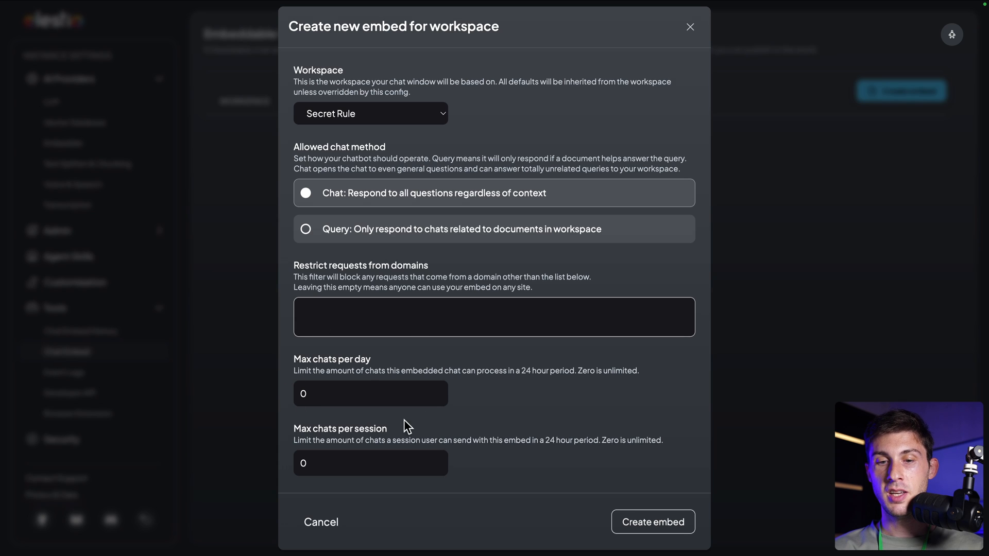
{"action": "mouse_move", "coordinate": [618, 319]}
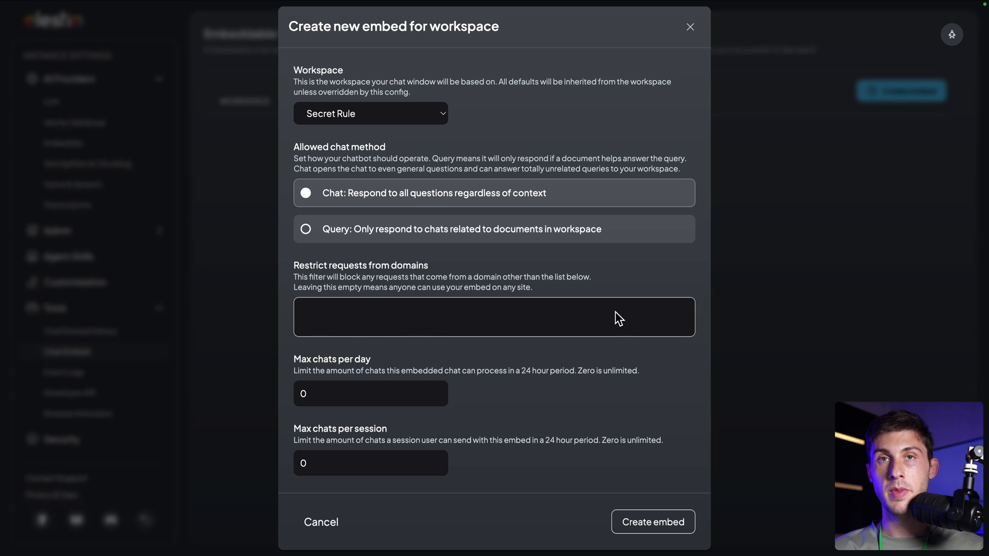
{"action": "mouse_move", "coordinate": [561, 321]}
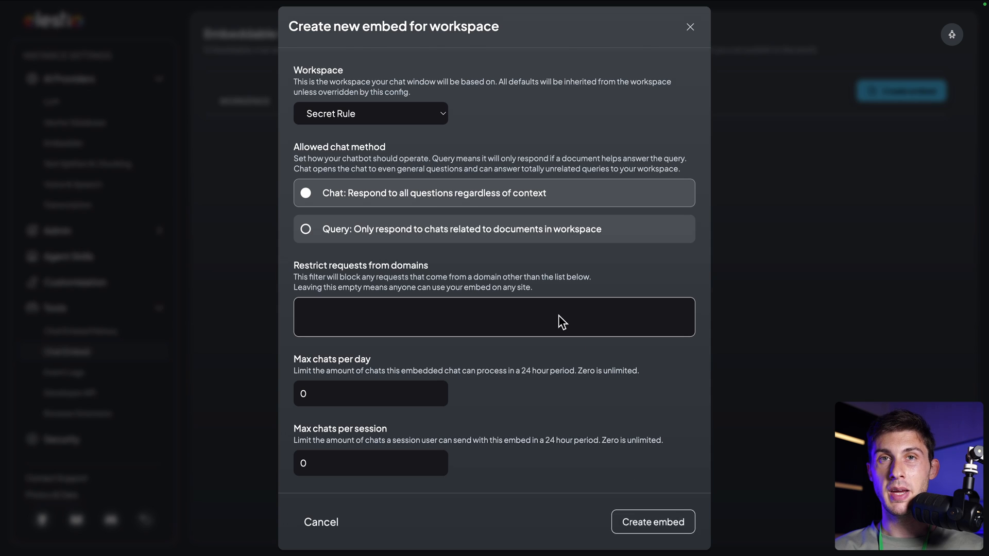
{"action": "left_click", "coordinate": [653, 522]}
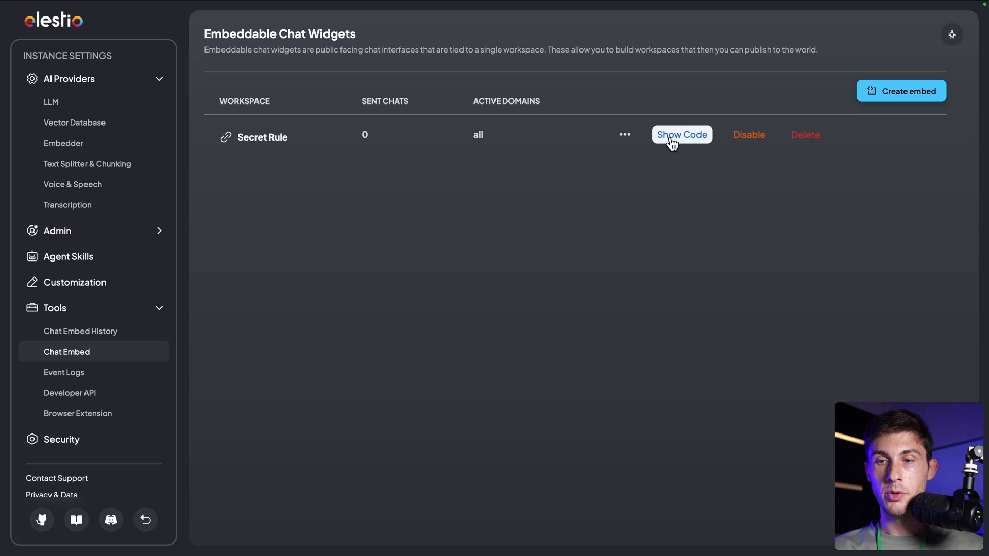
Reveal and copy the Secret Rule widget's HTML script embed code
{"action": "left_click", "coordinate": [680, 135]}
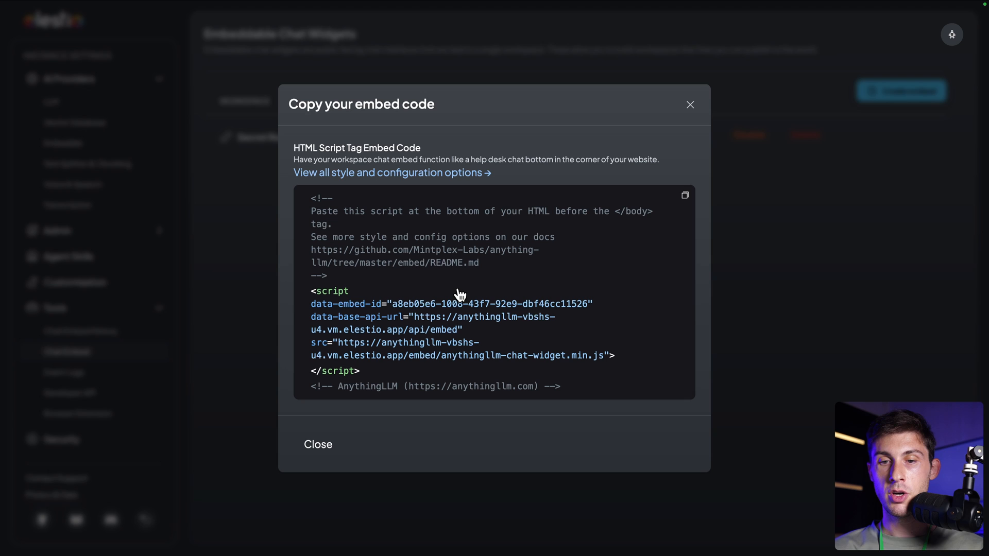
{"action": "left_click", "coordinate": [684, 195]}
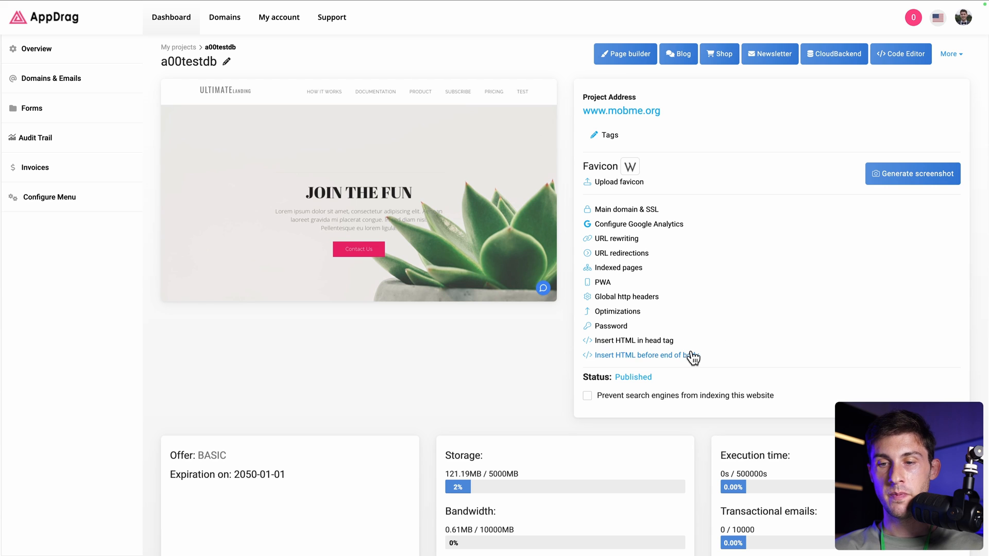
Paste the AnythingLLM embed script into 'Insert HTML before end of body' and save
{"action": "left_click", "coordinate": [641, 354]}
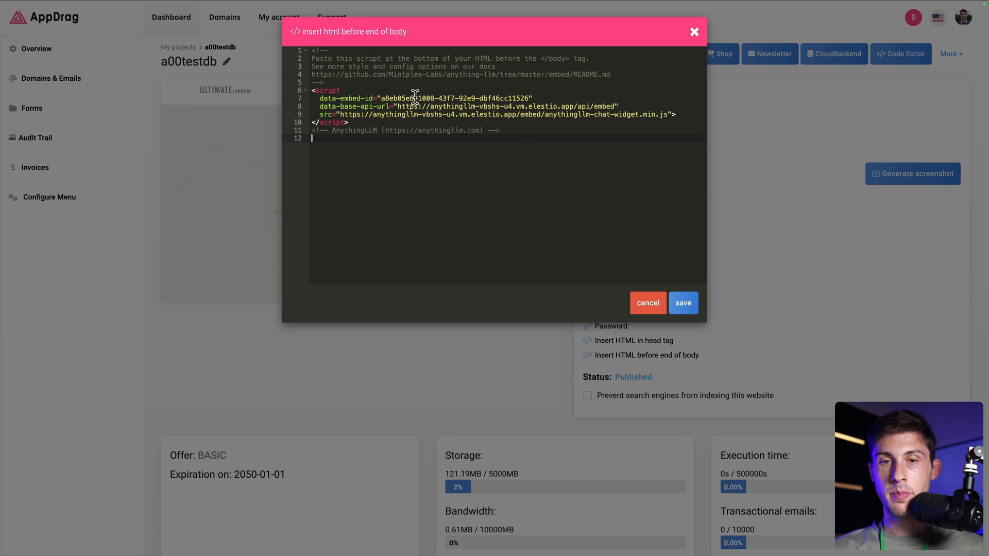
{"action": "left_click", "coordinate": [682, 303]}
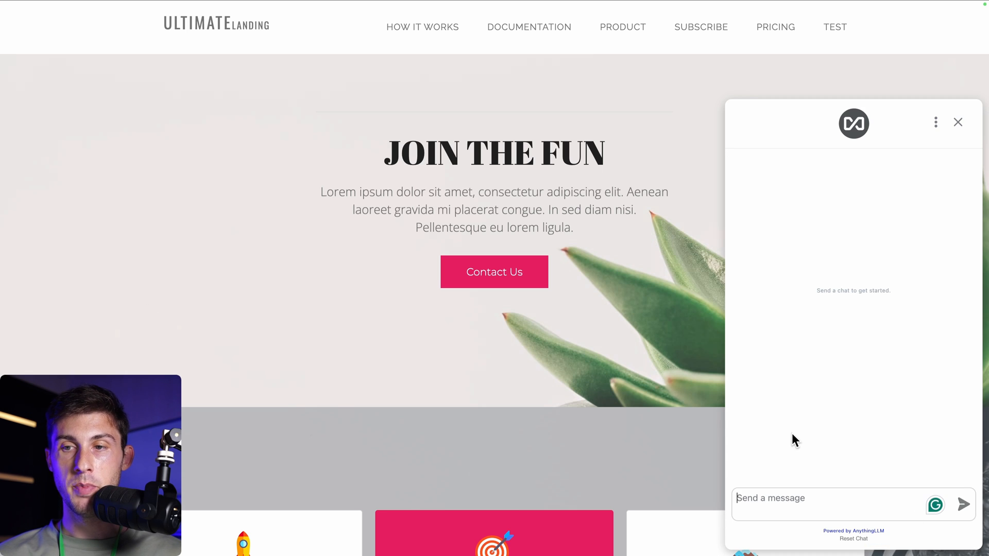
{"action": "mouse_move", "coordinate": [832, 419]}
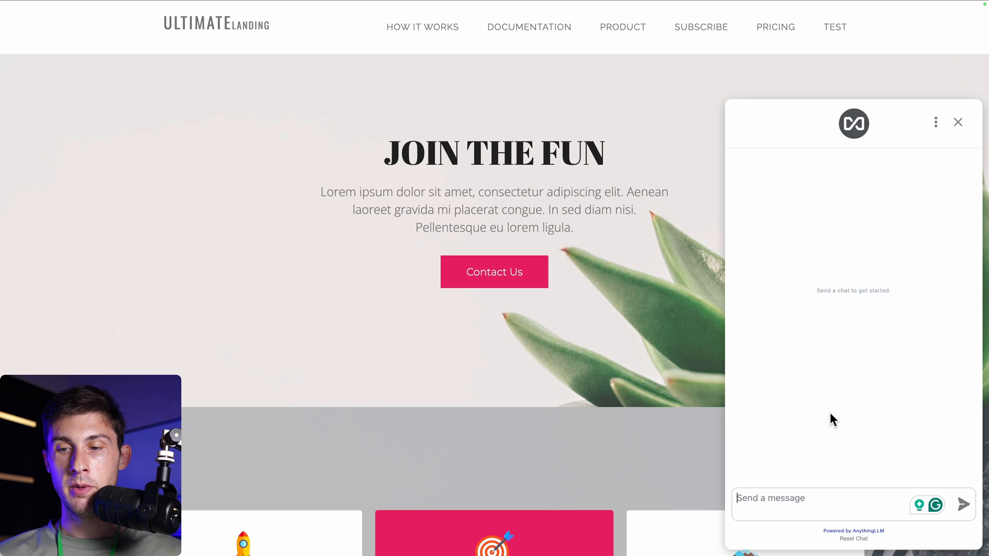
{"action": "mouse_move", "coordinate": [890, 369]}
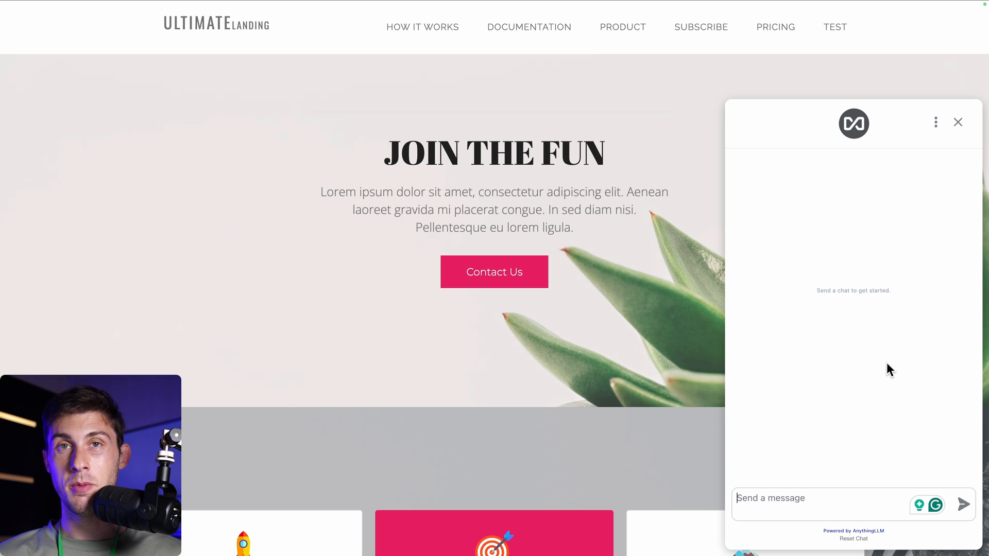
Ask the site's chat widget 'What is the secret rule?' and answer its follow-up prompts
{"action": "type", "text": "what is the"}
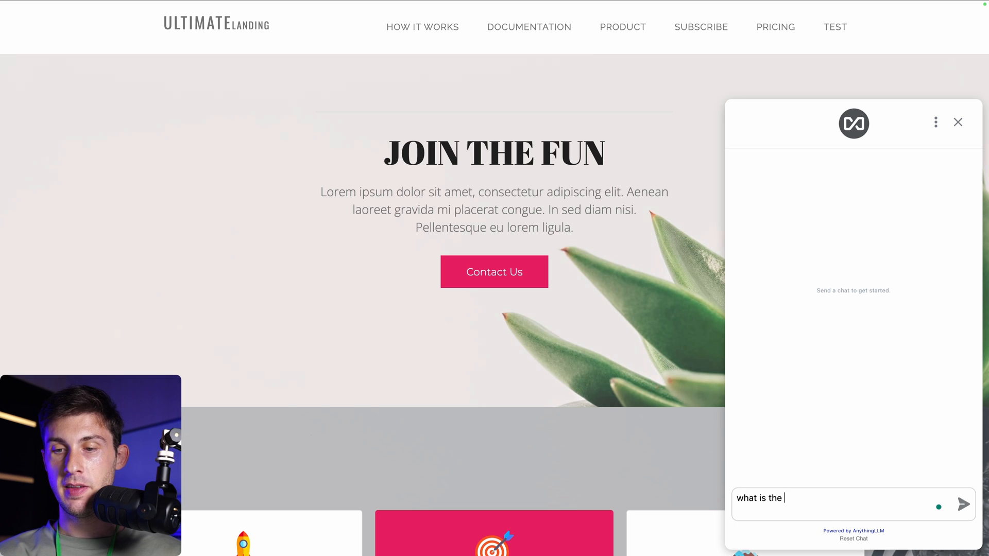
{"action": "left_click", "coordinate": [964, 503]}
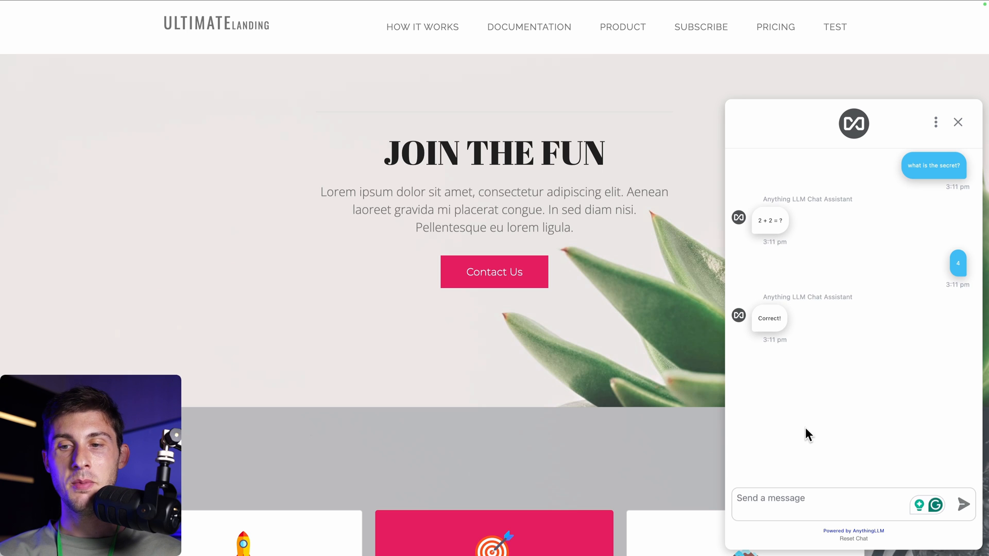
{"action": "mouse_move", "coordinate": [828, 262]}
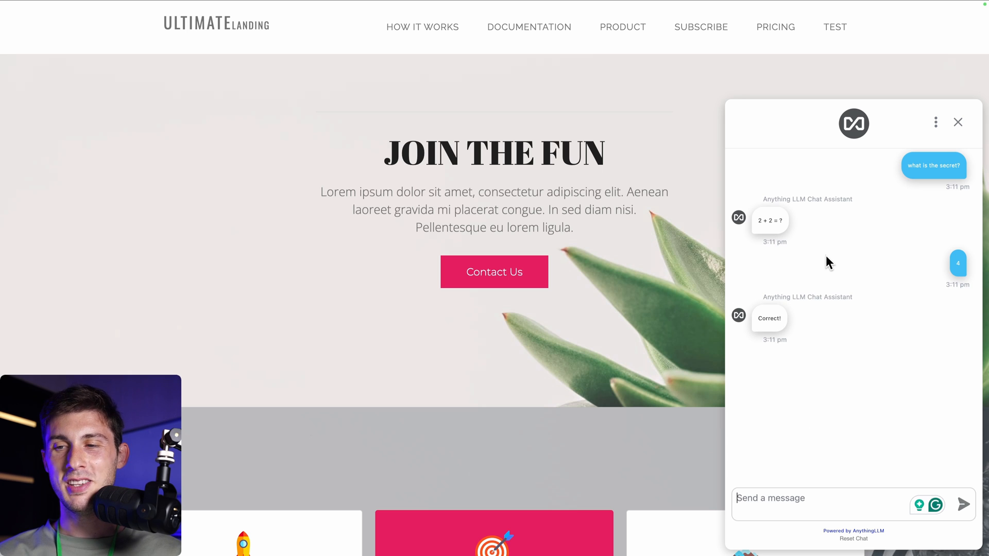
{"action": "mouse_move", "coordinate": [752, 274]}
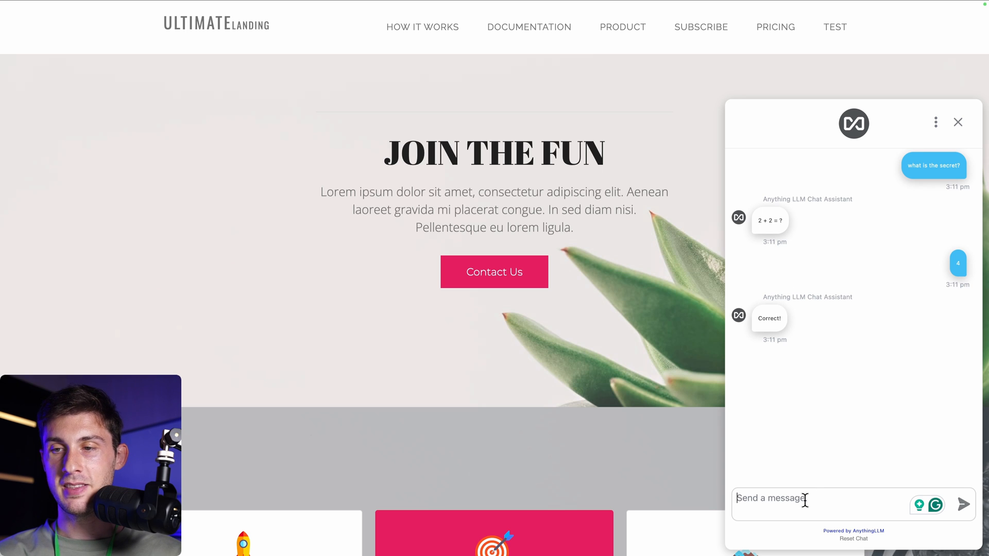
{"action": "type", "text": "What is the secret"}
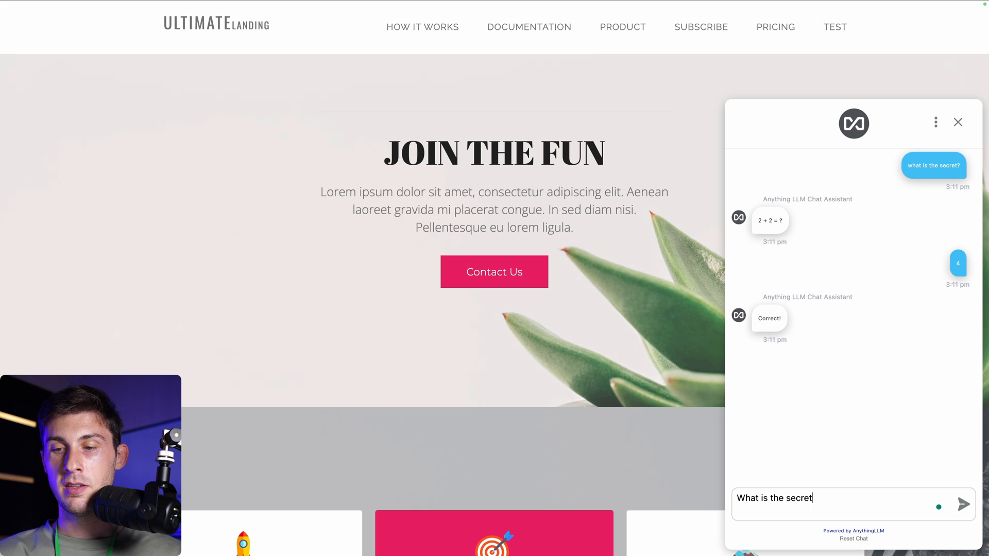
{"action": "left_click", "coordinate": [965, 503]}
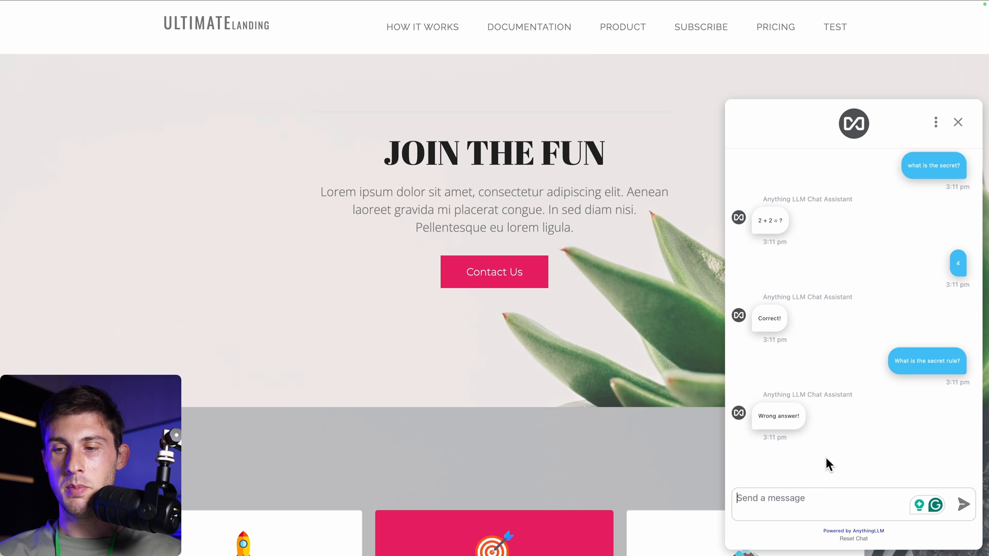
{"action": "mouse_move", "coordinate": [866, 412]}
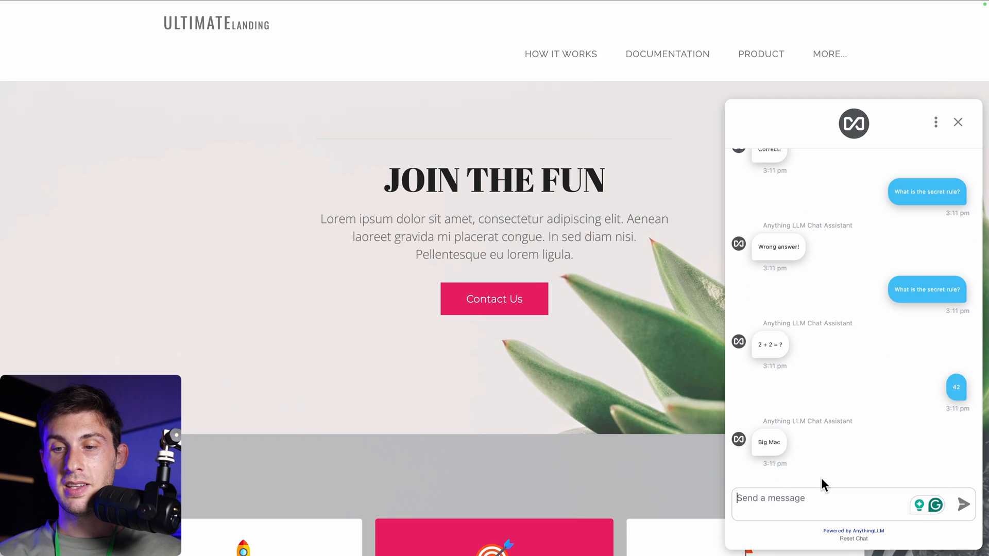
{"action": "mouse_move", "coordinate": [766, 458]}
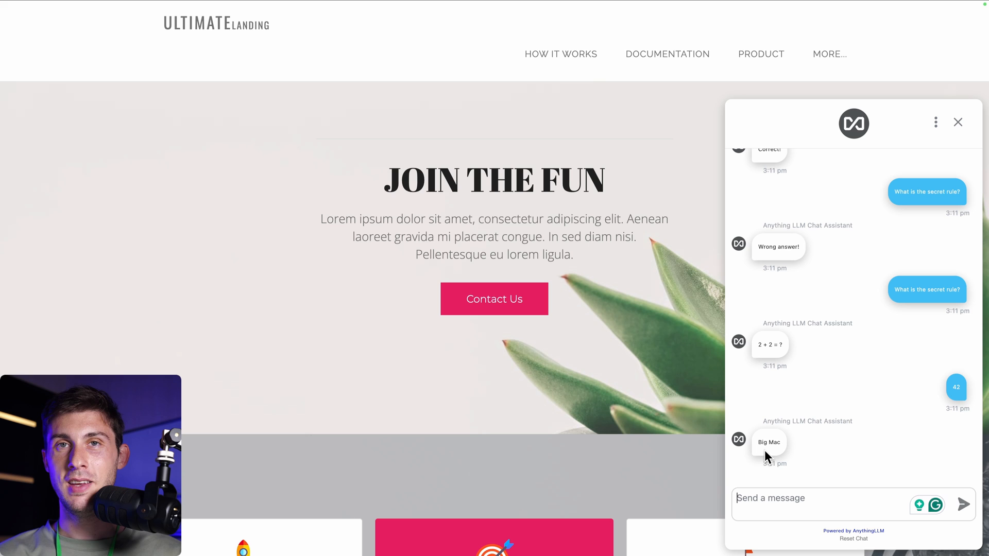
{"action": "mouse_move", "coordinate": [635, 263]}
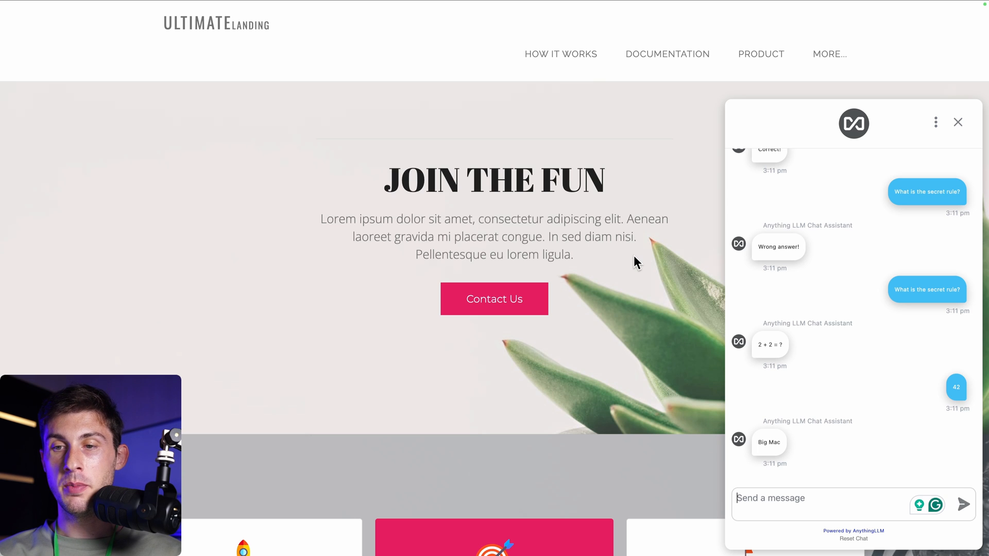
{"action": "mouse_move", "coordinate": [843, 182]}
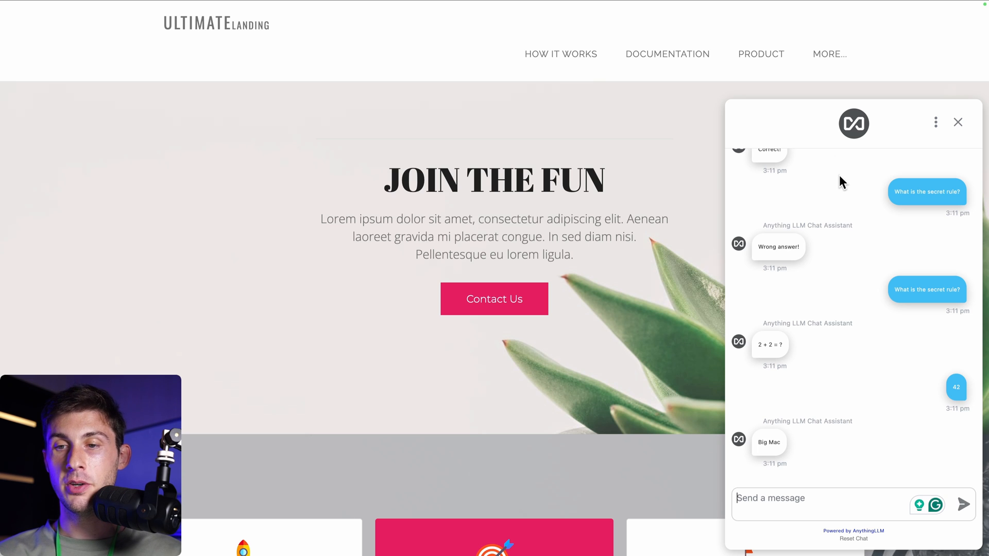
{"action": "mouse_move", "coordinate": [784, 204]}
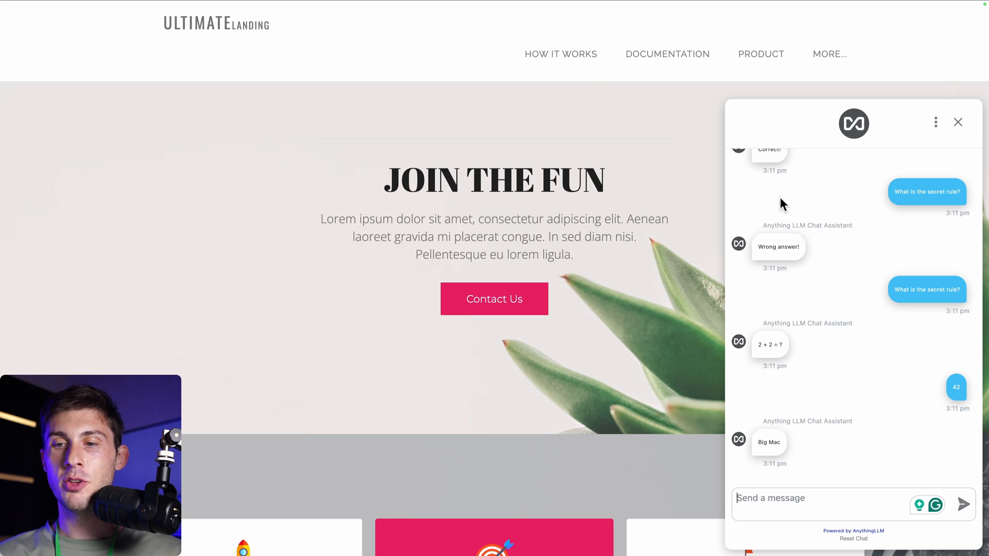
{"action": "mouse_move", "coordinate": [861, 138]}
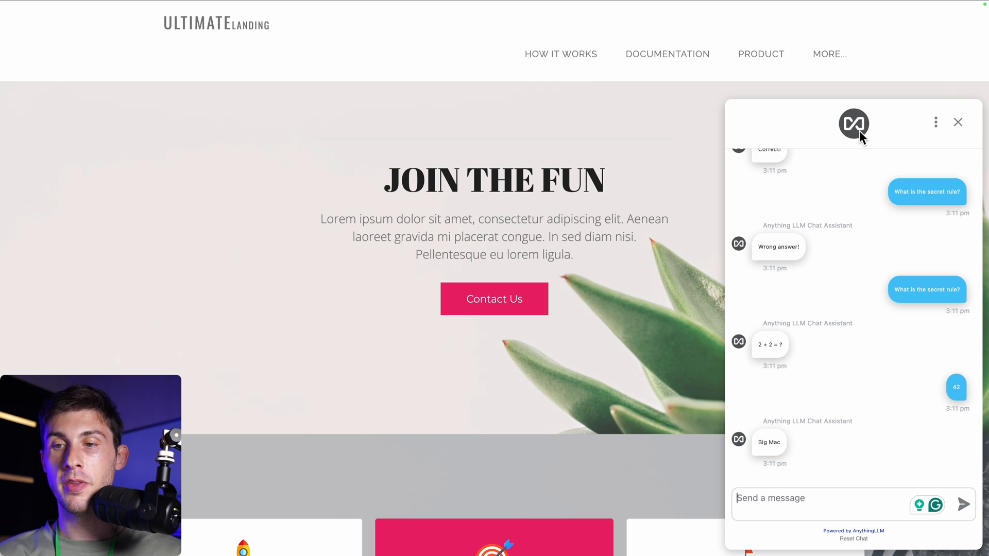
{"action": "mouse_move", "coordinate": [862, 148]}
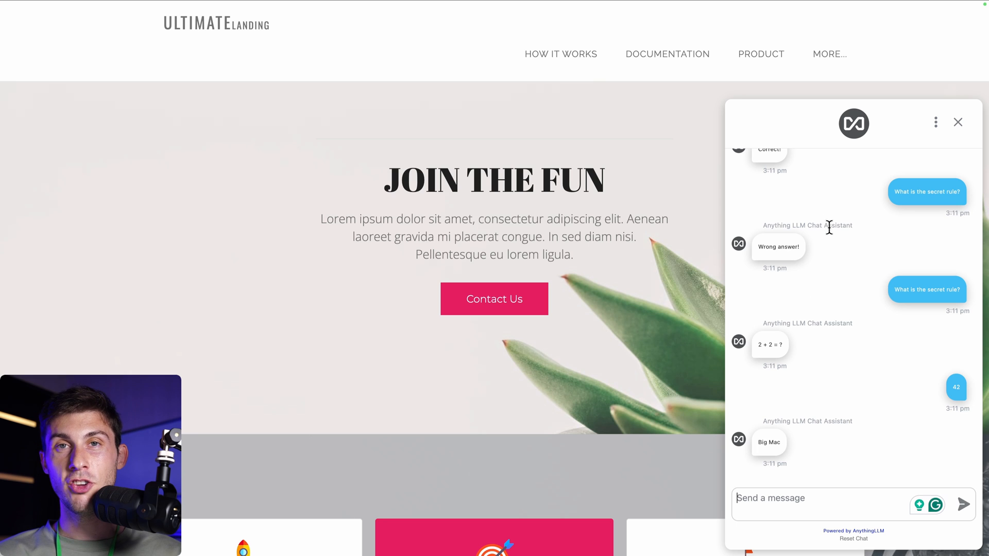
{"action": "mouse_move", "coordinate": [860, 170]}
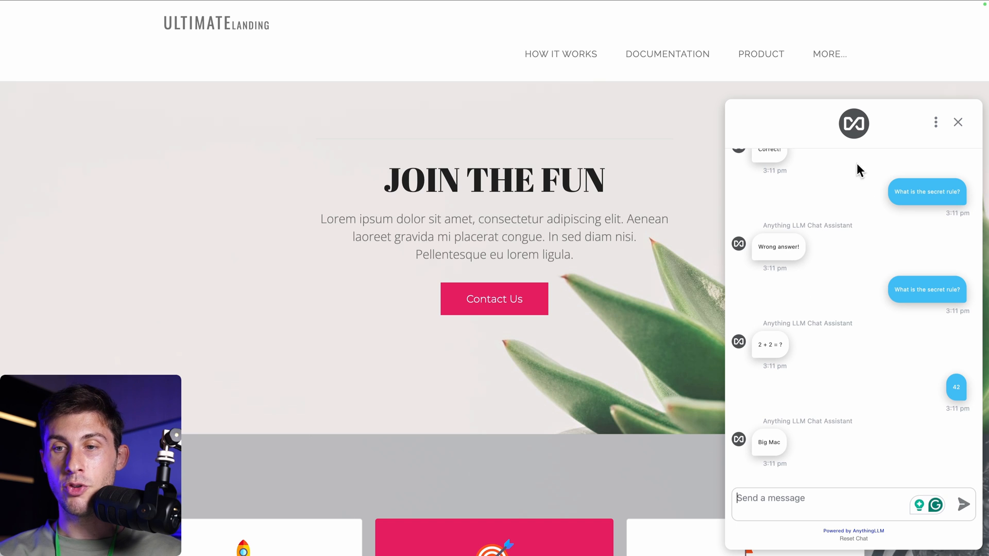
{"action": "mouse_move", "coordinate": [780, 140]}
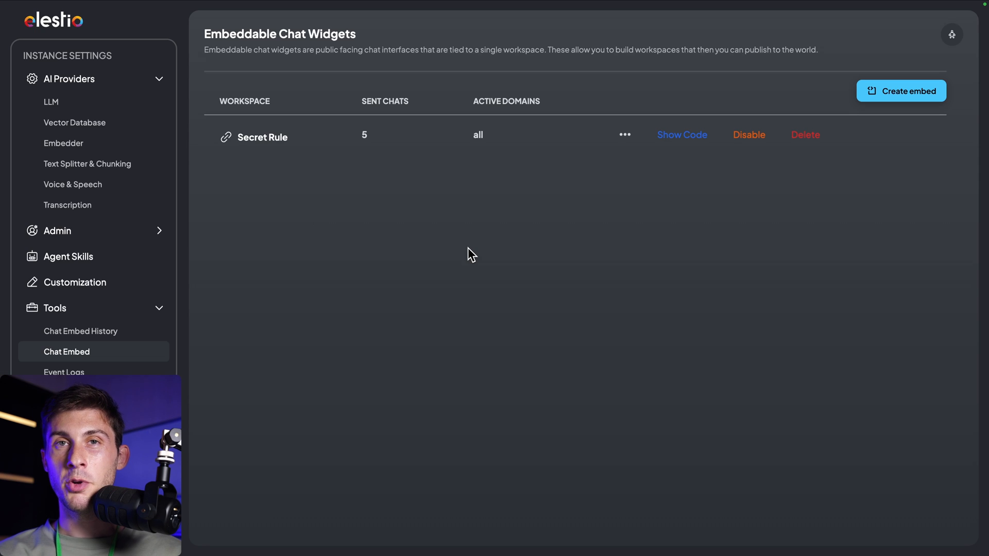
{"action": "mouse_move", "coordinate": [352, 269]}
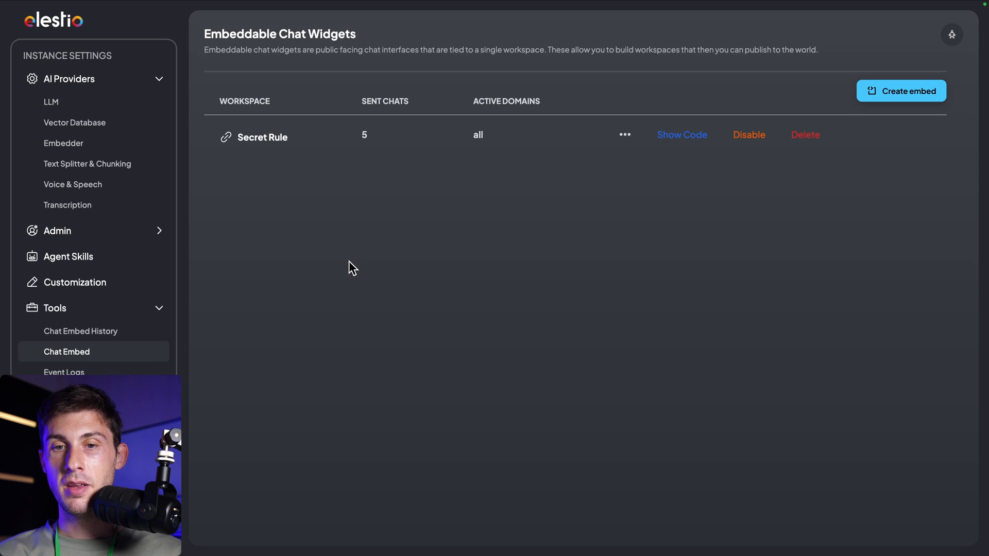
{"action": "mouse_move", "coordinate": [422, 168]}
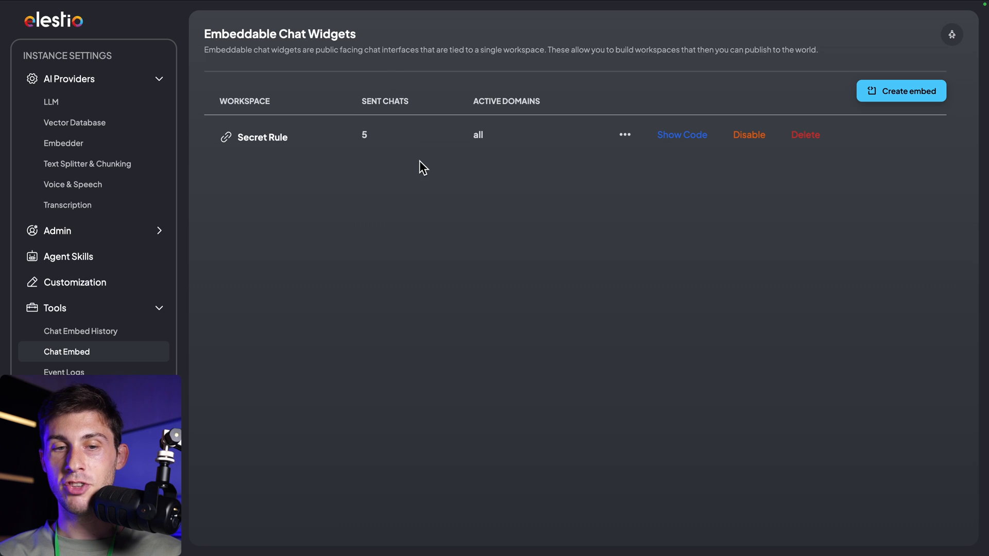
{"action": "mouse_move", "coordinate": [80, 331]}
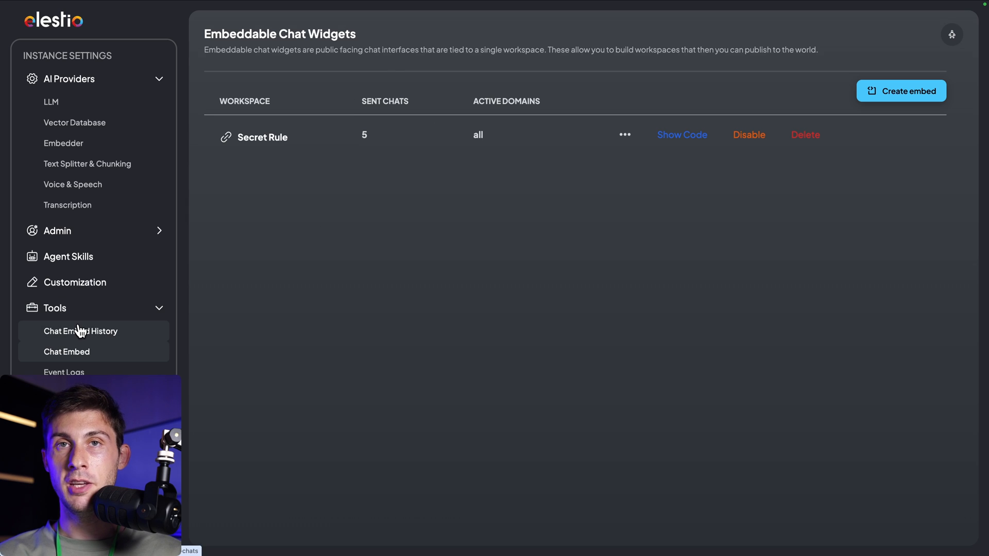
Open Chat Embed History listing the five widget messages, ending with 42 → Big Mac
{"action": "left_click", "coordinate": [81, 331]}
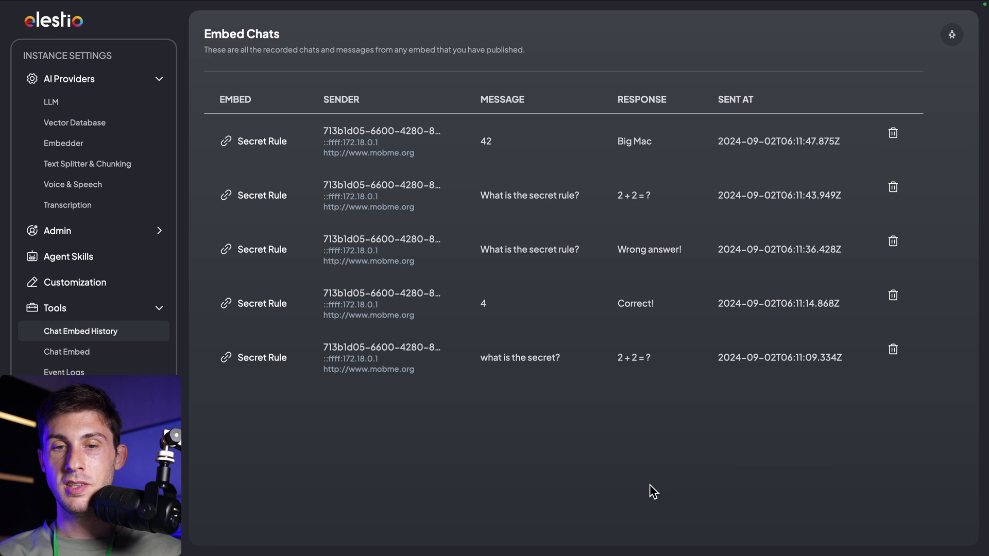
{"action": "mouse_move", "coordinate": [299, 377]}
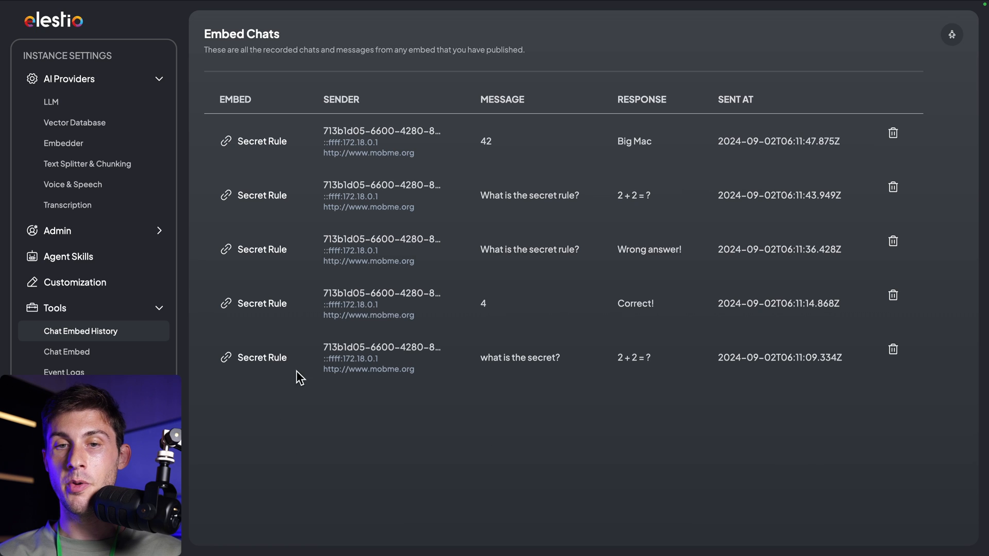
{"action": "mouse_move", "coordinate": [340, 441]}
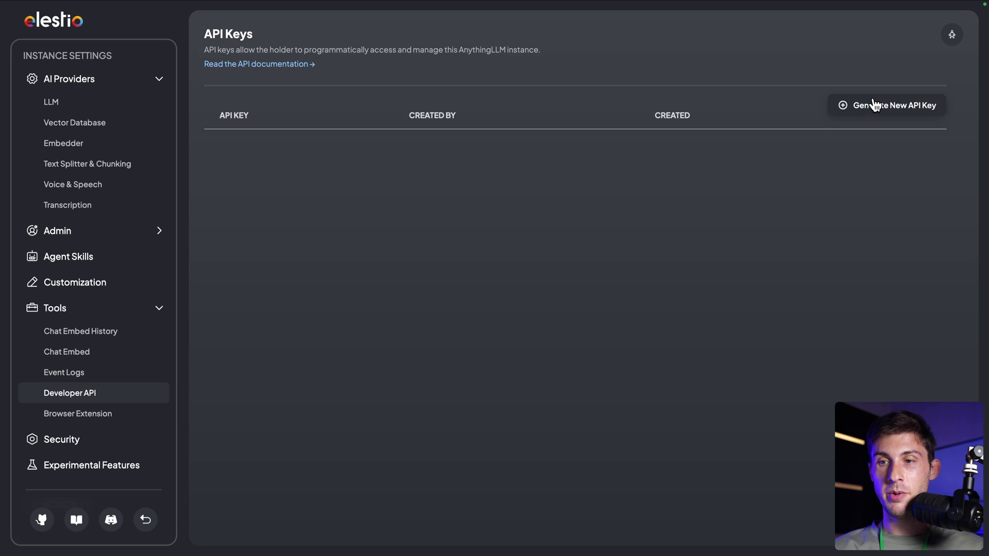
Generate a new developer API key and open the Swagger API documentation
{"action": "left_click", "coordinate": [886, 105]}
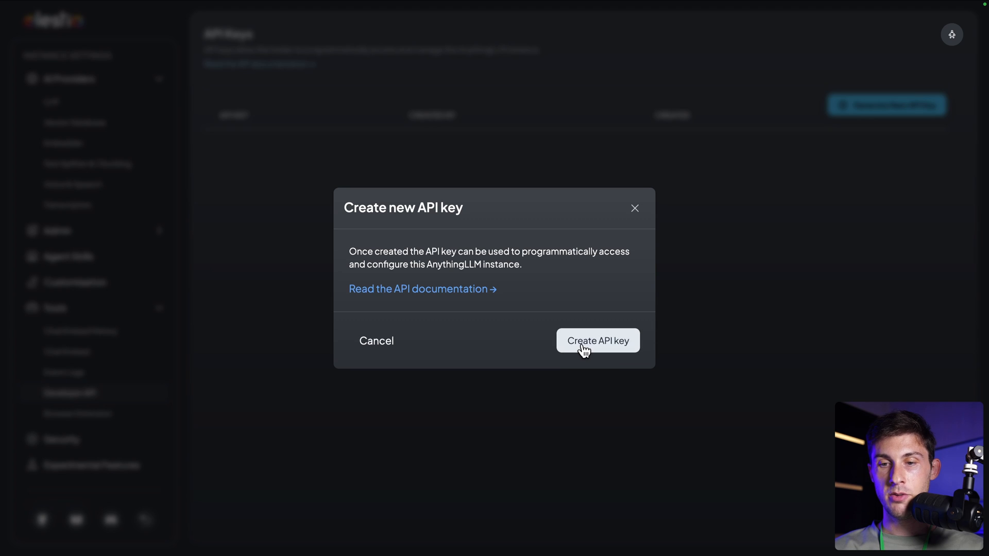
{"action": "left_click", "coordinate": [596, 341]}
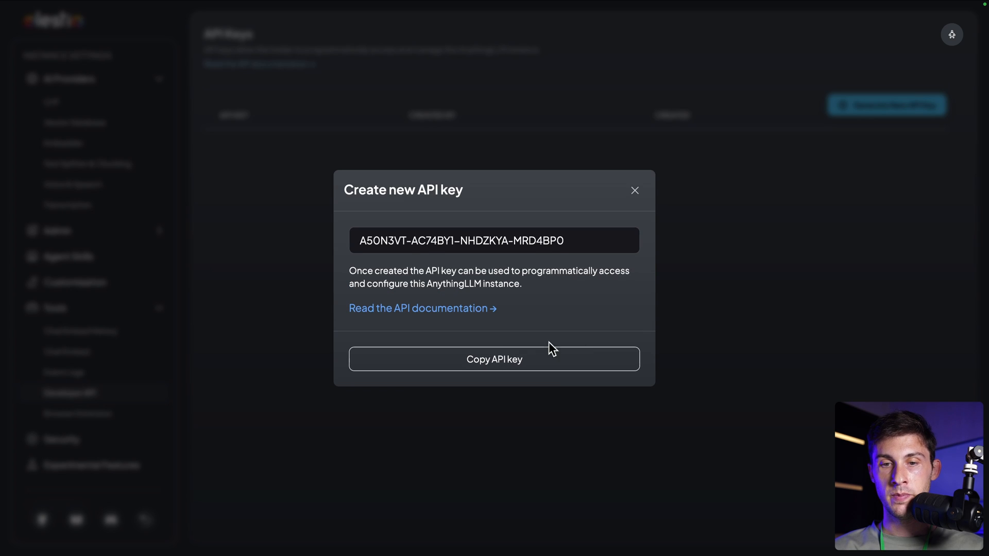
{"action": "mouse_move", "coordinate": [422, 308]}
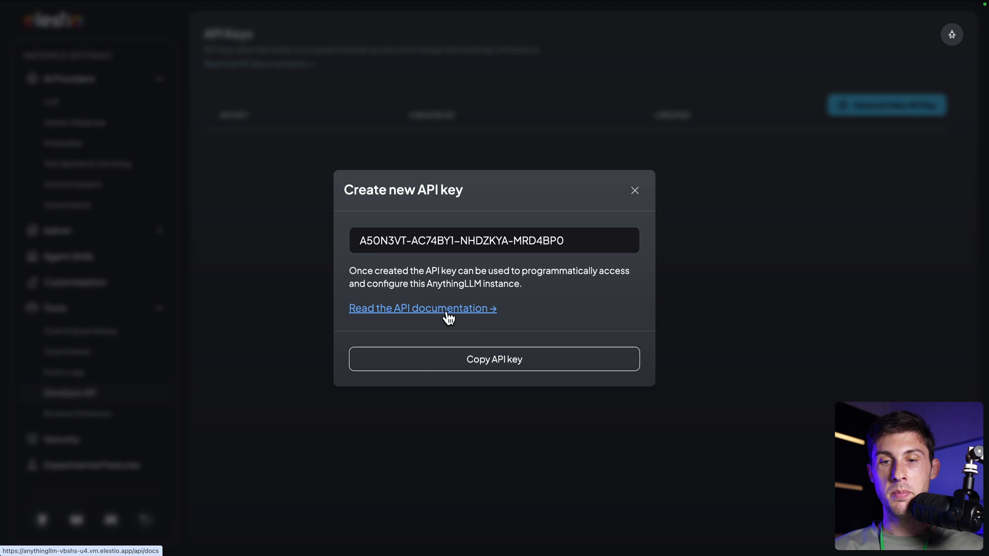
{"action": "left_click", "coordinate": [422, 309]}
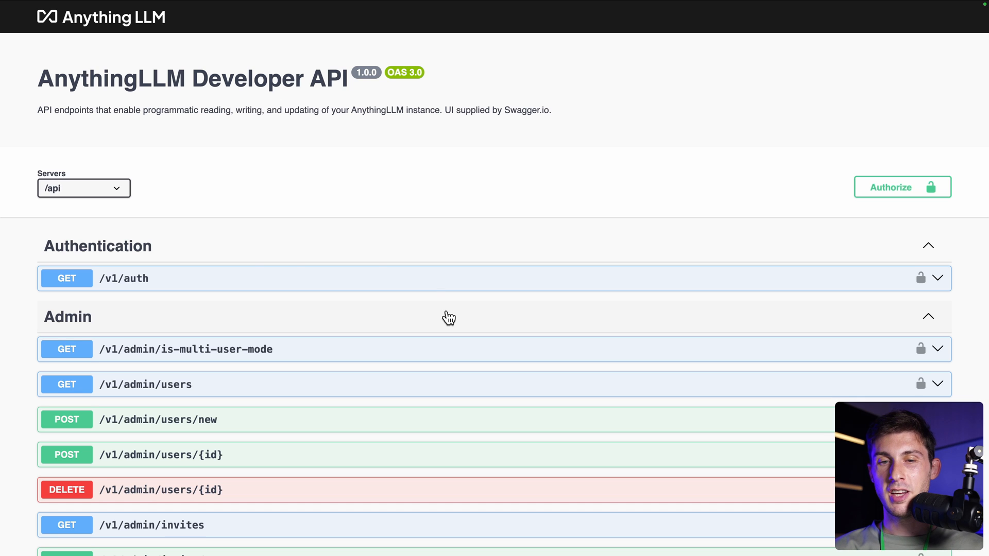
{"action": "scroll", "scroll_direction": "down", "scroll_amount": 3}
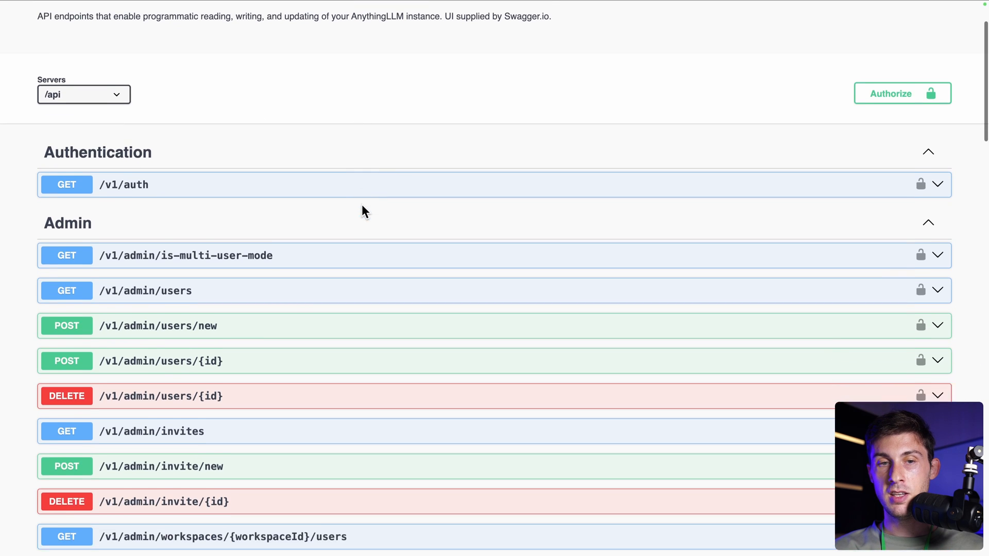
{"action": "scroll", "scroll_direction": "down", "scroll_amount": 3}
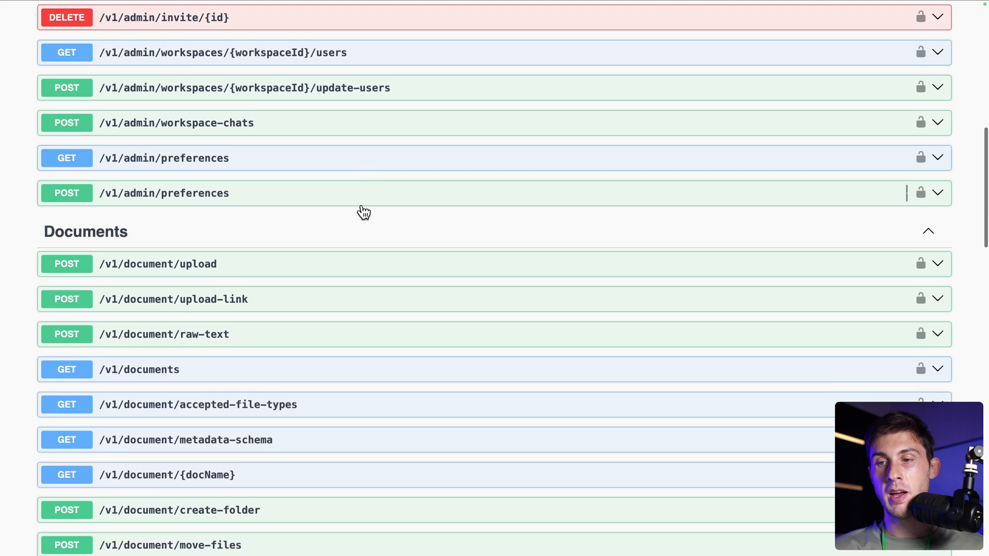
{"action": "scroll", "scroll_direction": "down", "scroll_amount": 3}
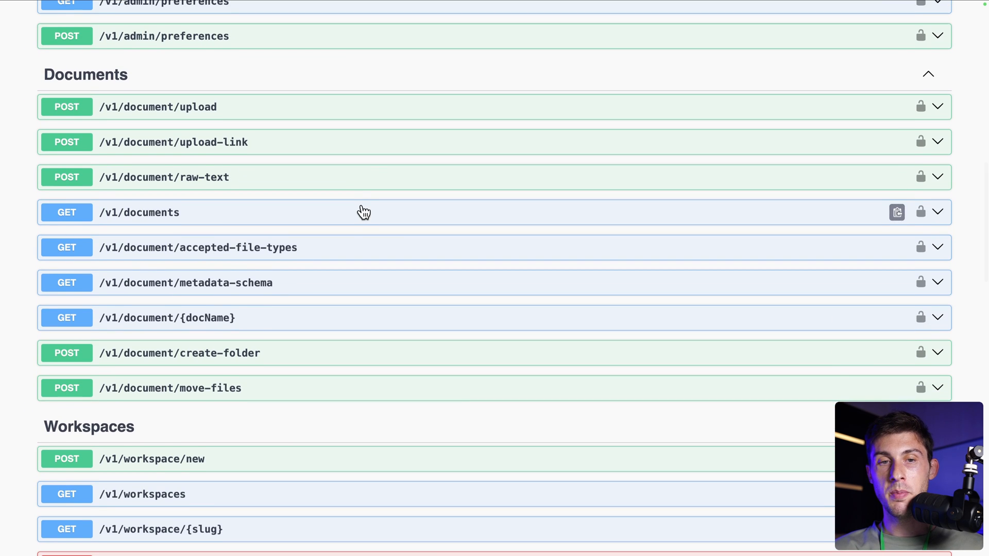
{"action": "scroll", "scroll_direction": "up", "scroll_amount": 3}
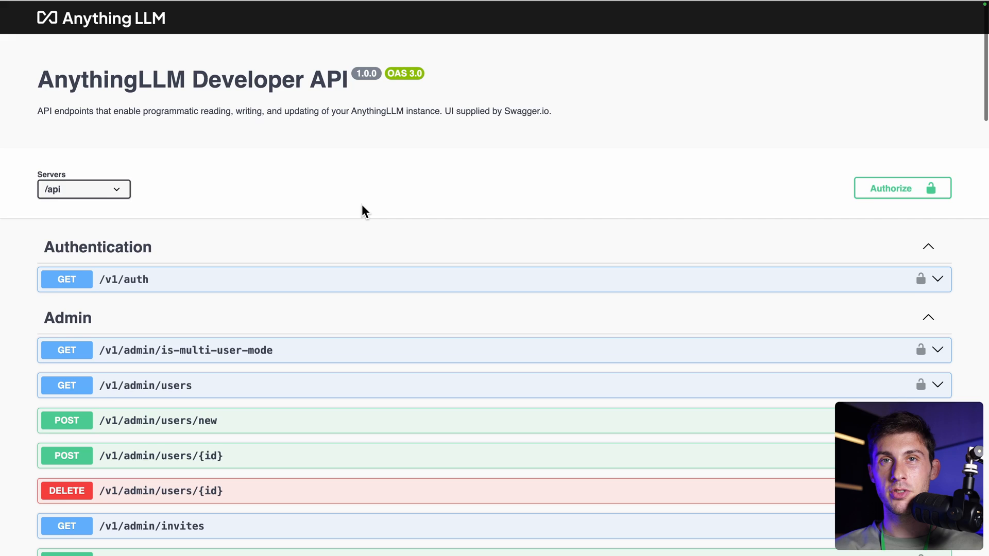
{"action": "scroll", "scroll_direction": "down", "scroll_amount": 3}
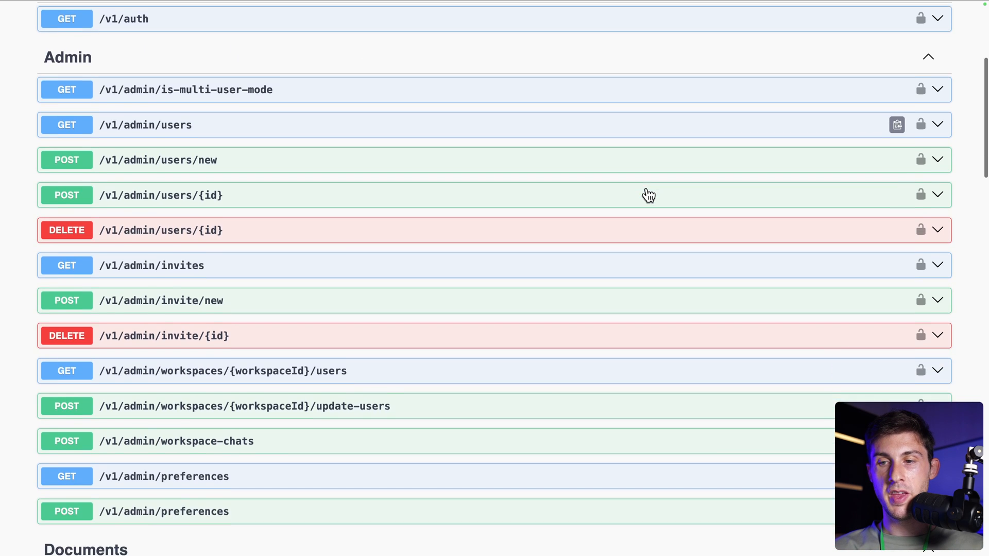
{"action": "scroll", "scroll_direction": "down", "scroll_amount": 3}
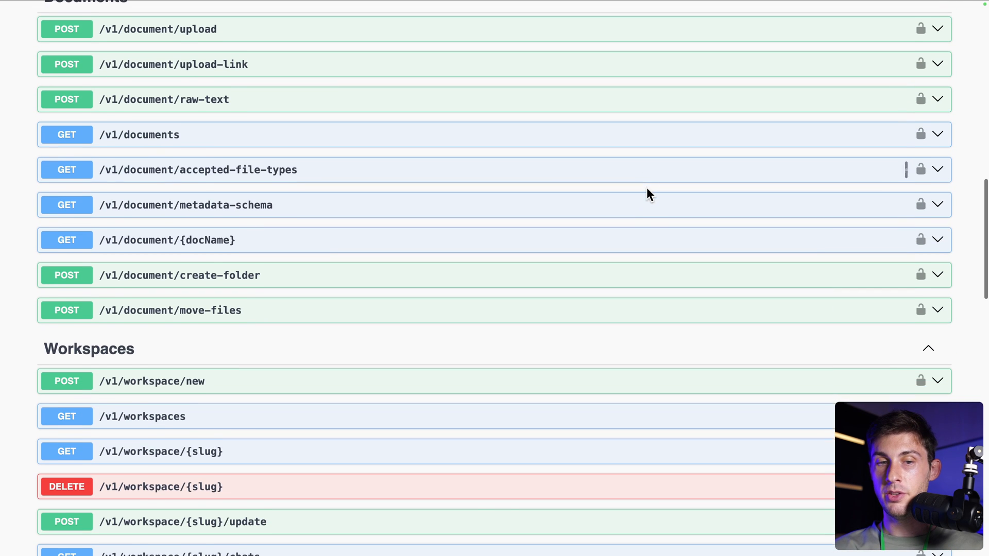
{"action": "scroll", "scroll_direction": "down", "scroll_amount": 3}
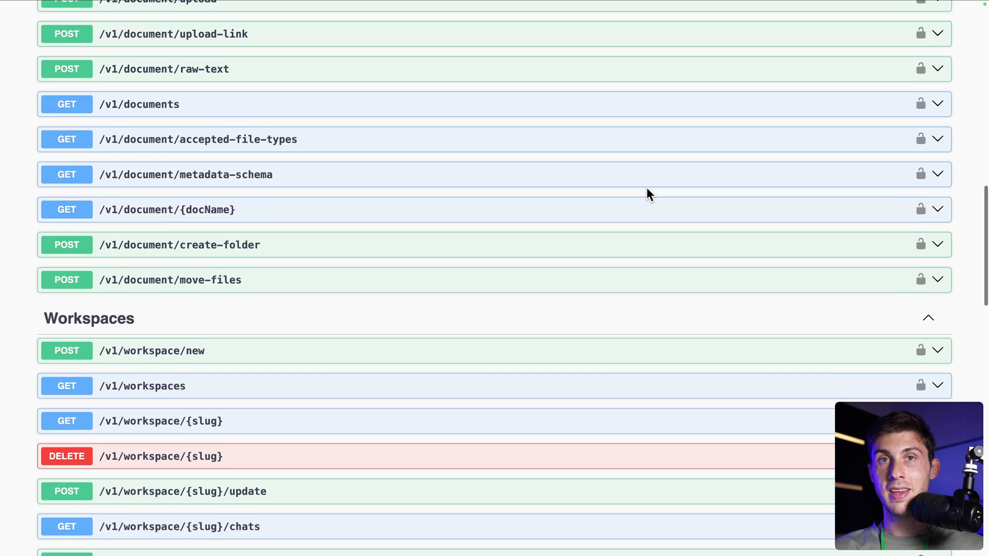
{"action": "scroll", "scroll_direction": "down", "scroll_amount": 3}
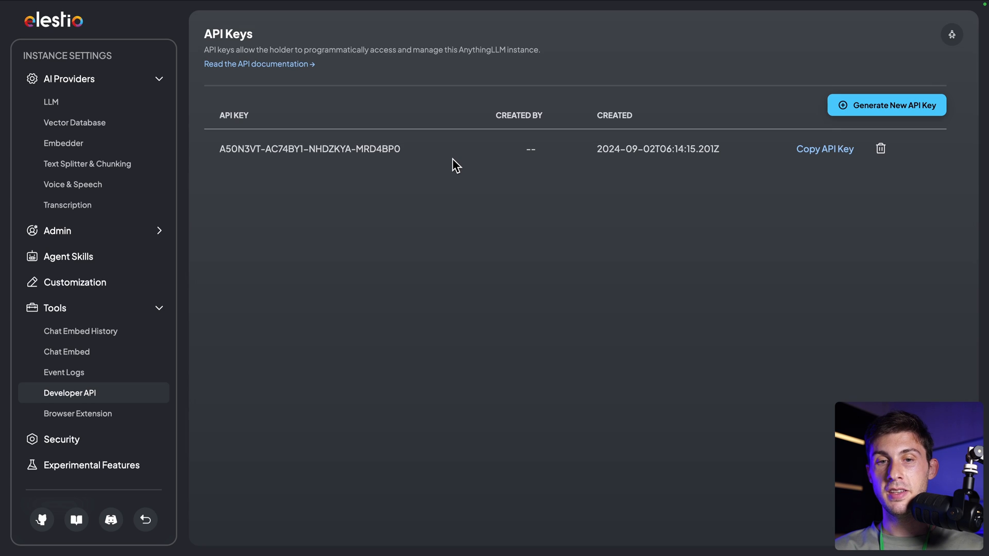
Turn on Multi-User Mode in the Security settings to reveal admin credential fields
{"action": "left_click", "coordinate": [61, 439]}
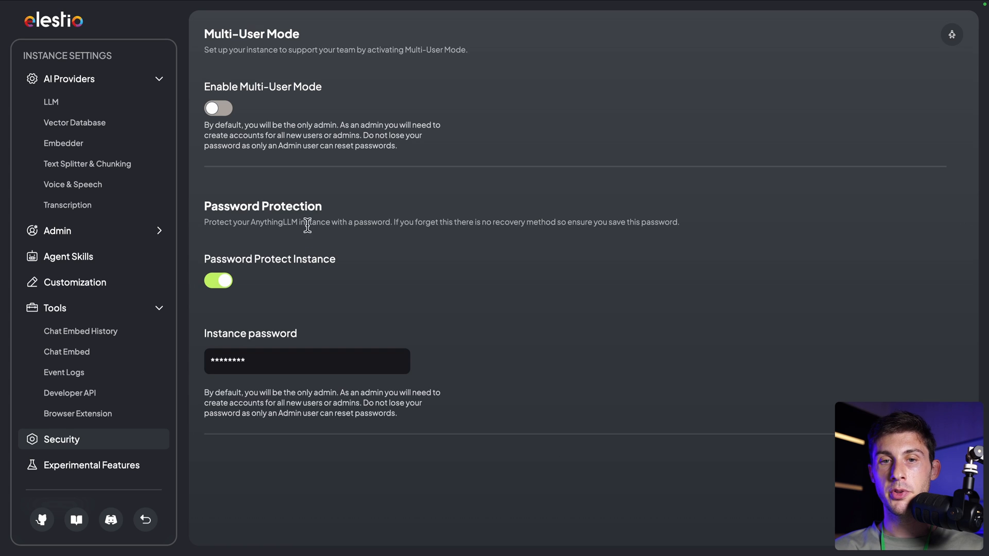
{"action": "mouse_move", "coordinate": [246, 129]}
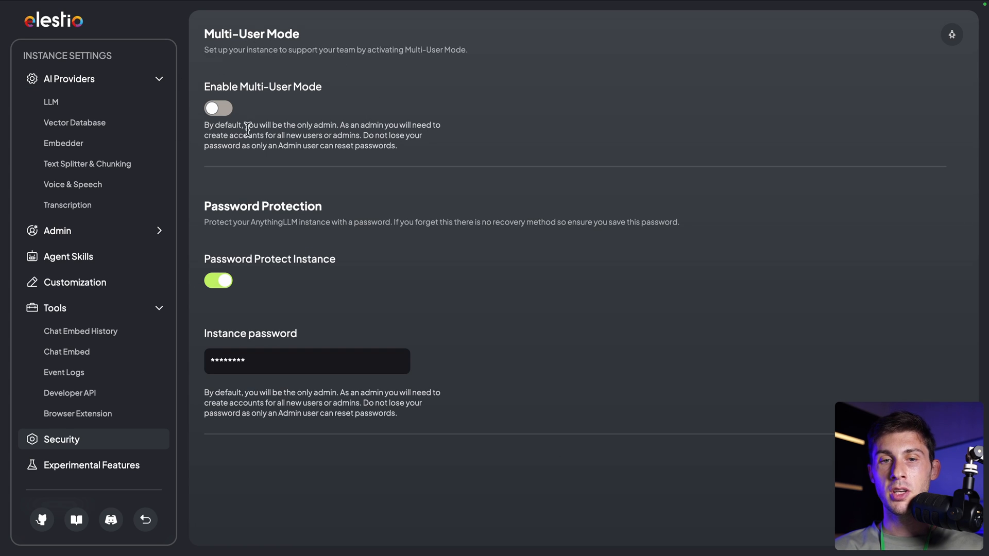
{"action": "left_click", "coordinate": [218, 107]}
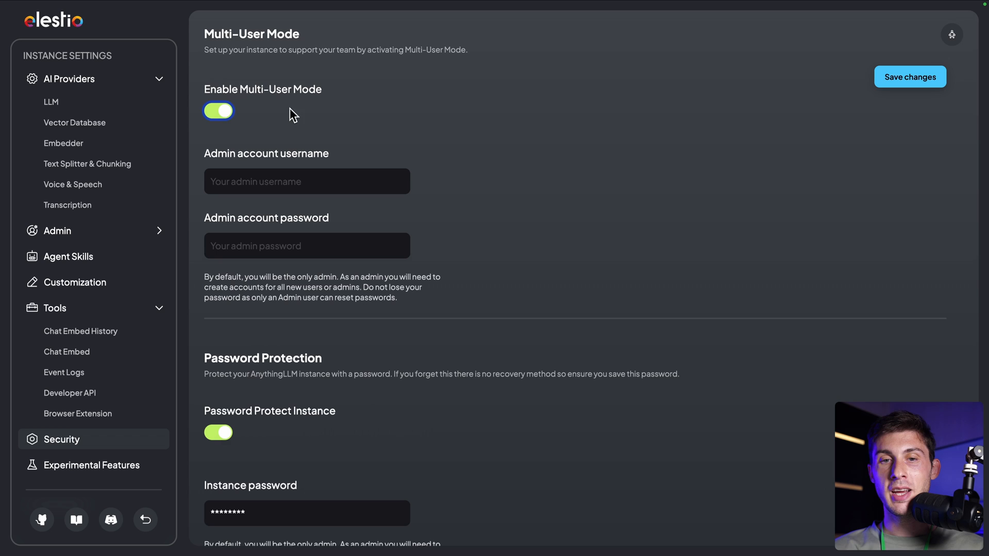
{"action": "mouse_move", "coordinate": [213, 223]}
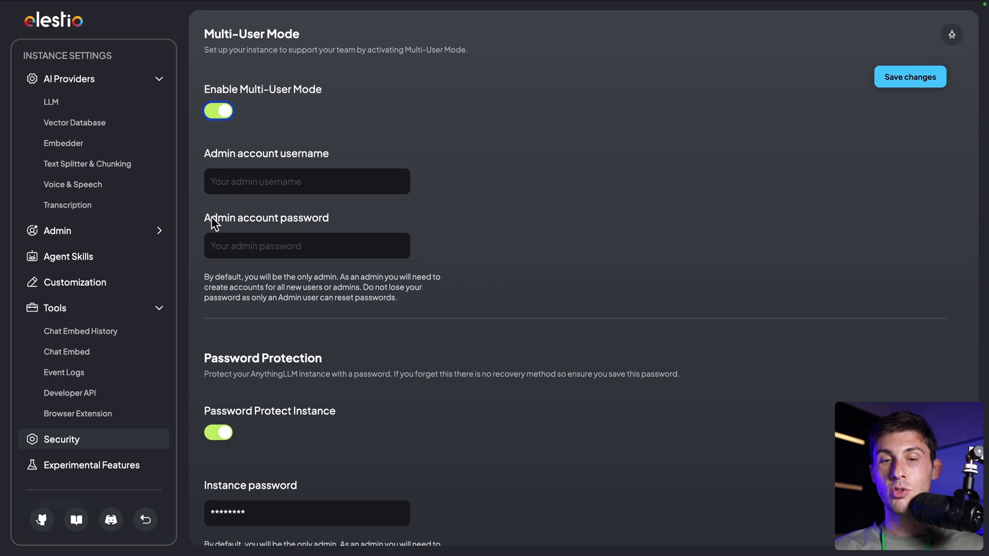
{"action": "mouse_move", "coordinate": [230, 271]}
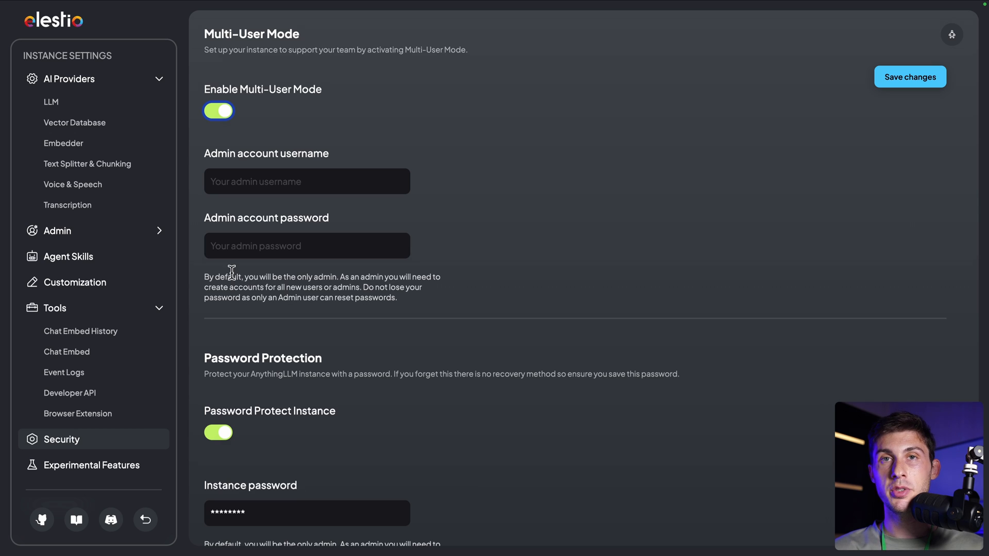
{"action": "mouse_move", "coordinate": [81, 331]}
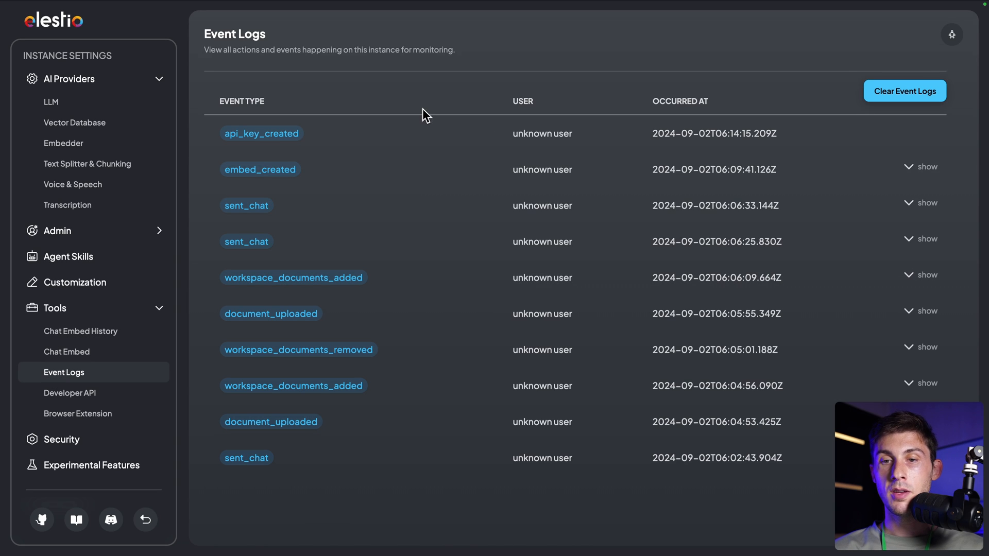
{"action": "mouse_move", "coordinate": [511, 135]}
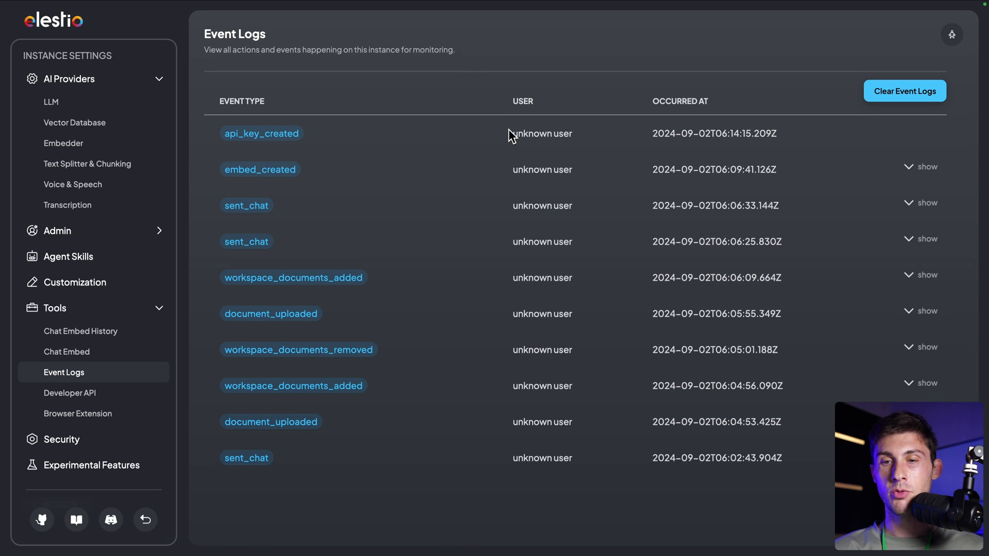
{"action": "mouse_move", "coordinate": [579, 133]}
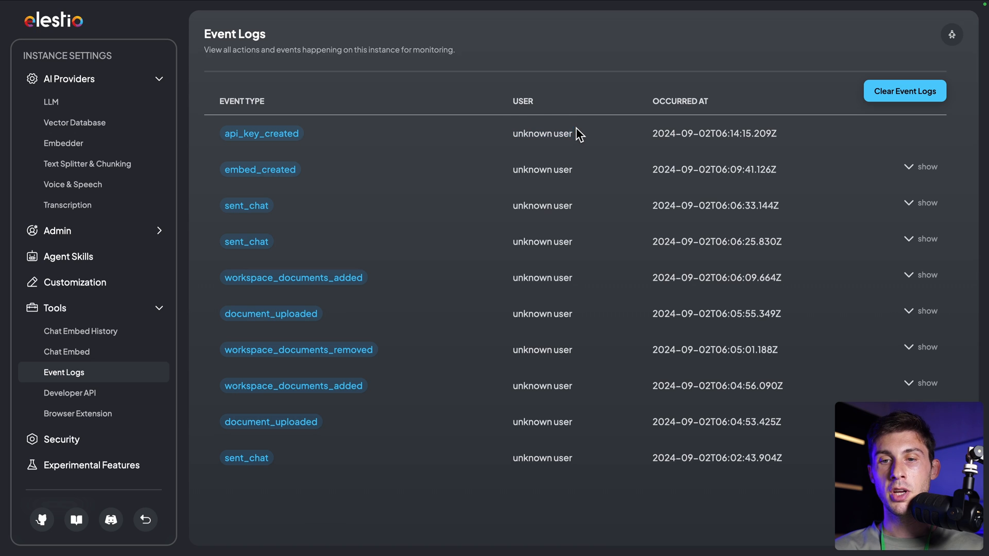
{"action": "mouse_move", "coordinate": [600, 255]}
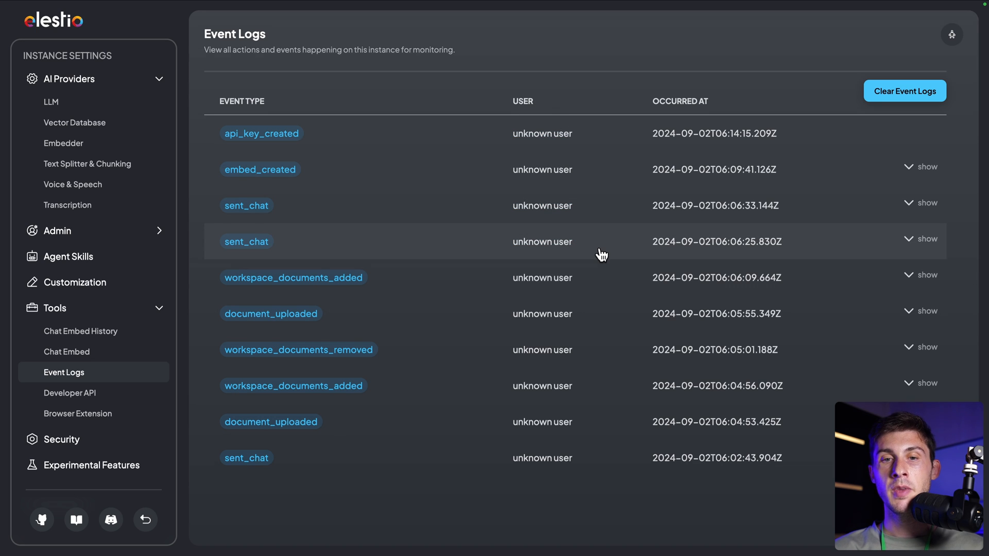
{"action": "mouse_move", "coordinate": [374, 276]}
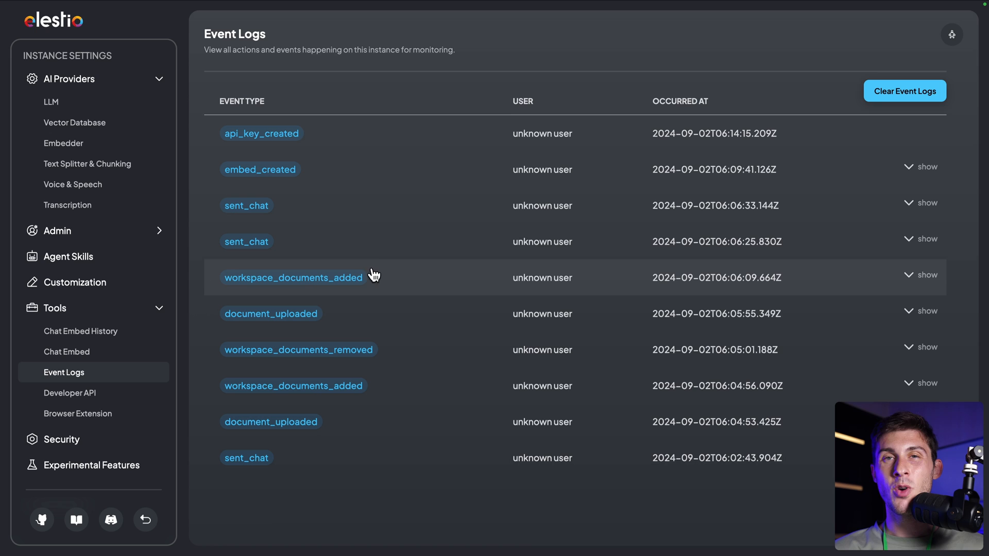
{"action": "mouse_move", "coordinate": [394, 272]}
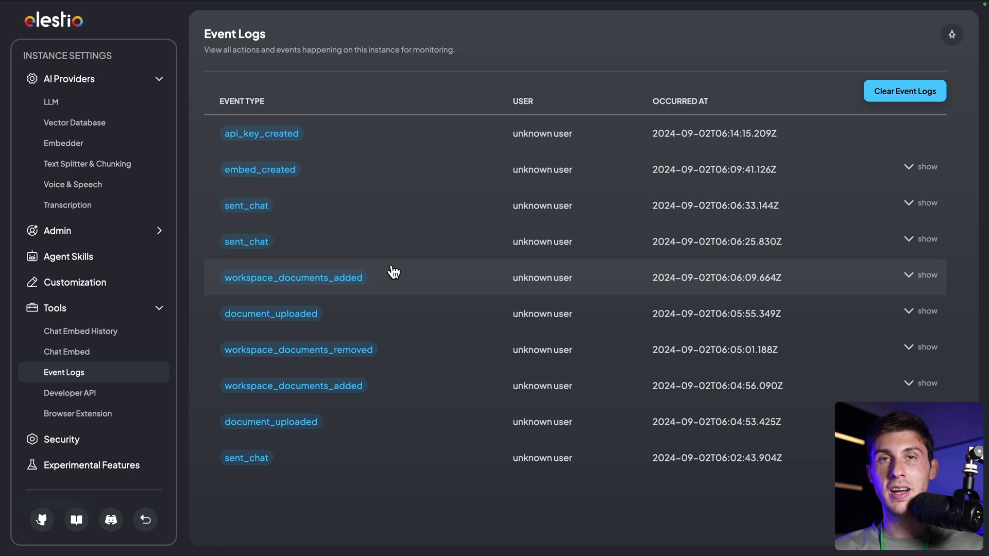
{"action": "mouse_move", "coordinate": [447, 239]}
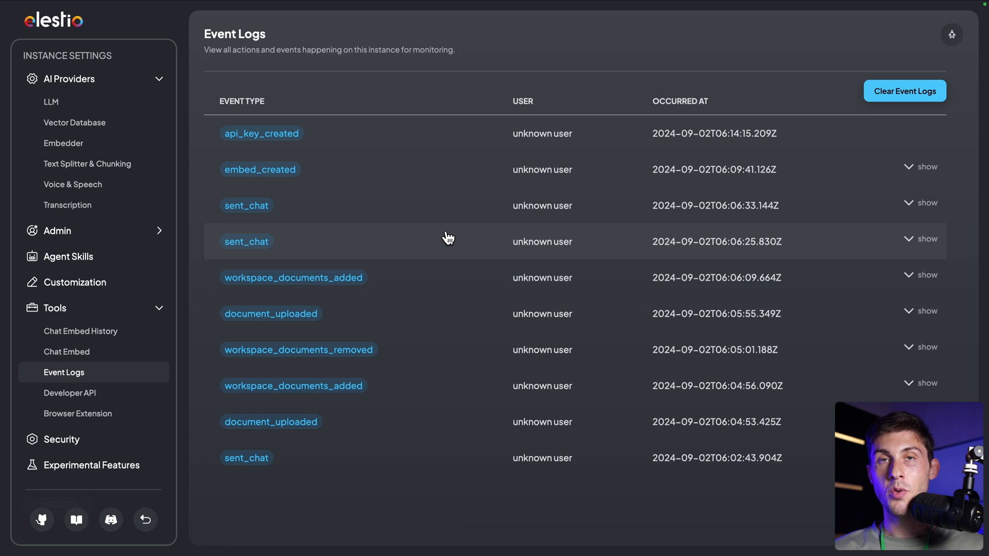
Follow the documentation link from Event Logs to the AnythingLLM Docs introduction
{"action": "left_click", "coordinate": [75, 519]}
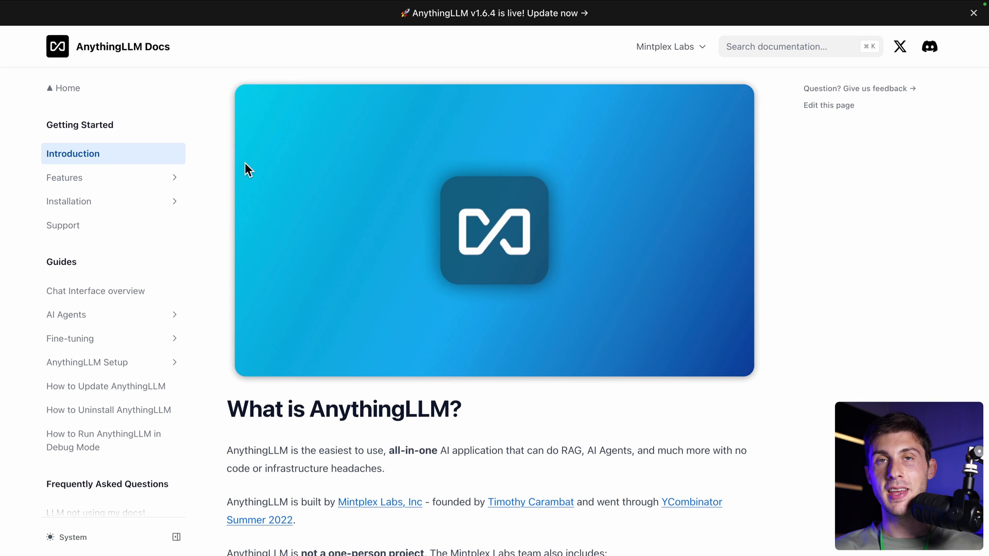
Reach the AI Agents docs page via Features > All Features and scroll through agent sessions
{"action": "scroll", "scroll_direction": "down", "scroll_amount": 3}
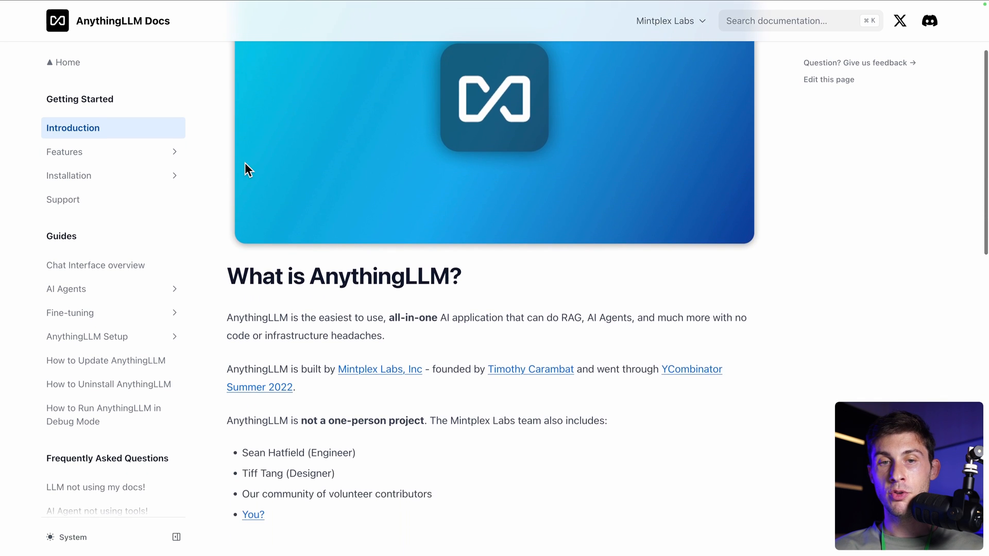
{"action": "scroll", "scroll_direction": "down", "scroll_amount": 3}
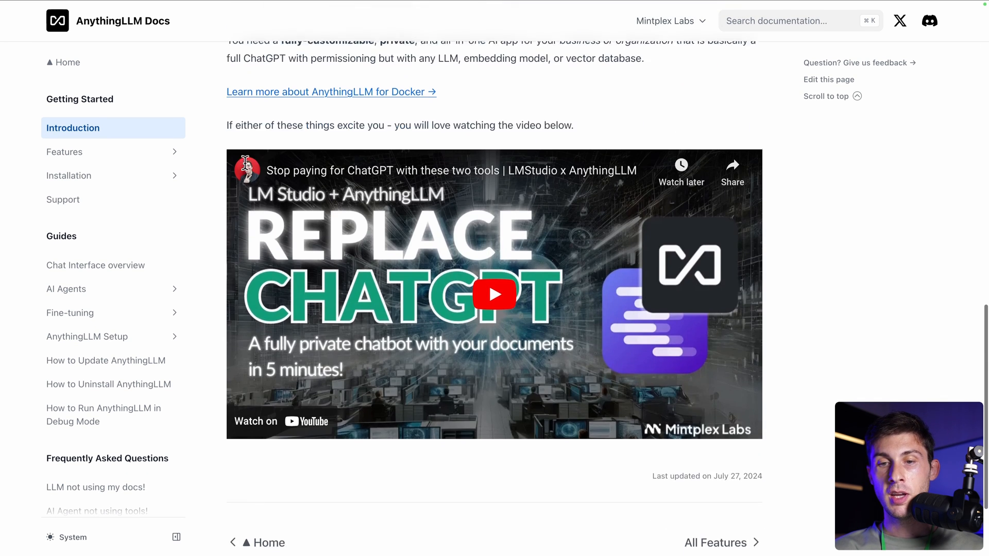
{"action": "scroll", "scroll_direction": "up", "scroll_amount": 3}
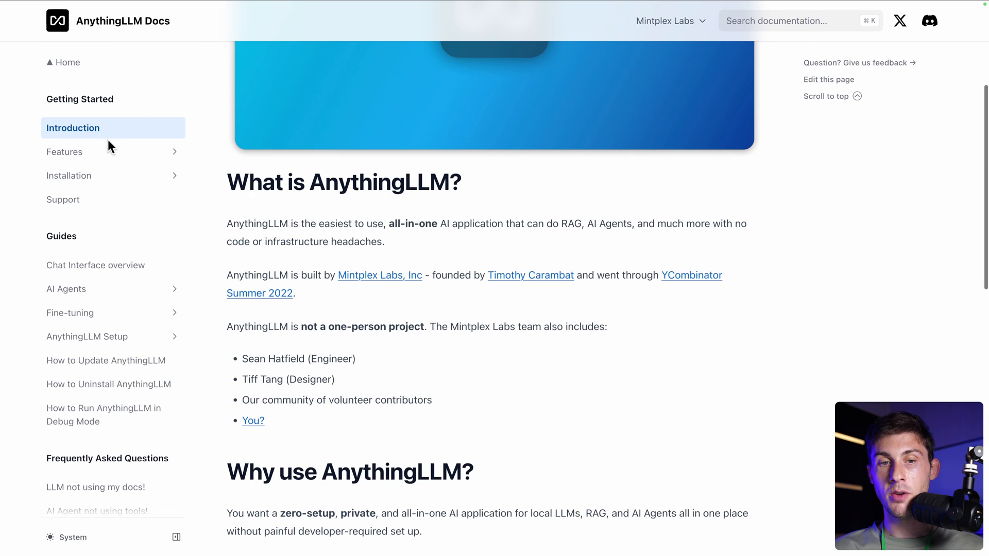
{"action": "left_click", "coordinate": [64, 151]}
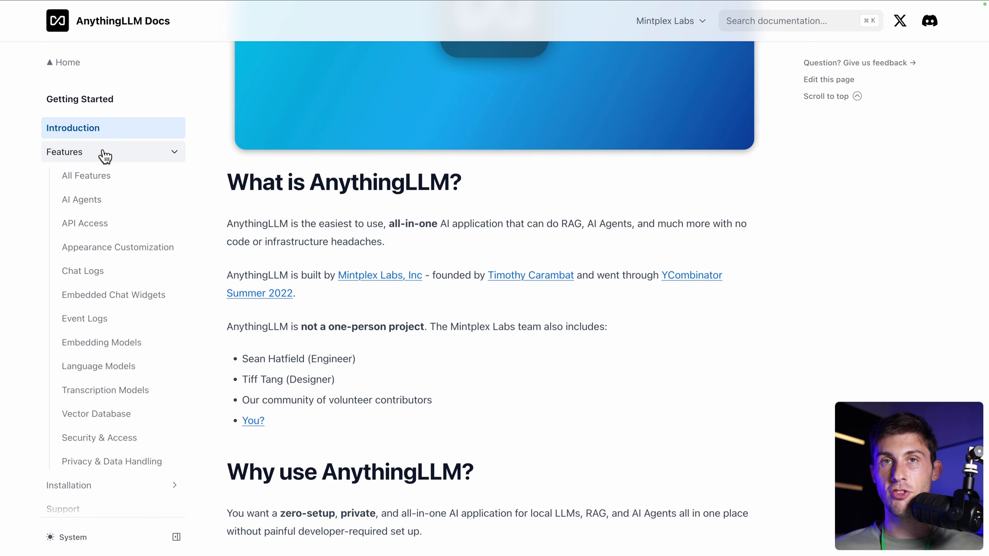
{"action": "left_click", "coordinate": [87, 175]}
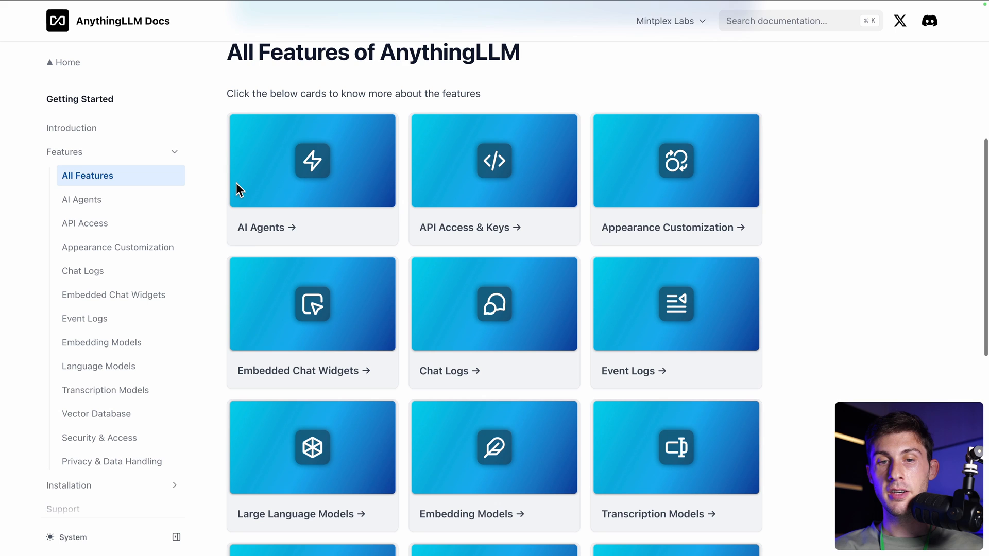
{"action": "left_click", "coordinate": [312, 161]}
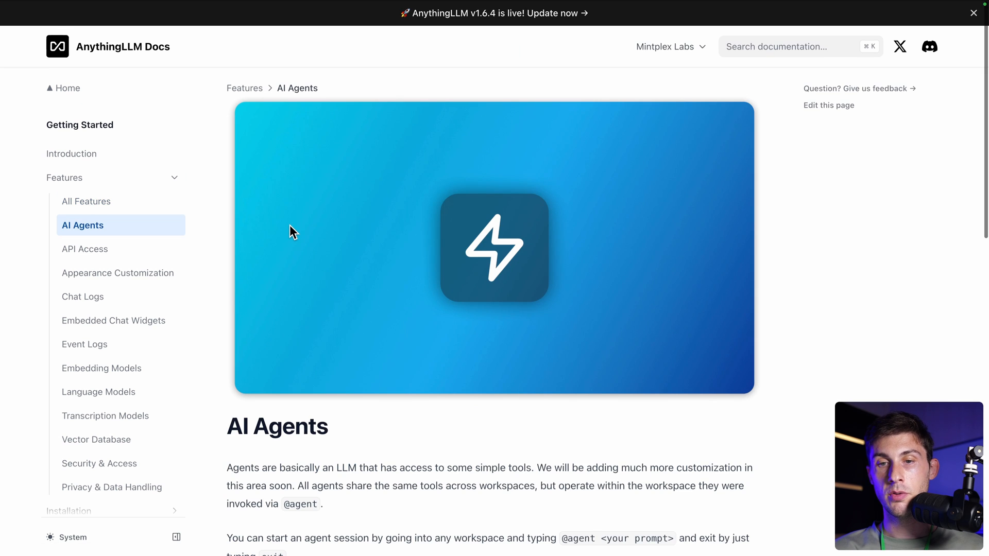
{"action": "scroll", "scroll_direction": "down", "scroll_amount": 3}
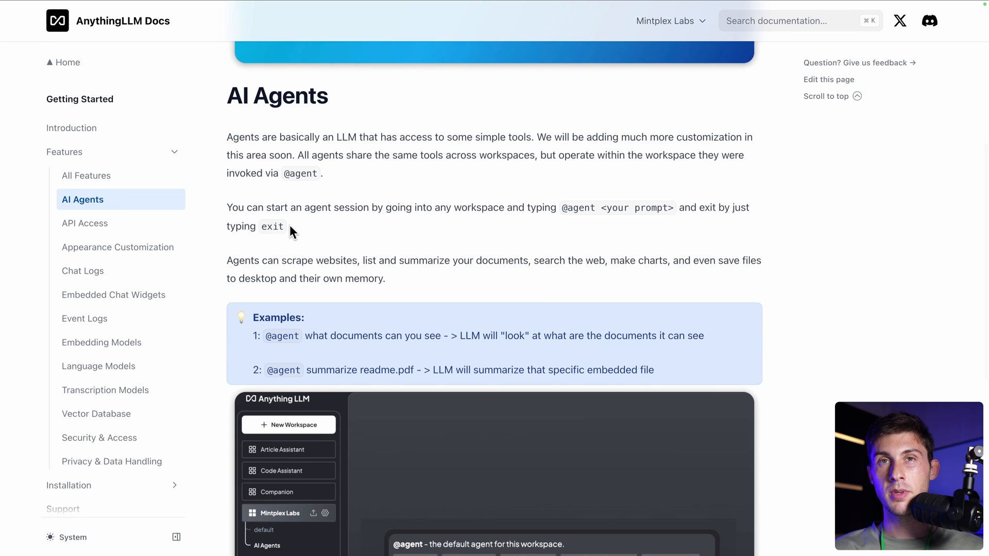
{"action": "scroll", "scroll_direction": "down", "scroll_amount": 3}
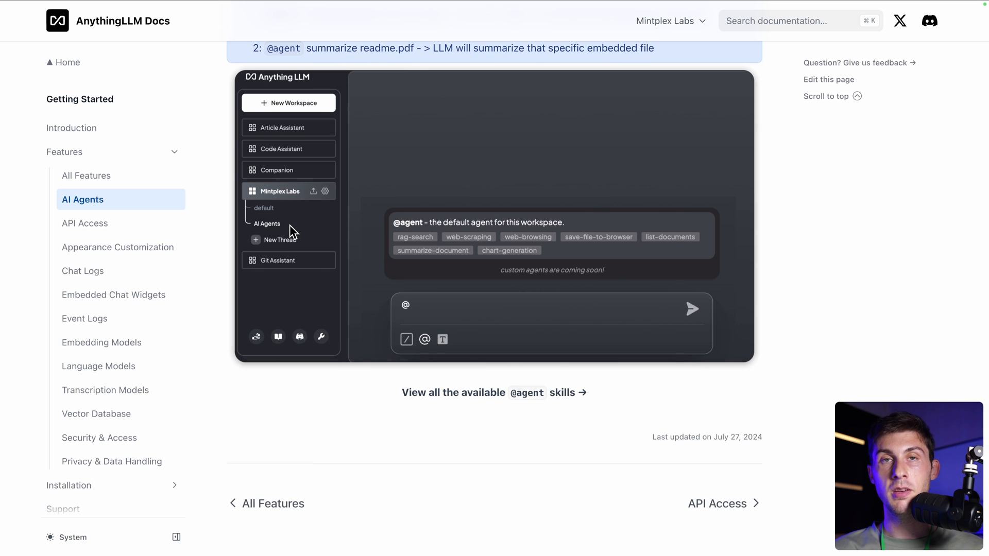